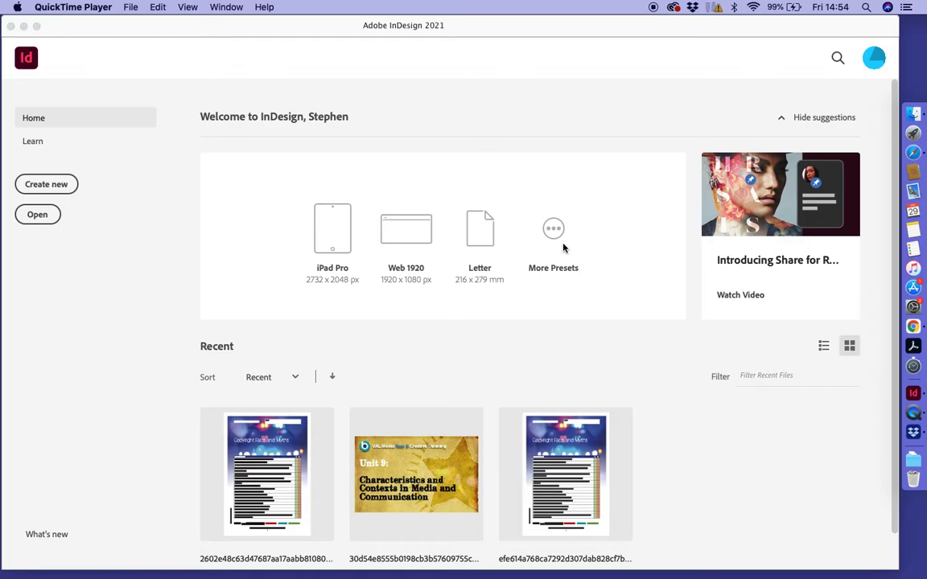
{"action": "mouse_move", "coordinate": [55, 185]}
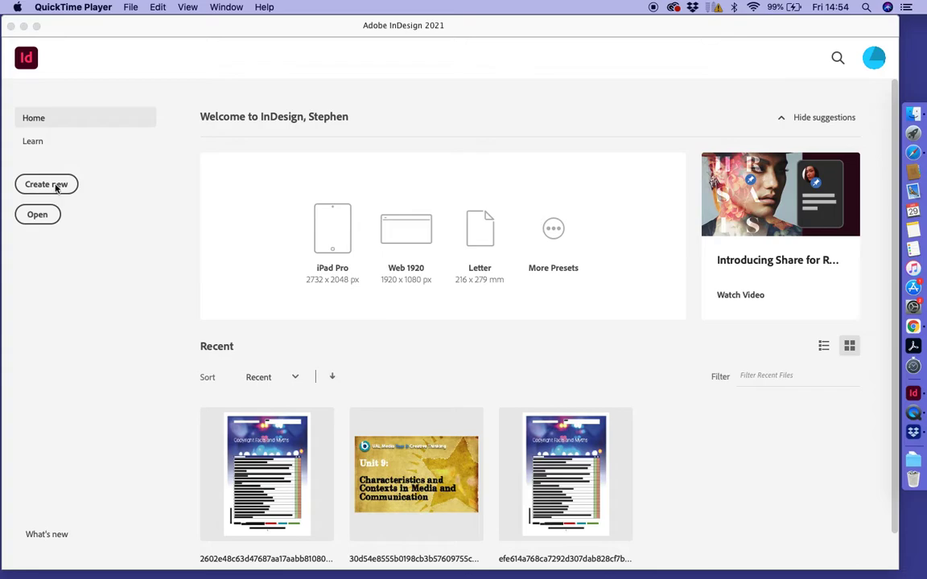
Focus InDesign and start a new document from File > New > Document.
{"action": "left_click", "coordinate": [130, 7]}
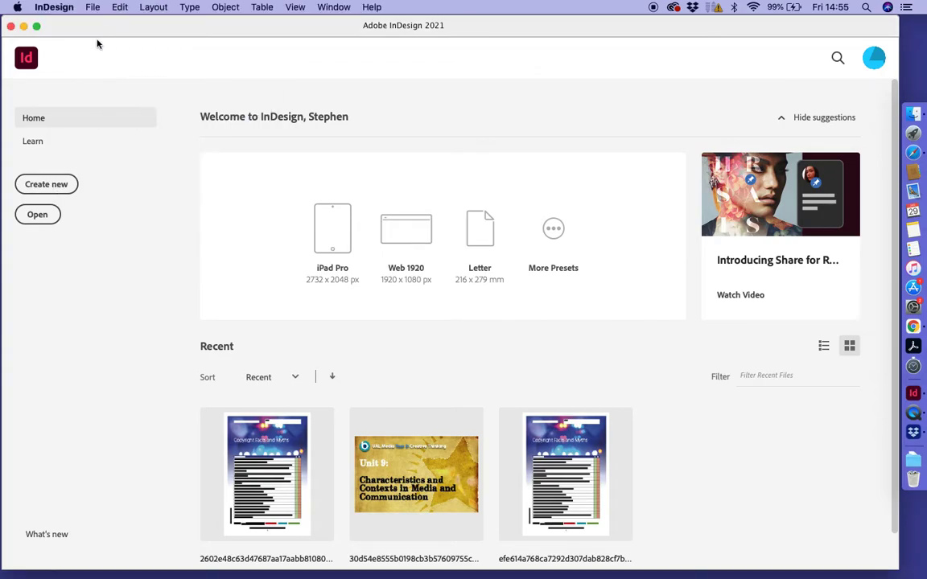
{"action": "left_click", "coordinate": [93, 6]}
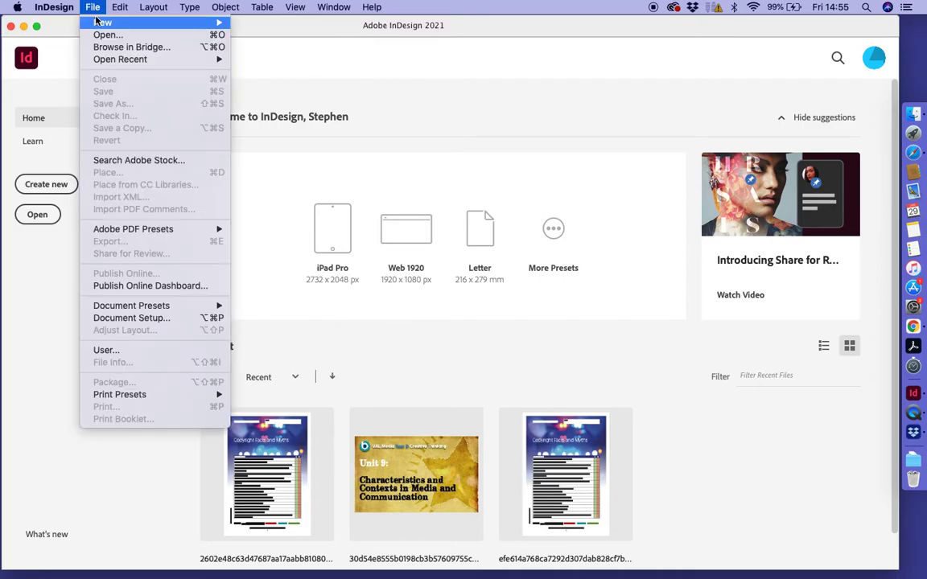
{"action": "mouse_move", "coordinate": [102, 22]}
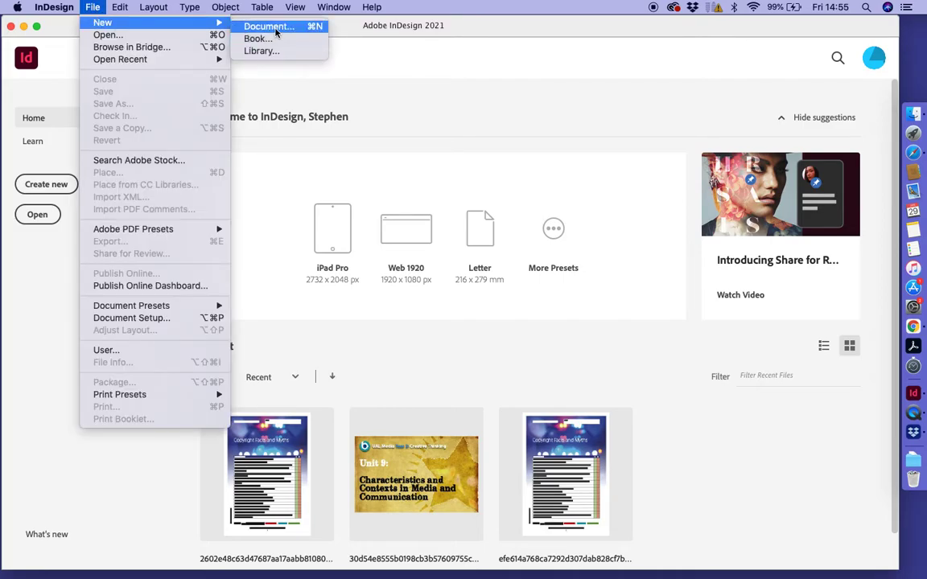
{"action": "left_click", "coordinate": [269, 27]}
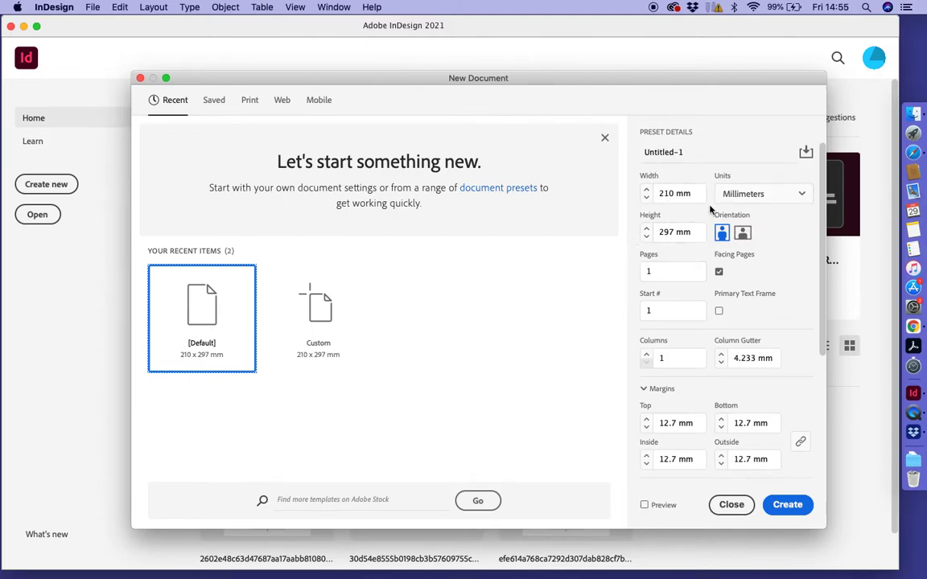
Enter width 105 and height 148.5, switch to landscape, and set 2 pages.
{"action": "left_click", "coordinate": [674, 193]}
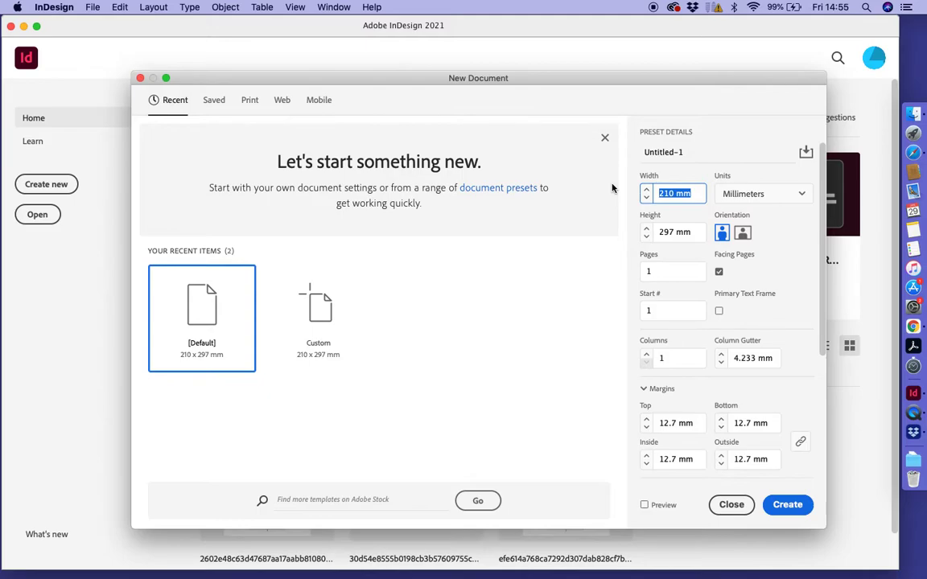
{"action": "type", "text": "105"}
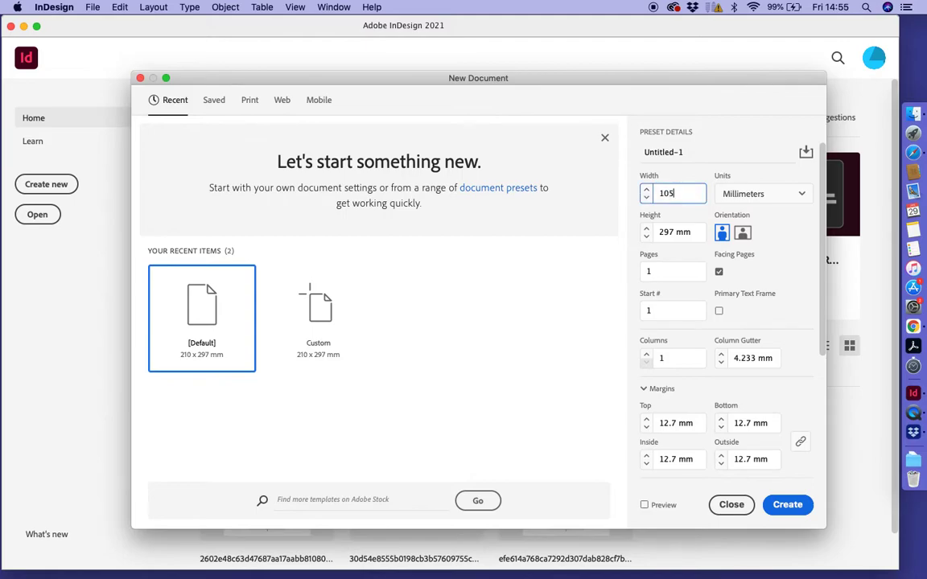
{"action": "left_click", "coordinate": [674, 232]}
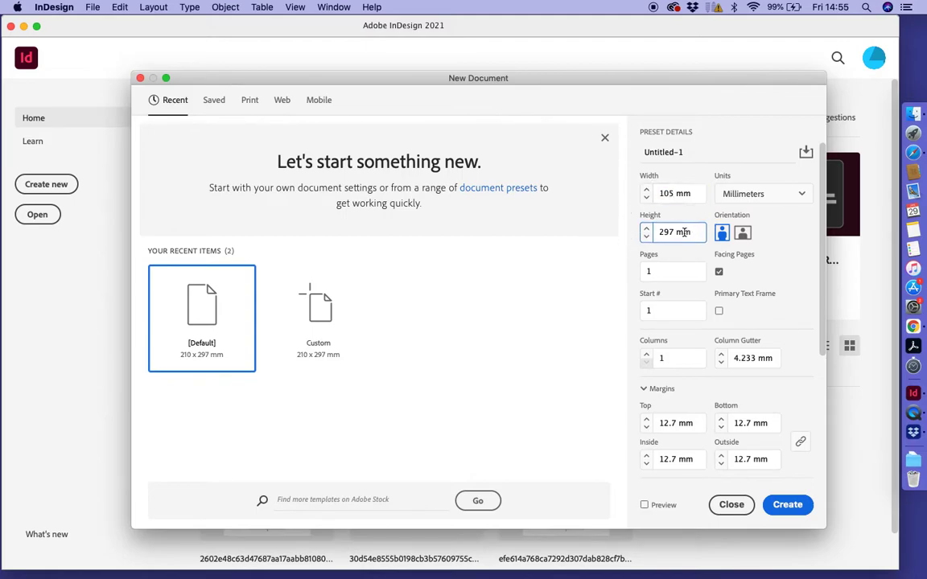
{"action": "type", "text": "1"}
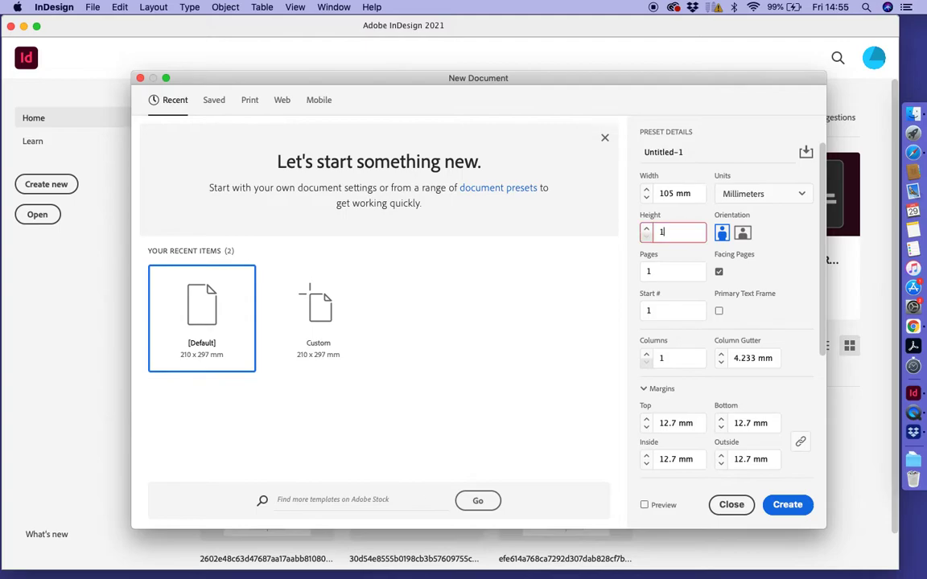
{"action": "type", "text": "148."}
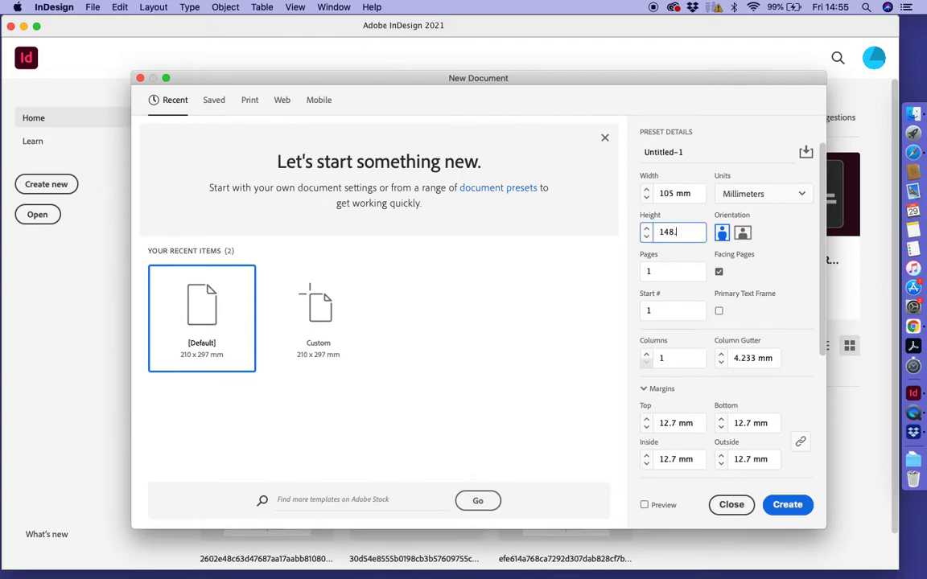
{"action": "type", "text": "5"}
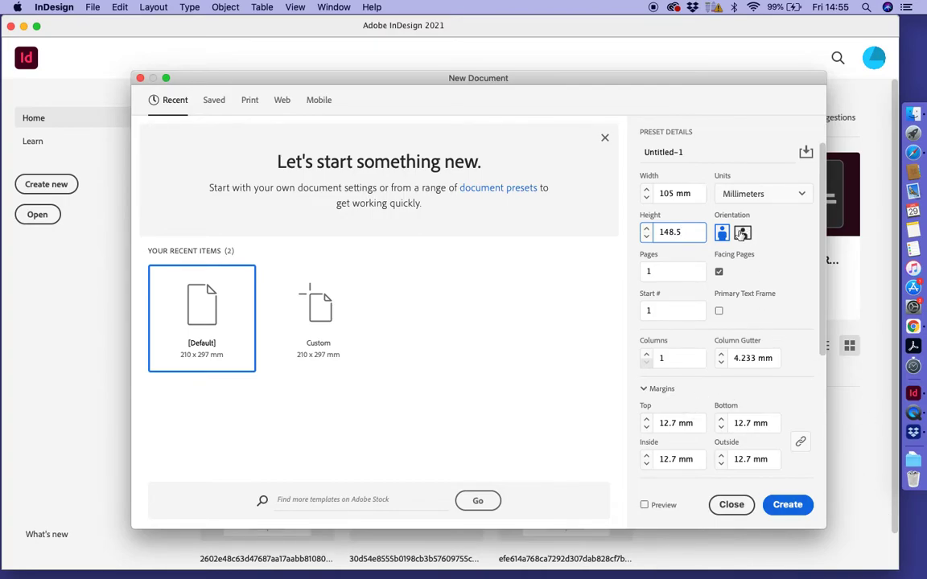
{"action": "left_click", "coordinate": [741, 233]}
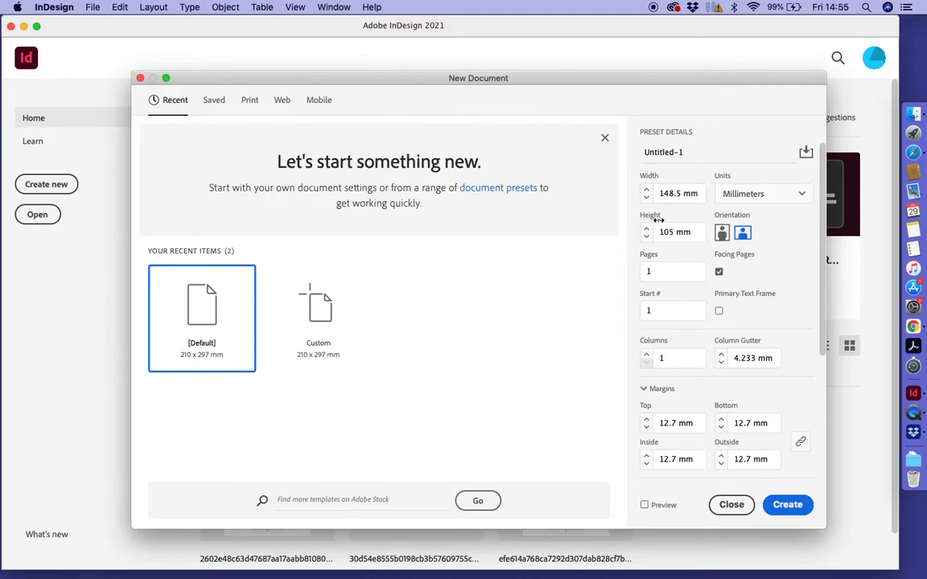
{"action": "left_click", "coordinate": [673, 271]}
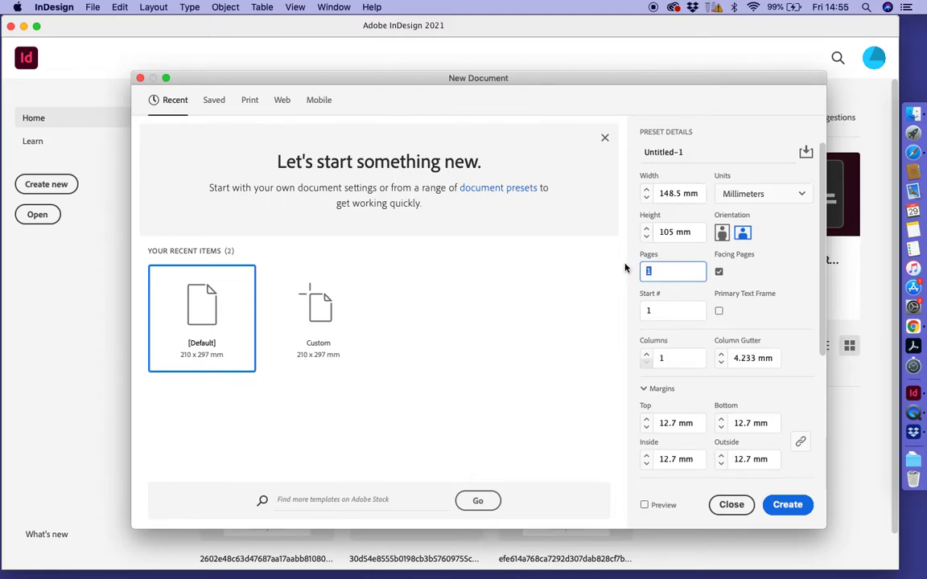
{"action": "type", "text": "2"}
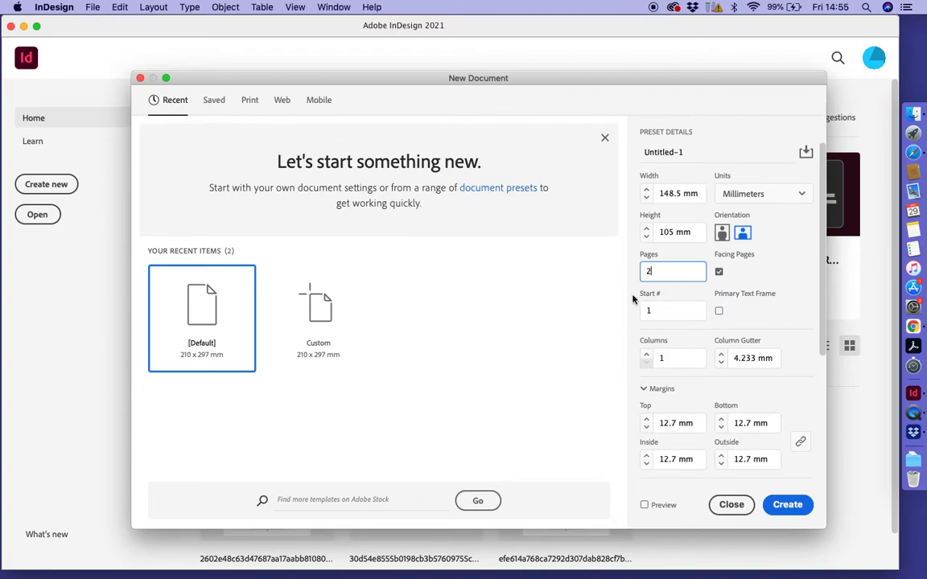
Turn off Facing Pages and step the linked margins down from 12.7 mm to 7 mm.
{"action": "left_click", "coordinate": [718, 272]}
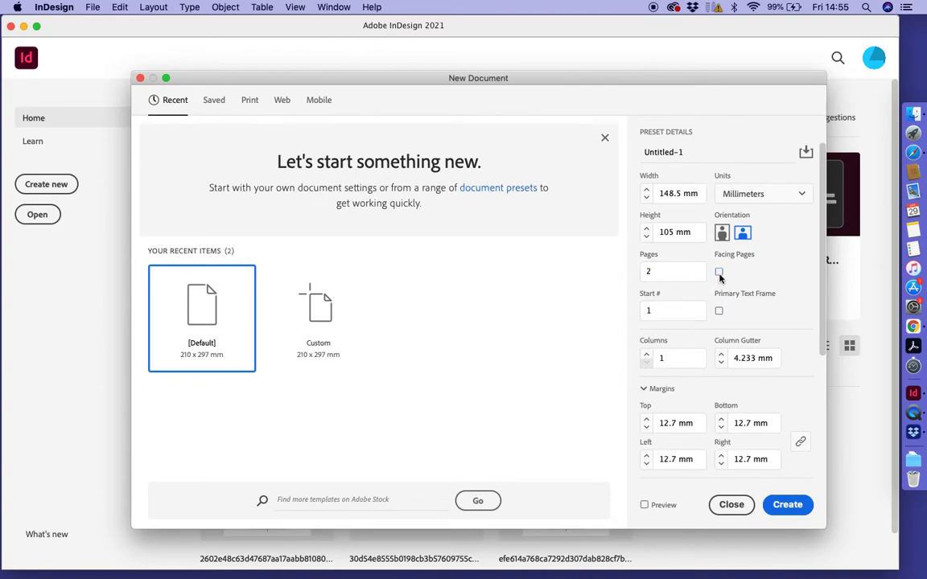
{"action": "scroll", "scroll_direction": "down", "scroll_amount": 3}
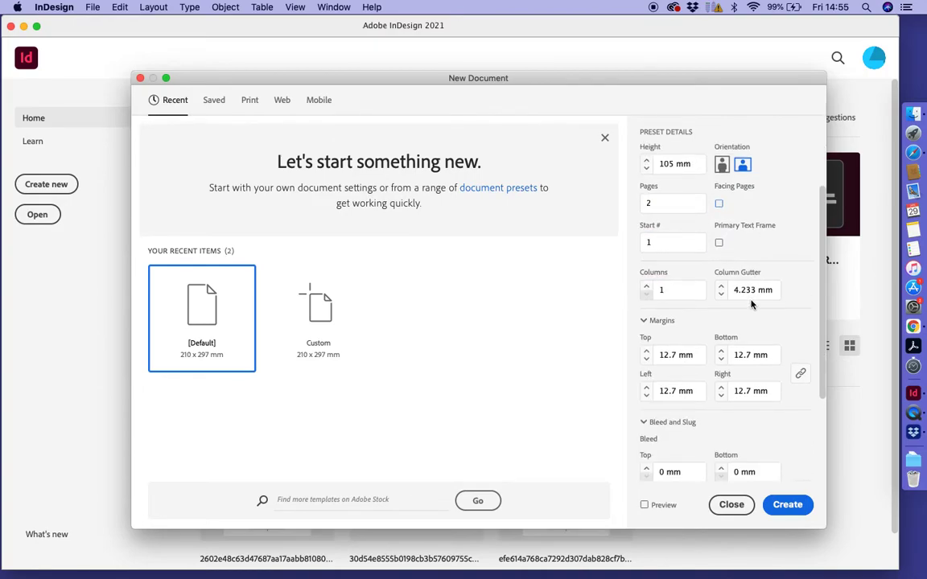
{"action": "scroll", "scroll_direction": "down", "scroll_amount": 3}
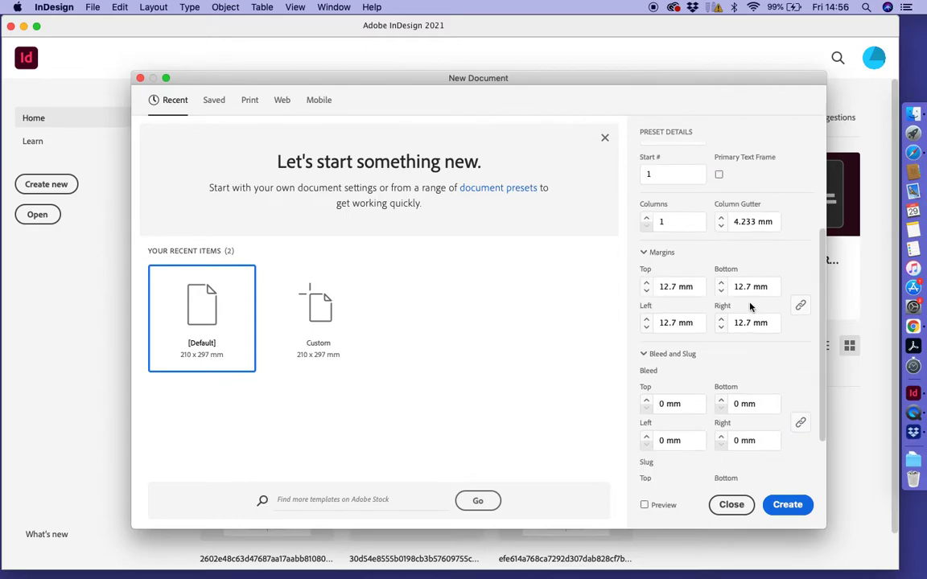
{"action": "mouse_move", "coordinate": [662, 274]}
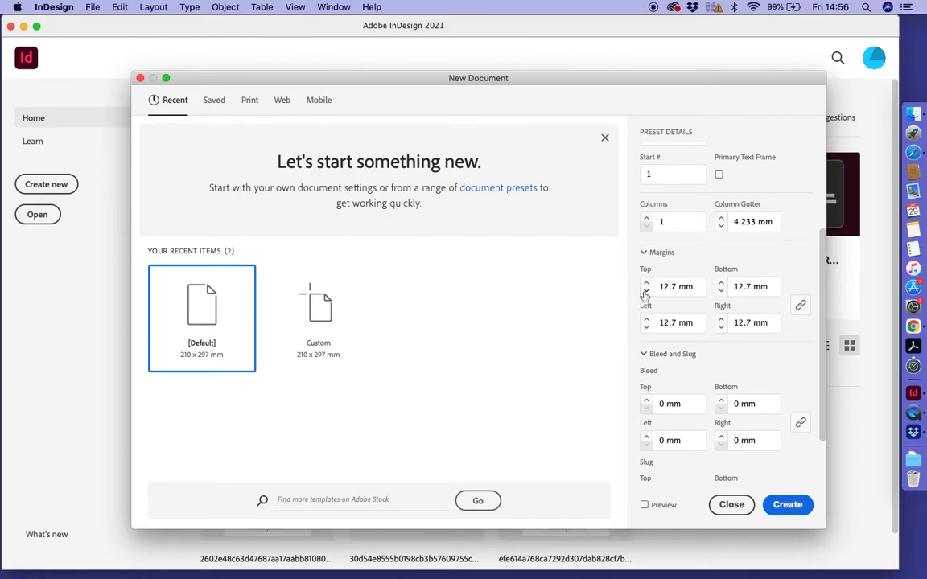
{"action": "left_click", "coordinate": [646, 291]}
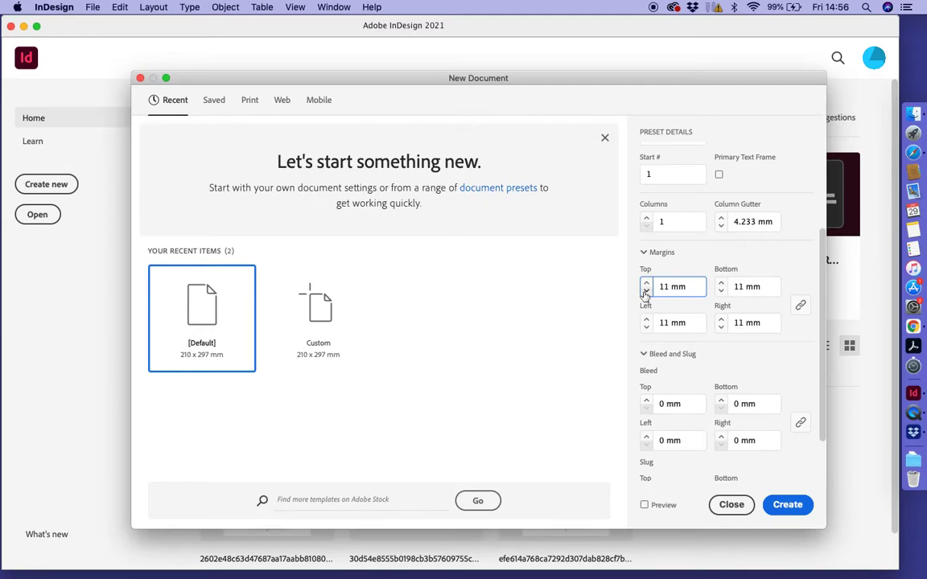
{"action": "left_click", "coordinate": [646, 290]}
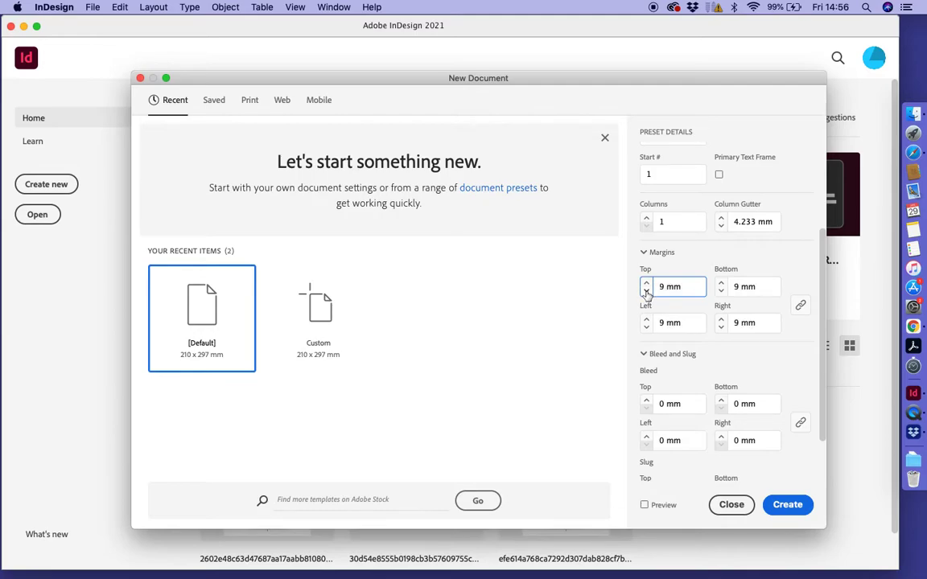
{"action": "left_click", "coordinate": [646, 290]}
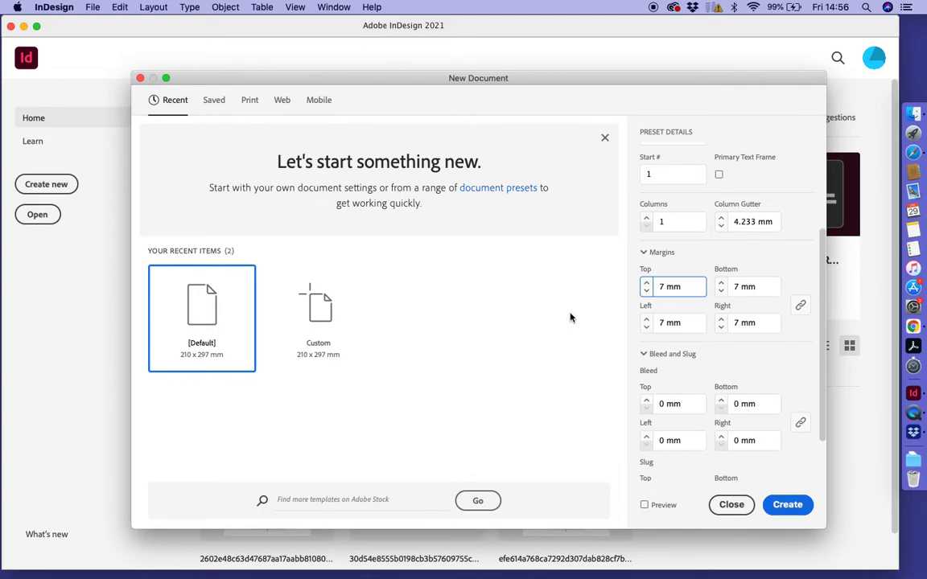
{"action": "mouse_move", "coordinate": [577, 385]}
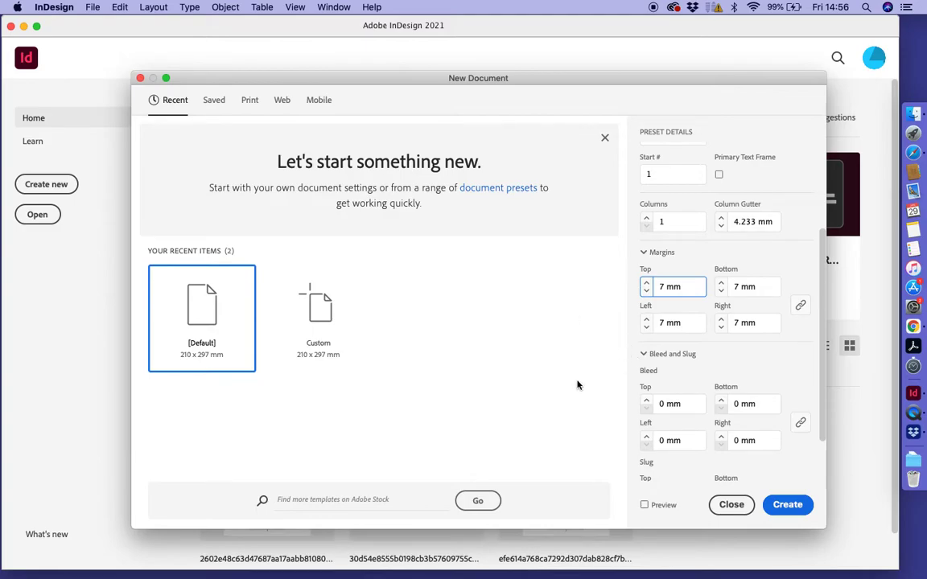
{"action": "mouse_move", "coordinate": [822, 378]}
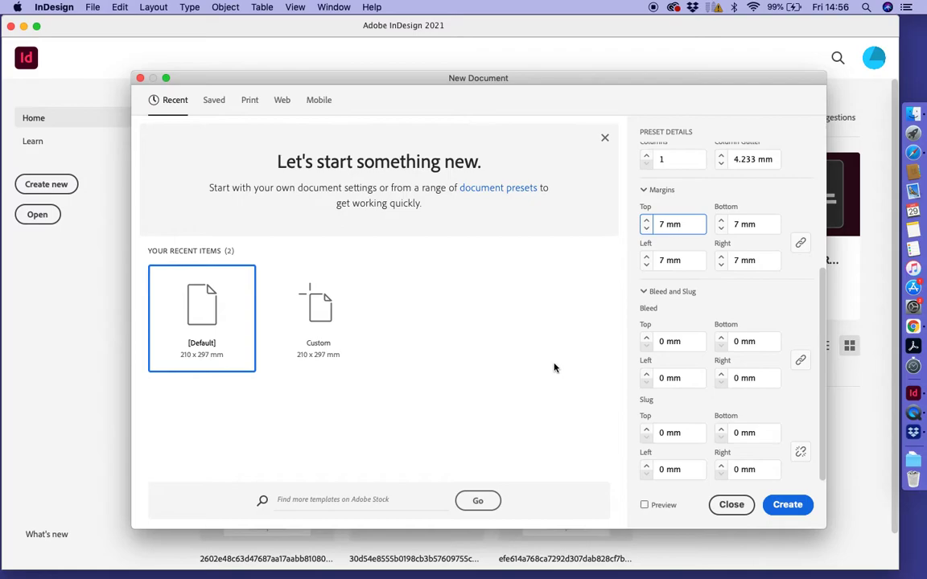
{"action": "mouse_move", "coordinate": [511, 336]}
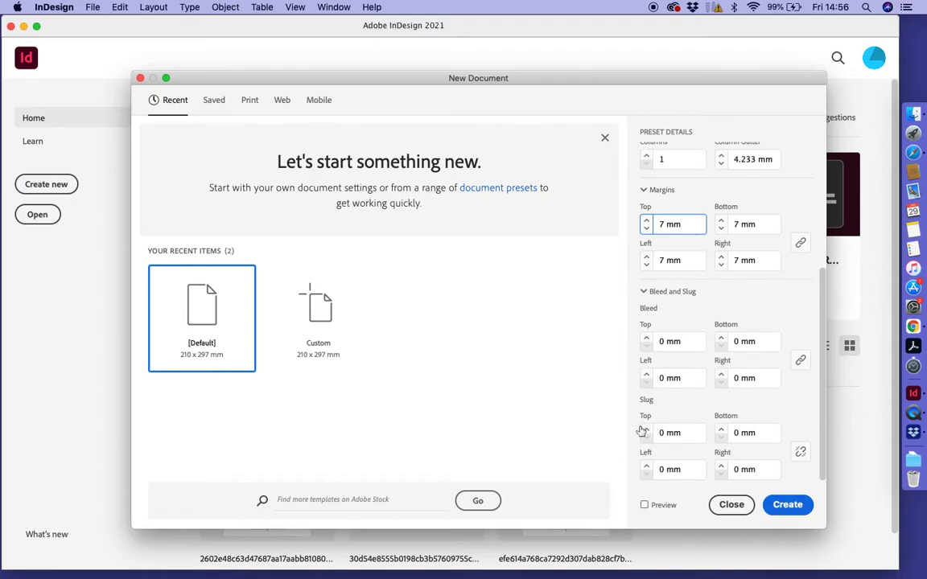
{"action": "mouse_move", "coordinate": [683, 354]}
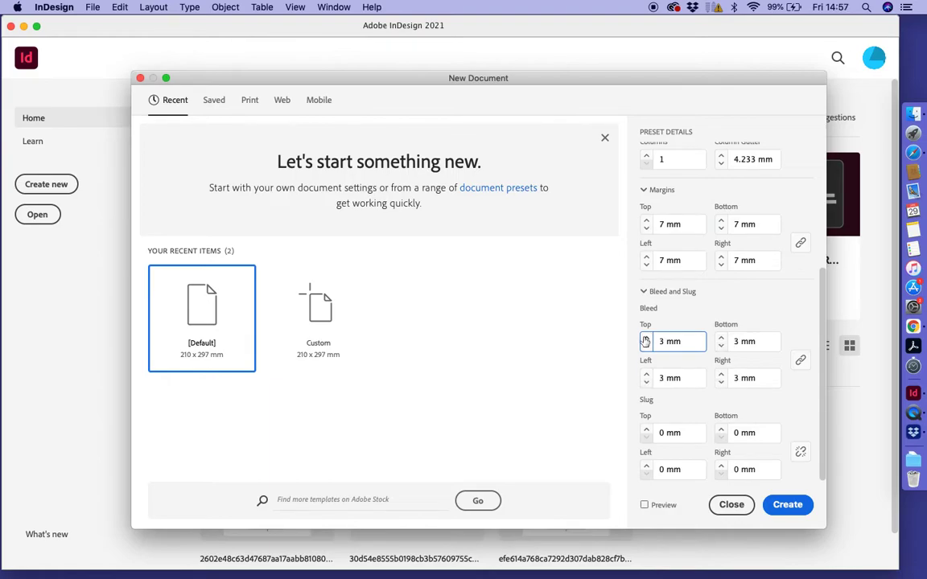
{"action": "mouse_move", "coordinate": [473, 317]}
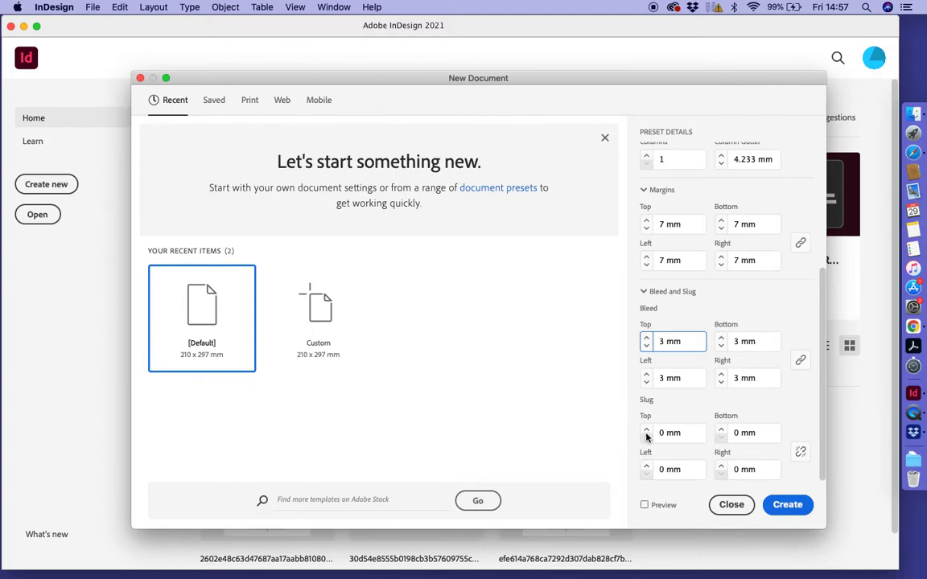
Raise the top slug to 18 mm with the stepper arrows.
{"action": "left_click", "coordinate": [646, 428]}
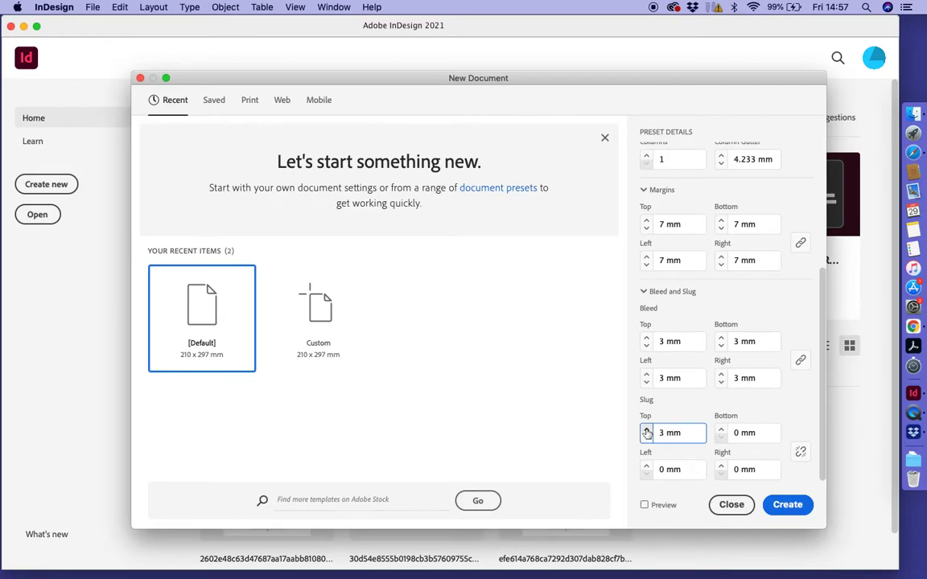
{"action": "left_click", "coordinate": [646, 429]}
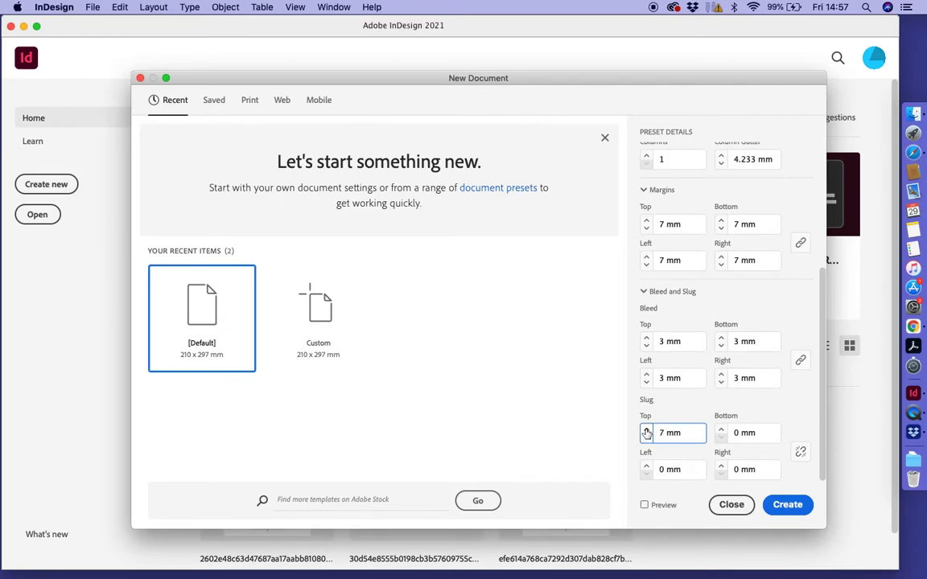
{"action": "left_click", "coordinate": [646, 429]}
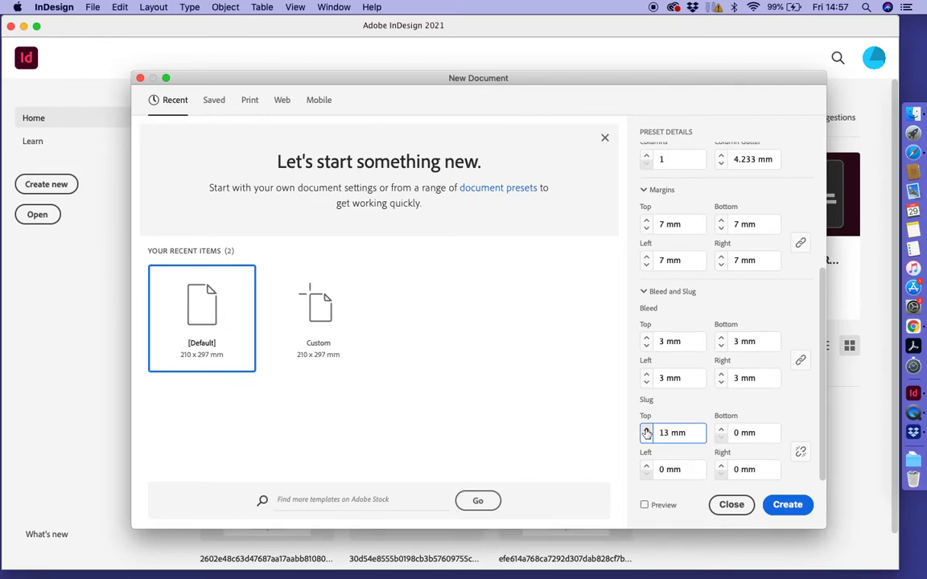
{"action": "left_click", "coordinate": [646, 429]}
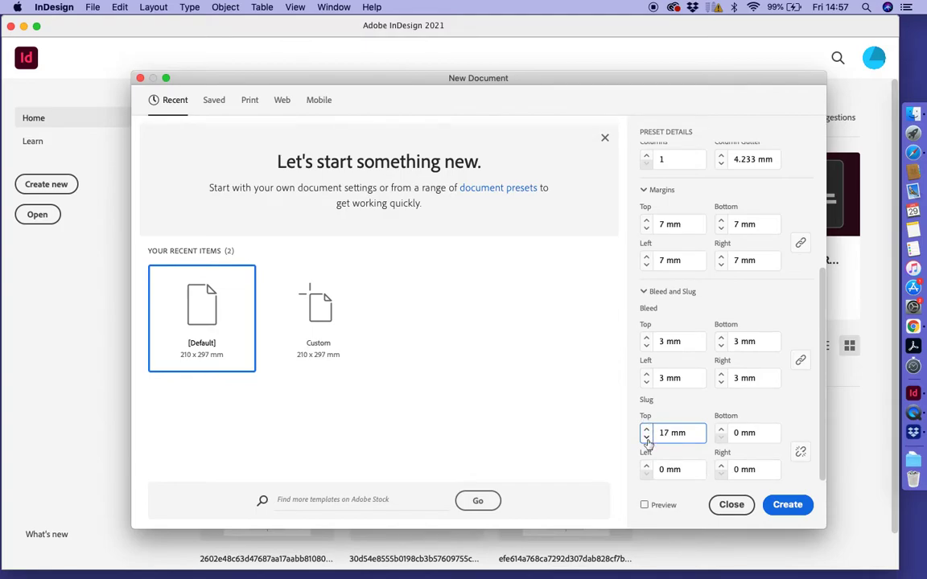
{"action": "left_click", "coordinate": [646, 429]}
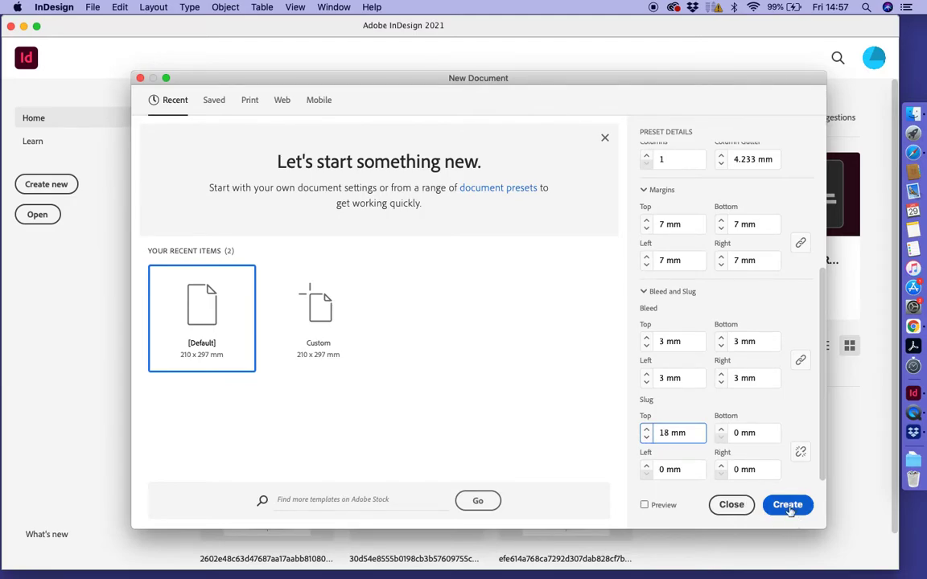
Create the two-page 148.5 × 105 mm document with bleed and slug.
{"action": "left_click", "coordinate": [787, 504]}
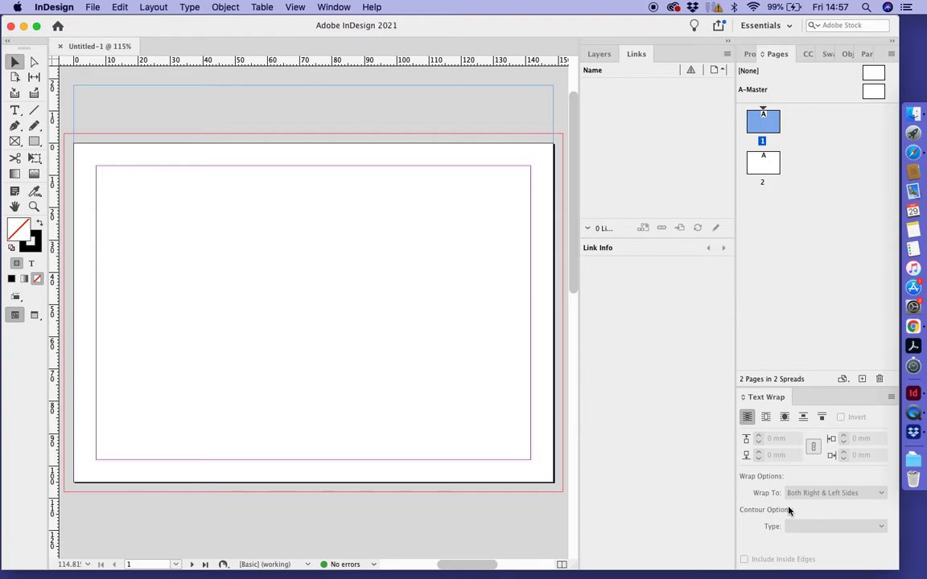
{"action": "mouse_move", "coordinate": [379, 135]}
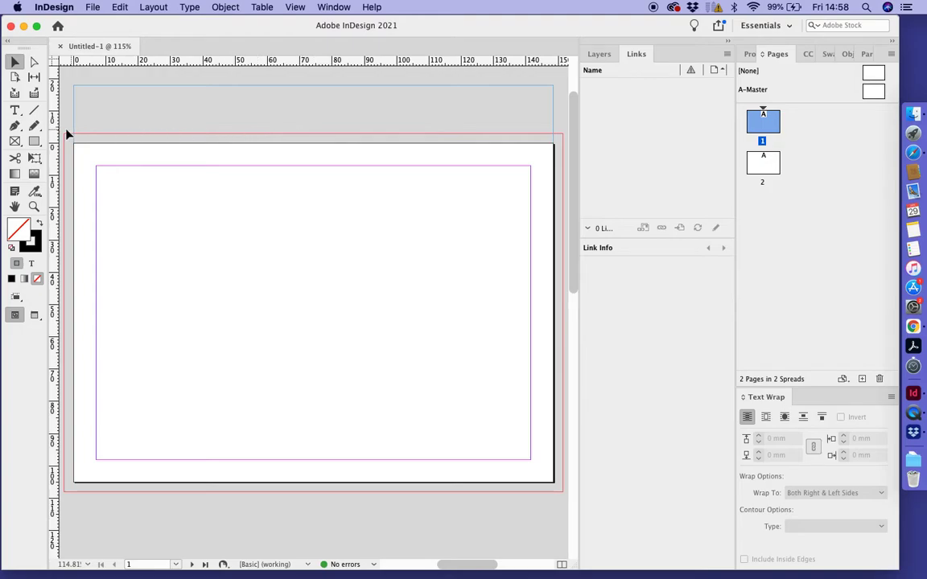
{"action": "mouse_move", "coordinate": [173, 142]}
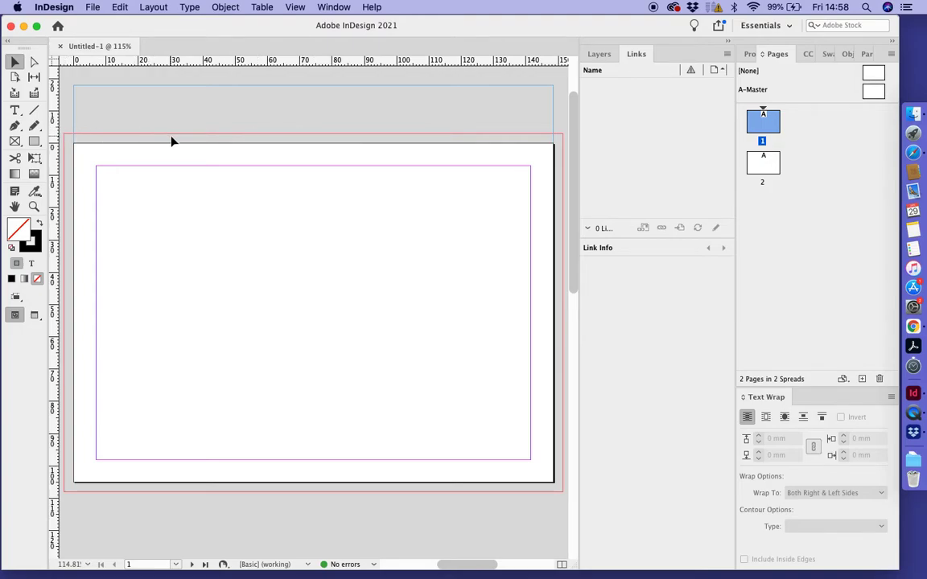
{"action": "mouse_move", "coordinate": [225, 105]}
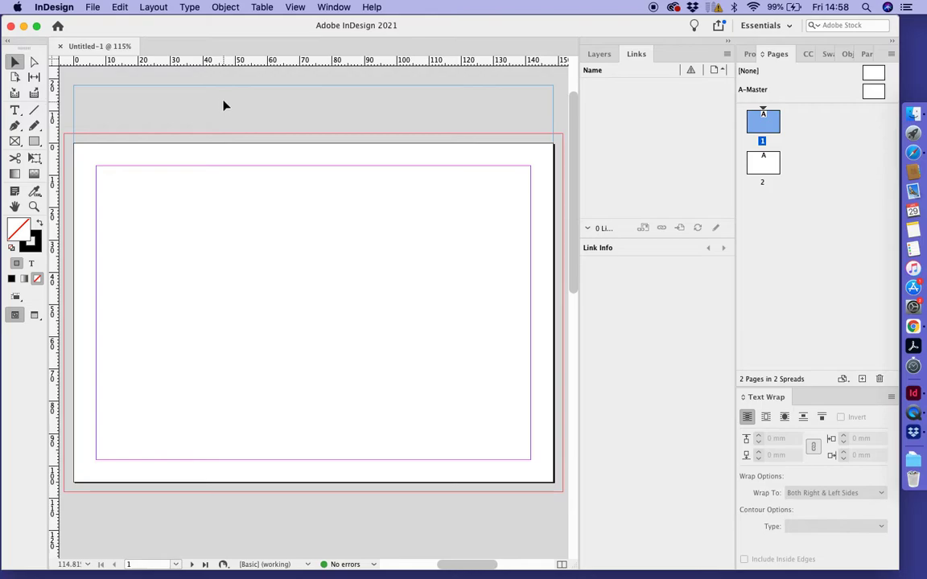
{"action": "mouse_move", "coordinate": [214, 88]}
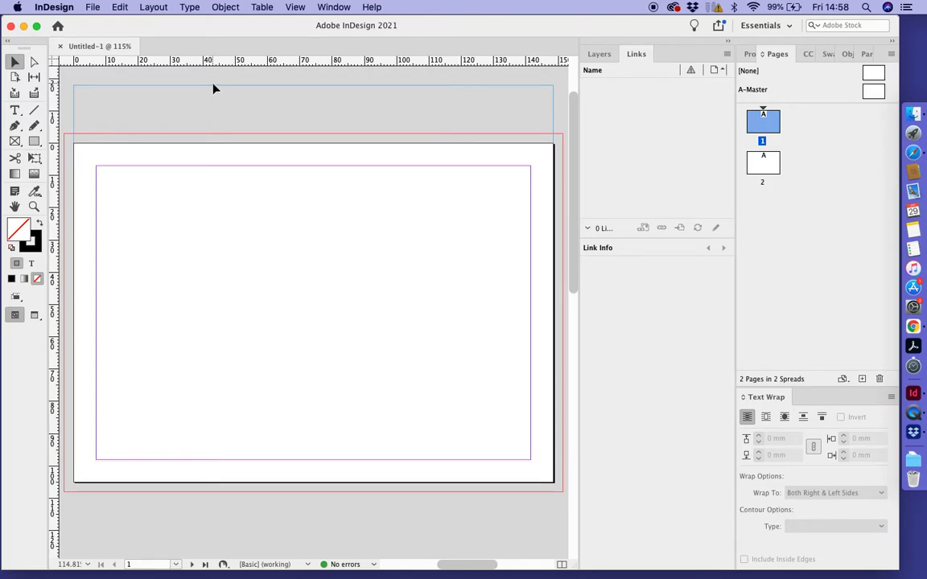
{"action": "mouse_move", "coordinate": [301, 97]}
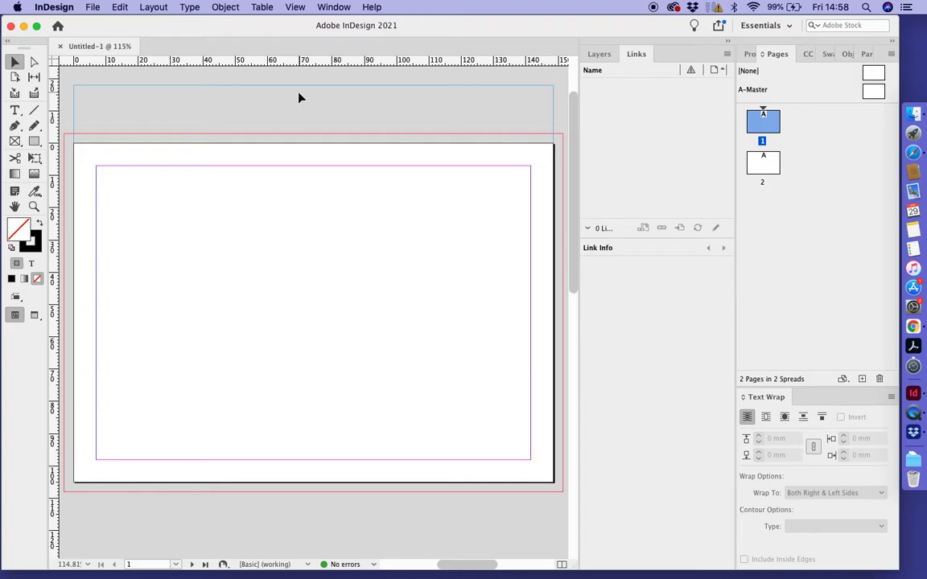
{"action": "mouse_move", "coordinate": [69, 509]}
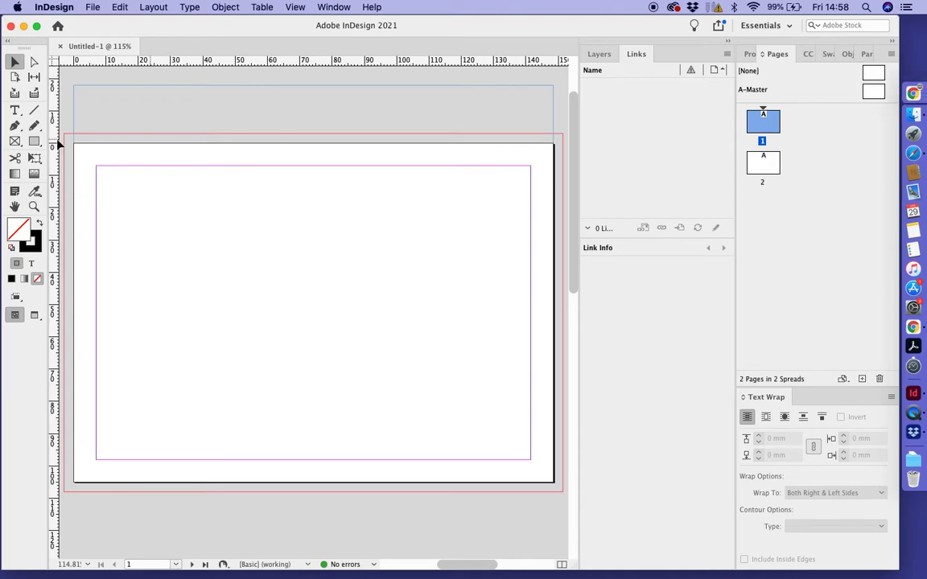
{"action": "mouse_move", "coordinate": [319, 230]}
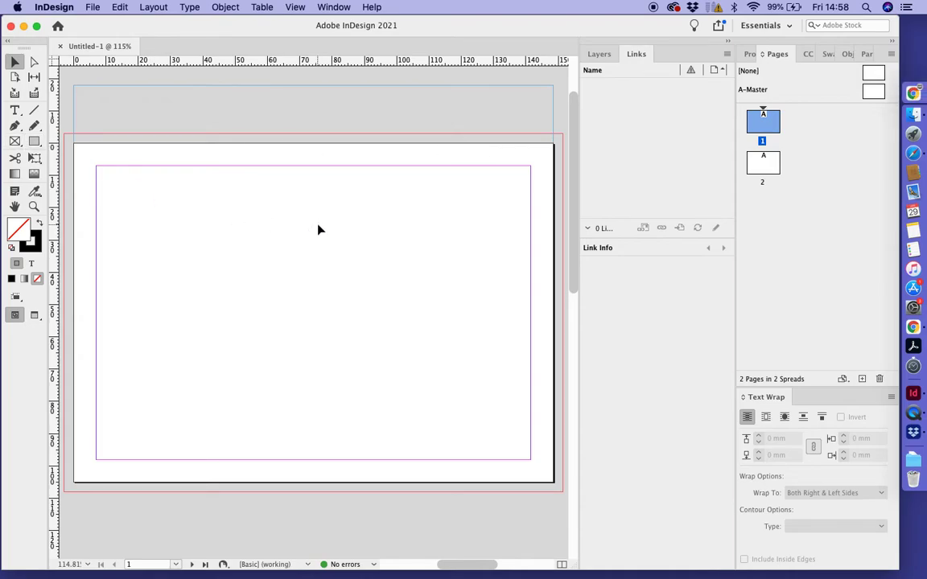
{"action": "mouse_move", "coordinate": [331, 167]}
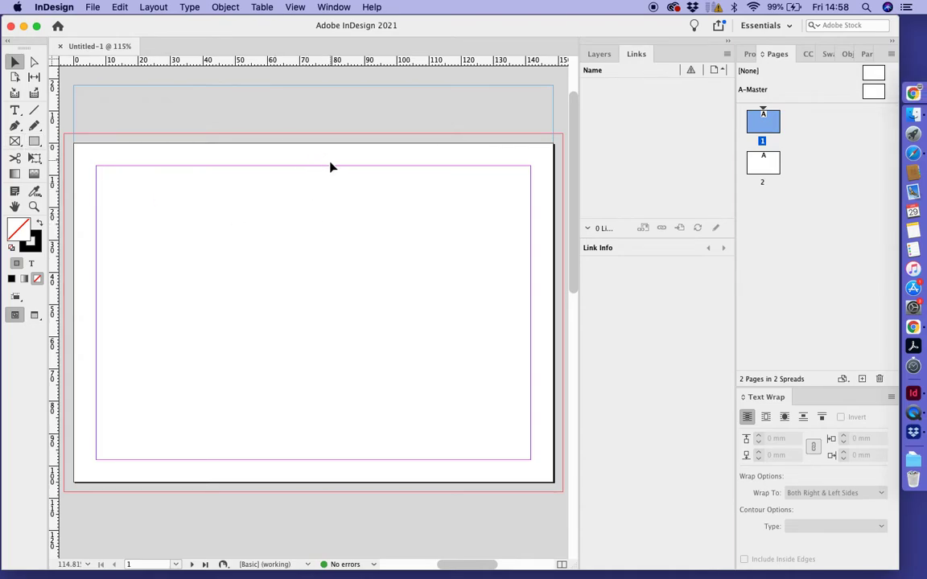
{"action": "mouse_move", "coordinate": [310, 201]}
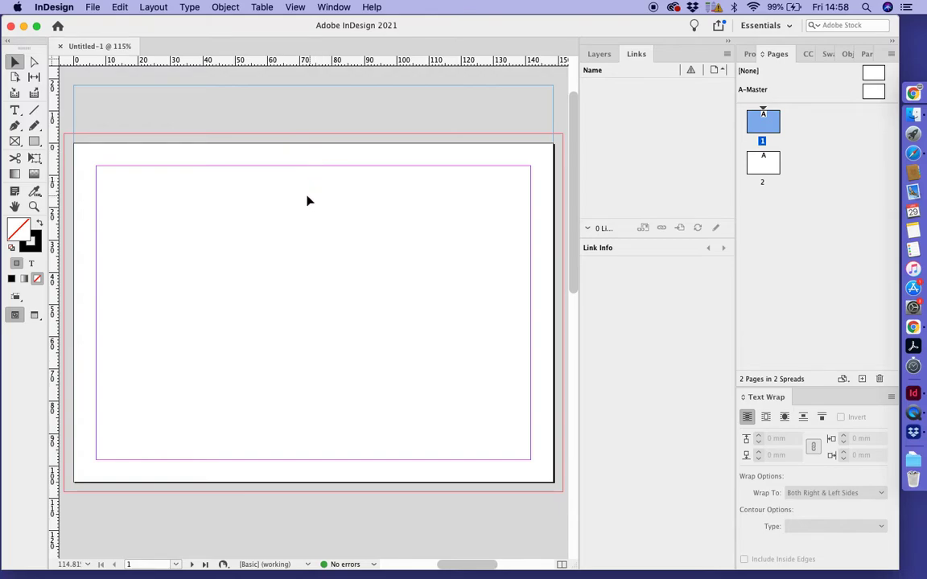
{"action": "mouse_move", "coordinate": [269, 348]}
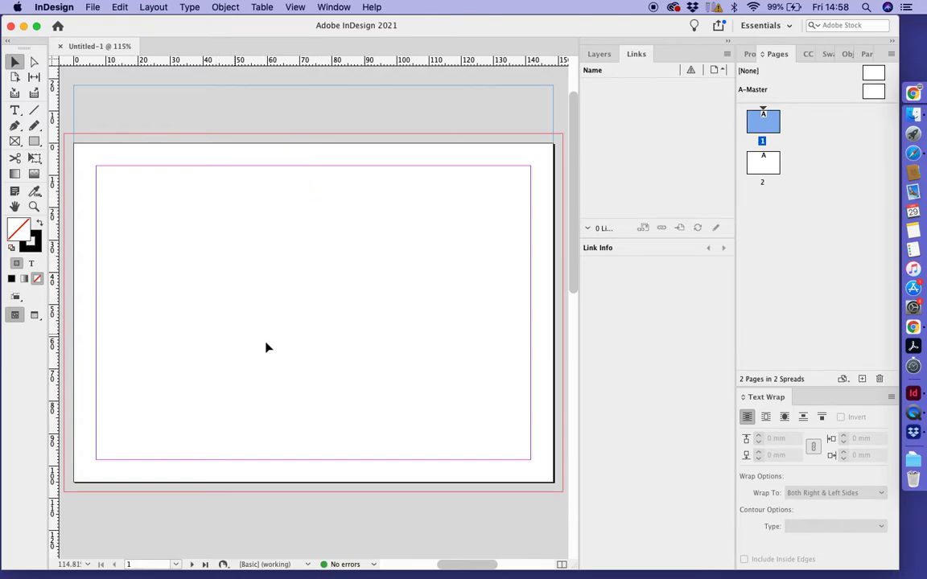
{"action": "mouse_move", "coordinate": [138, 183]}
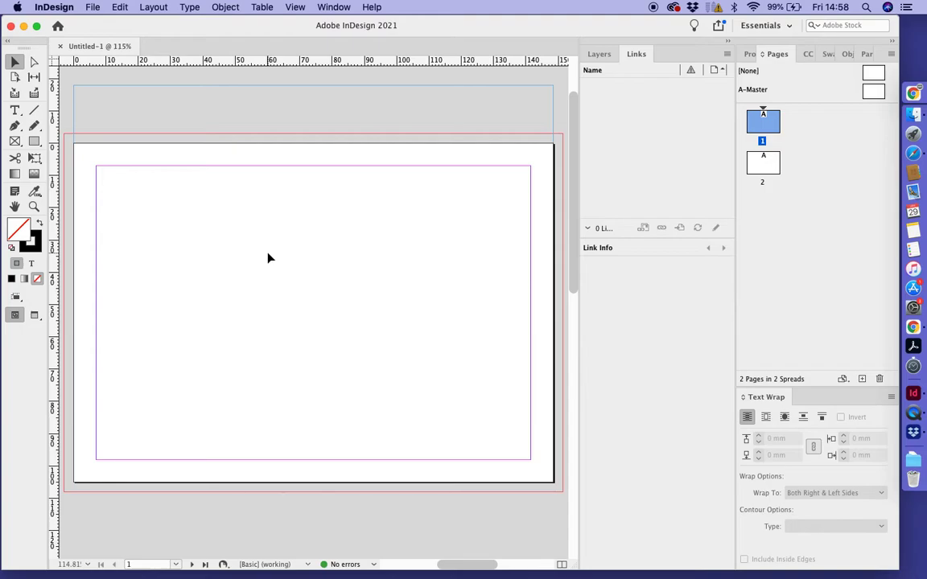
{"action": "mouse_move", "coordinate": [363, 443]}
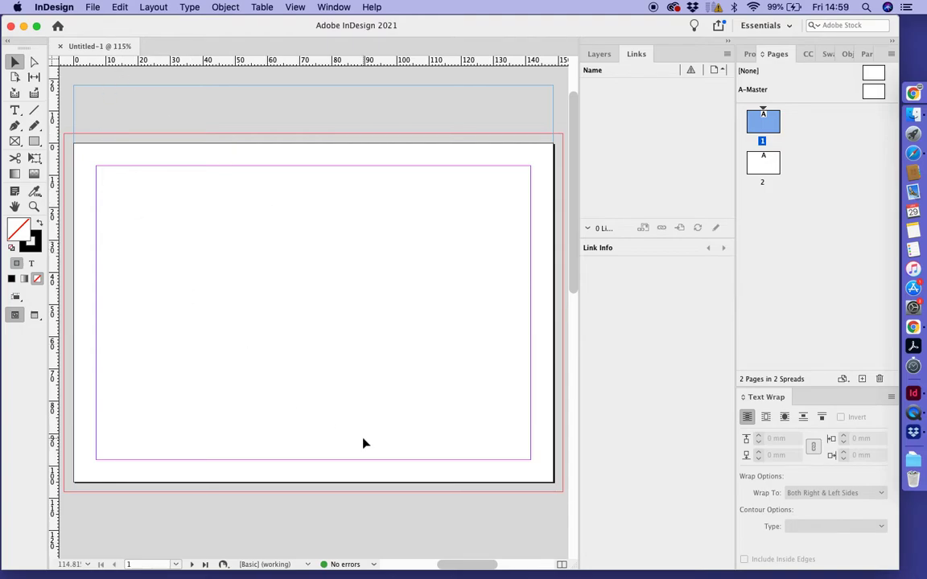
{"action": "mouse_move", "coordinate": [160, 318]}
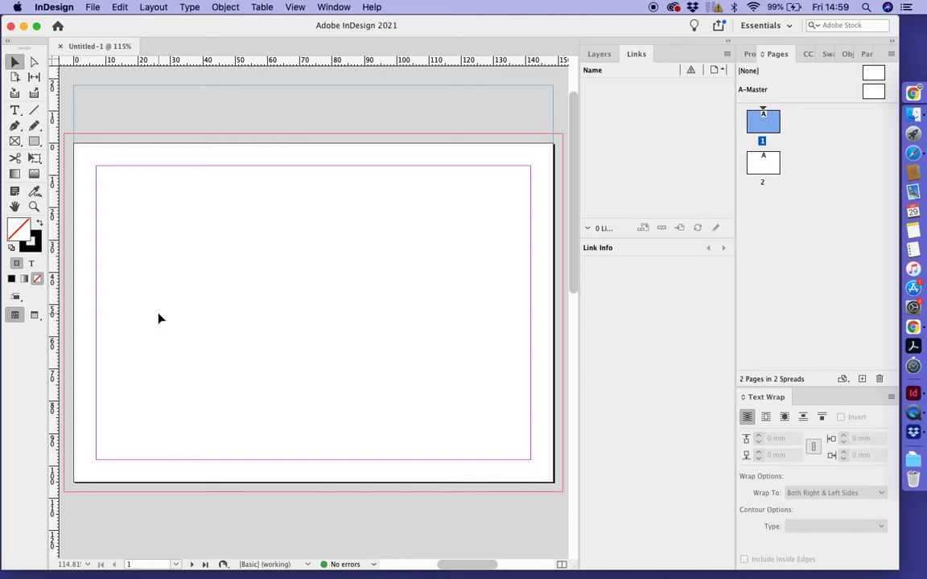
{"action": "mouse_move", "coordinate": [396, 323]}
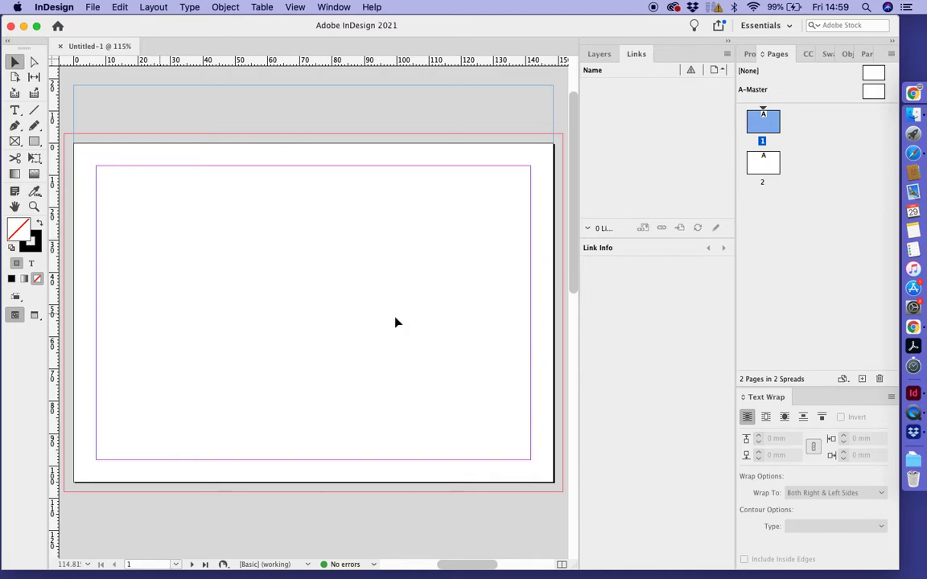
{"action": "mouse_move", "coordinate": [107, 397]}
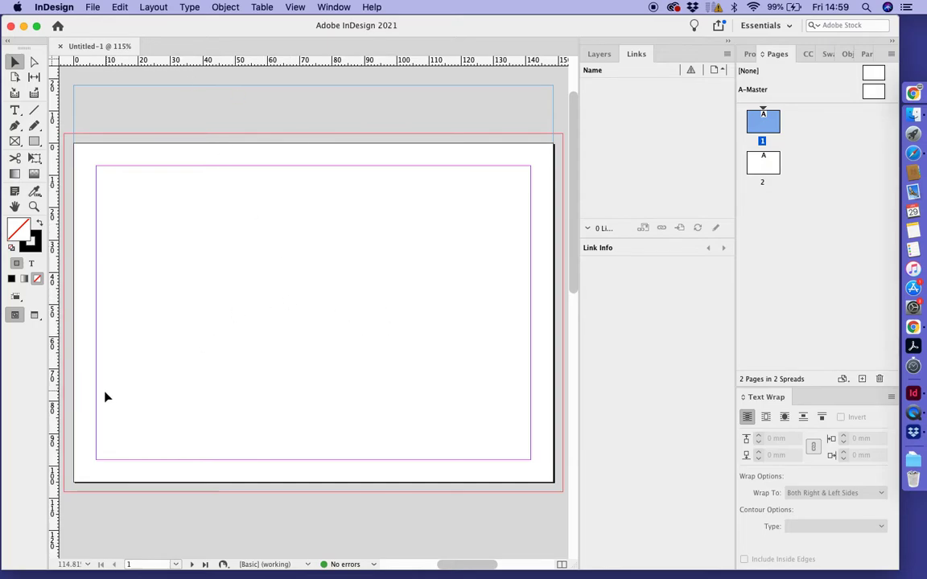
Show the Swatches panel from the Window menu.
{"action": "left_click", "coordinate": [334, 6]}
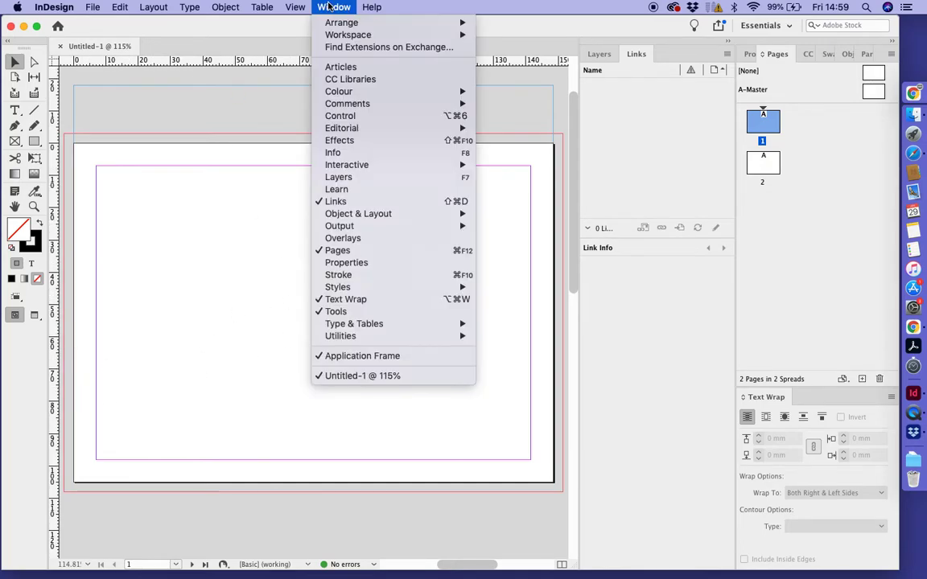
{"action": "mouse_move", "coordinate": [338, 286]}
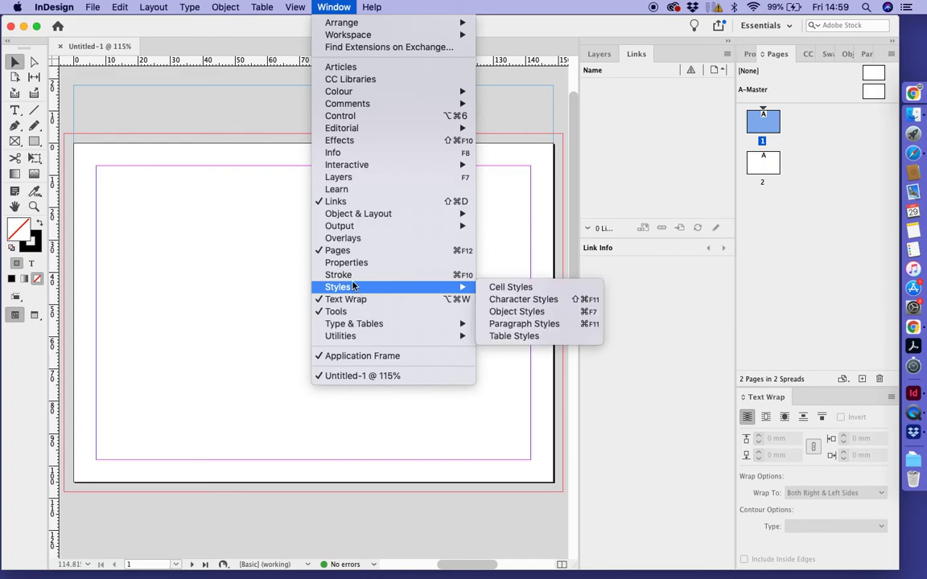
{"action": "mouse_move", "coordinate": [338, 91]}
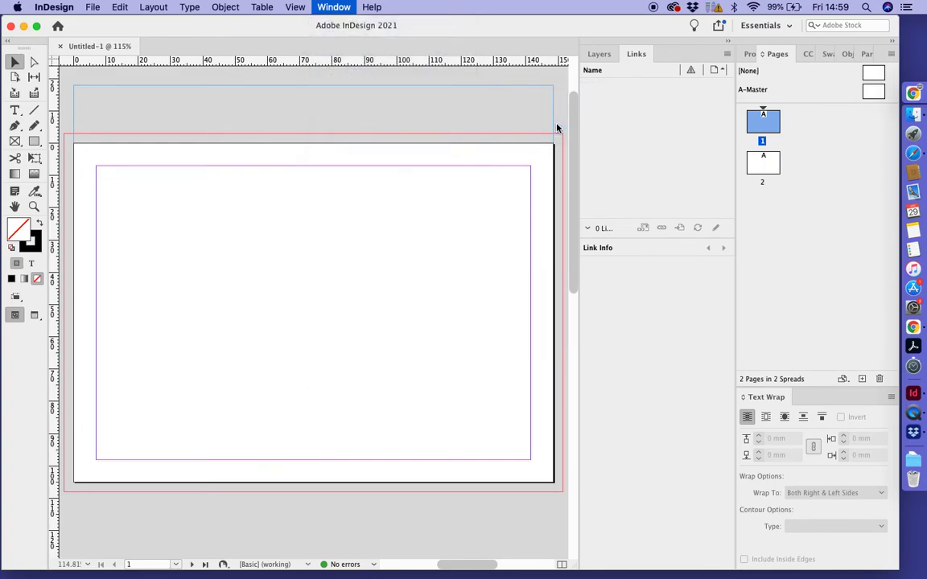
{"action": "left_click", "coordinate": [814, 54]}
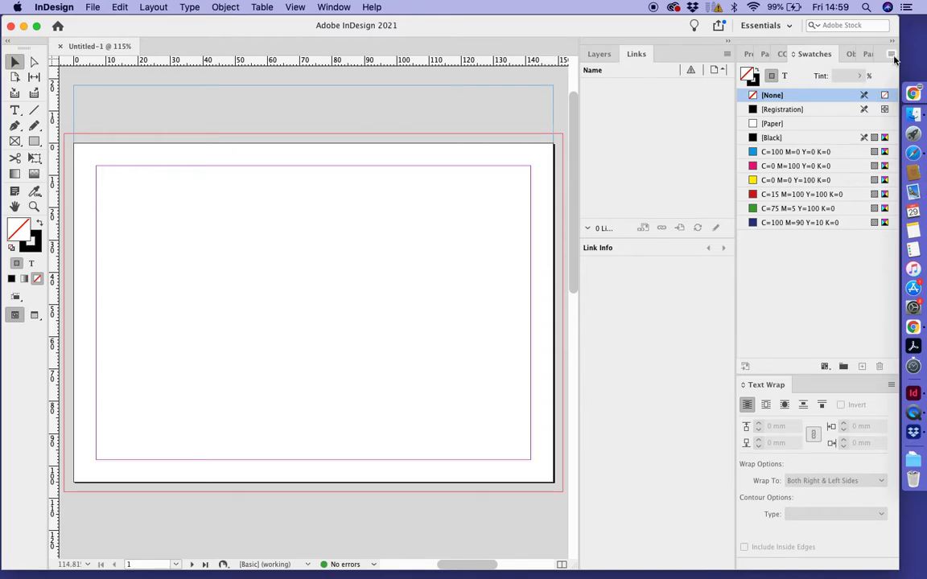
Add PANTONE 10111 C from PANTONE+ Premium Metallics Coated as a new swatch.
{"action": "left_click", "coordinate": [892, 53]}
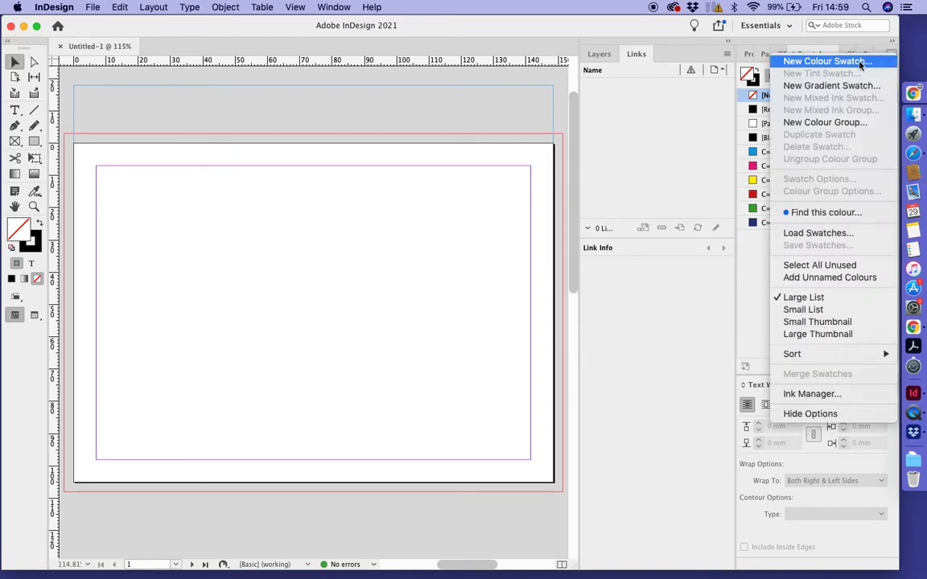
{"action": "left_click", "coordinate": [822, 62]}
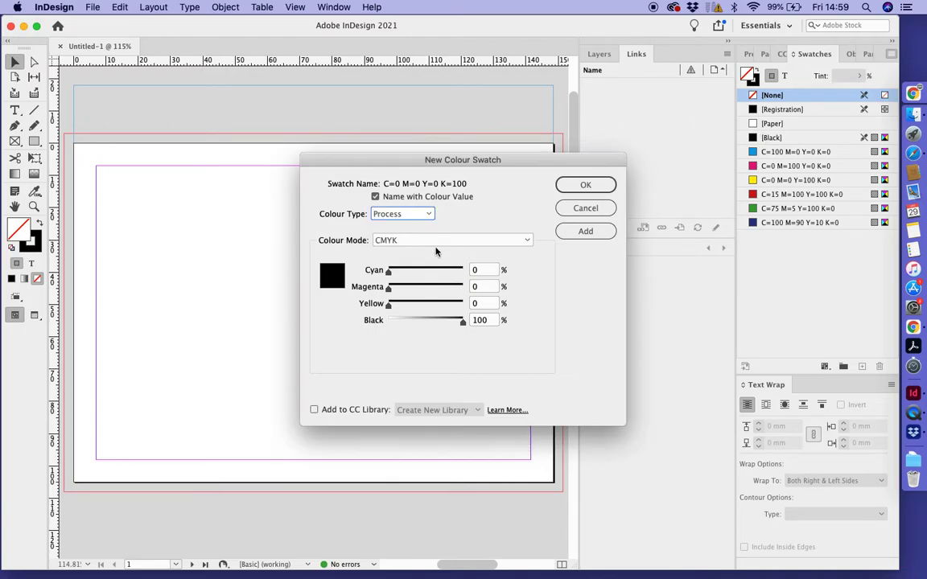
{"action": "left_click", "coordinate": [450, 240]}
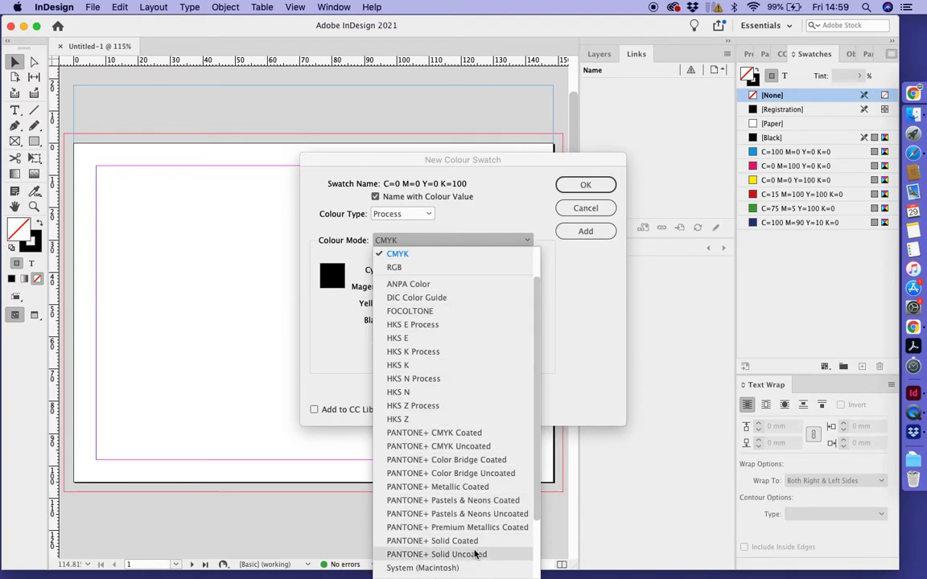
{"action": "left_click", "coordinate": [457, 527]}
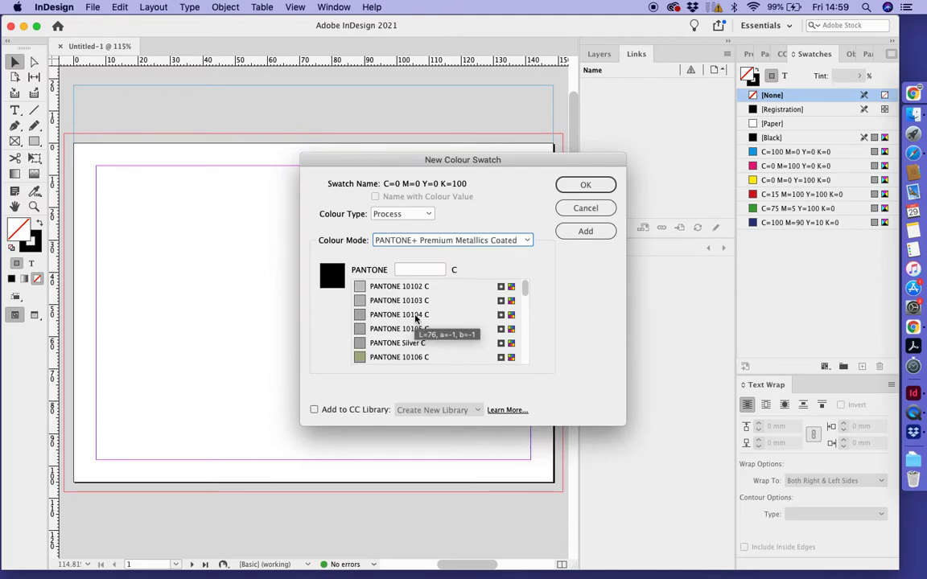
{"action": "scroll", "scroll_direction": "down", "scroll_amount": 3}
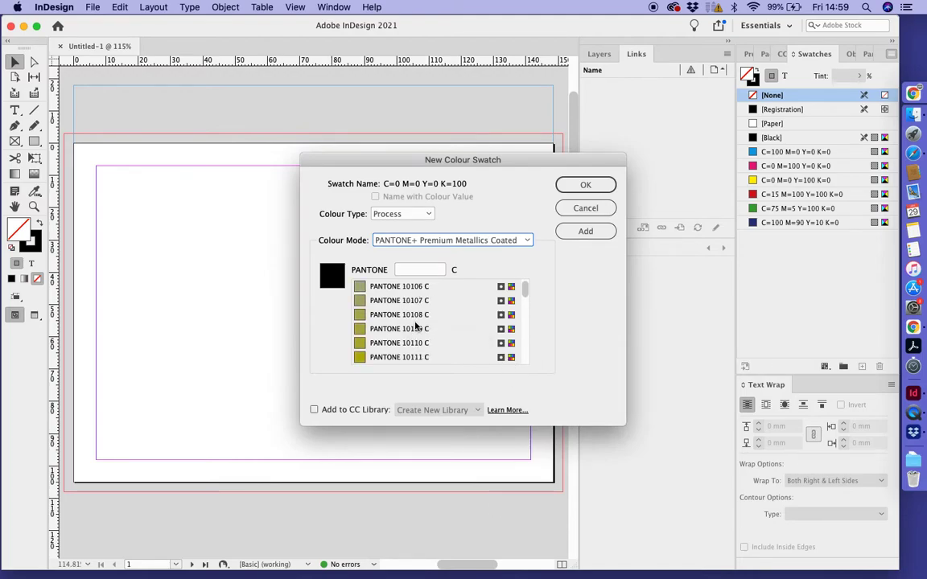
{"action": "scroll", "scroll_direction": "down", "scroll_amount": 3}
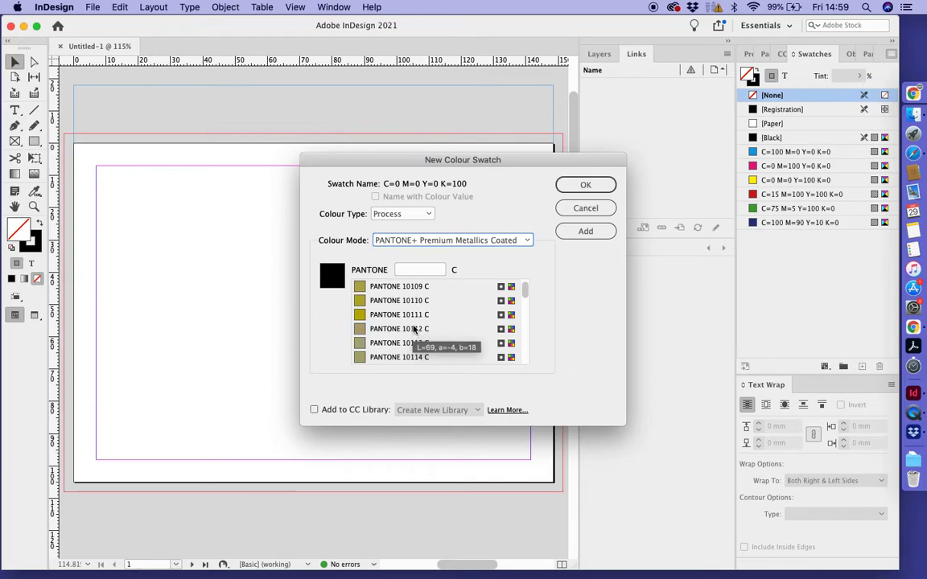
{"action": "left_click", "coordinate": [400, 314]}
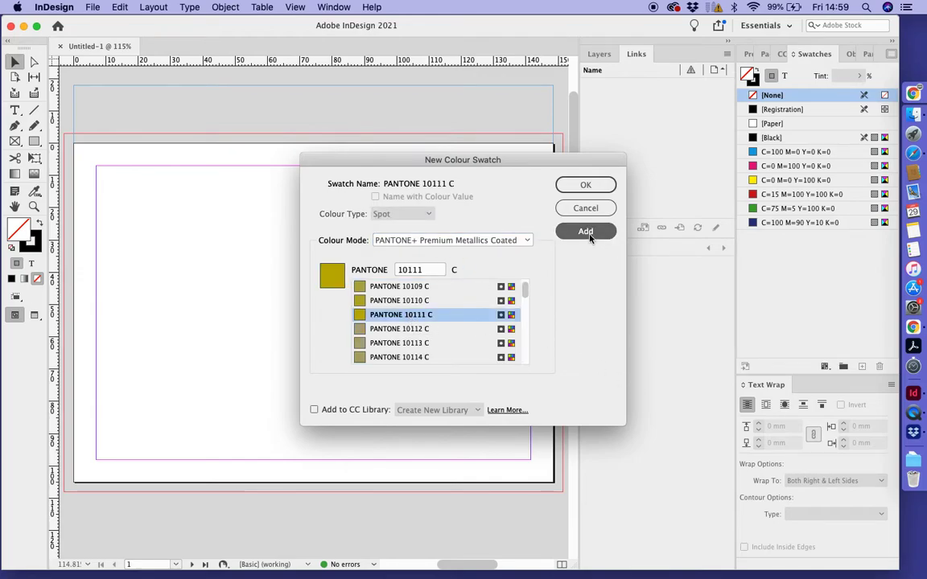
{"action": "left_click", "coordinate": [584, 232]}
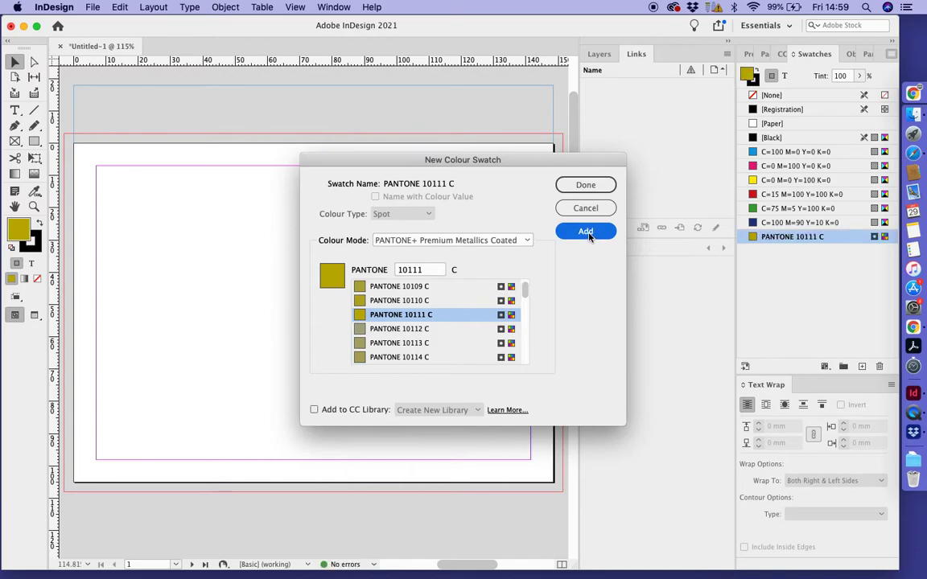
{"action": "left_click", "coordinate": [585, 184]}
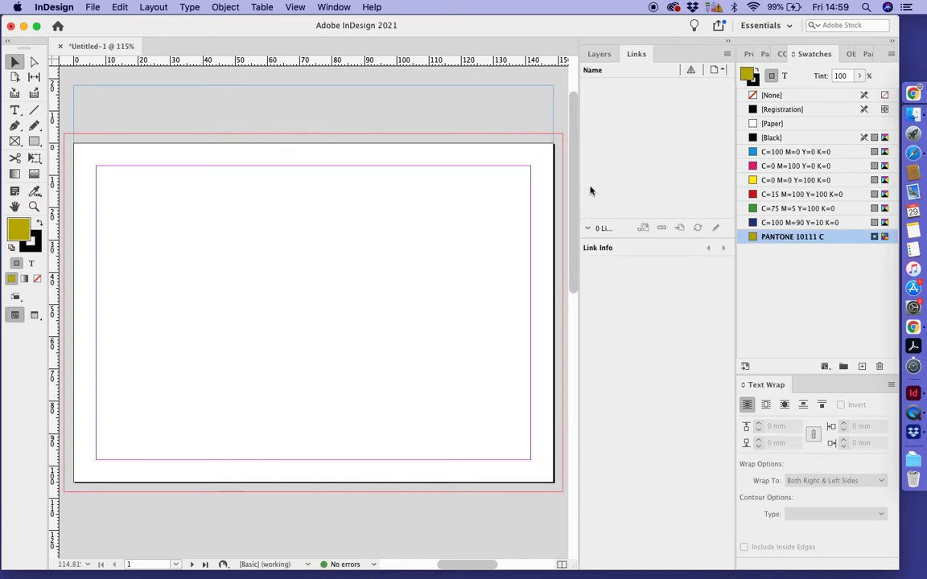
{"action": "mouse_move", "coordinate": [869, 124]}
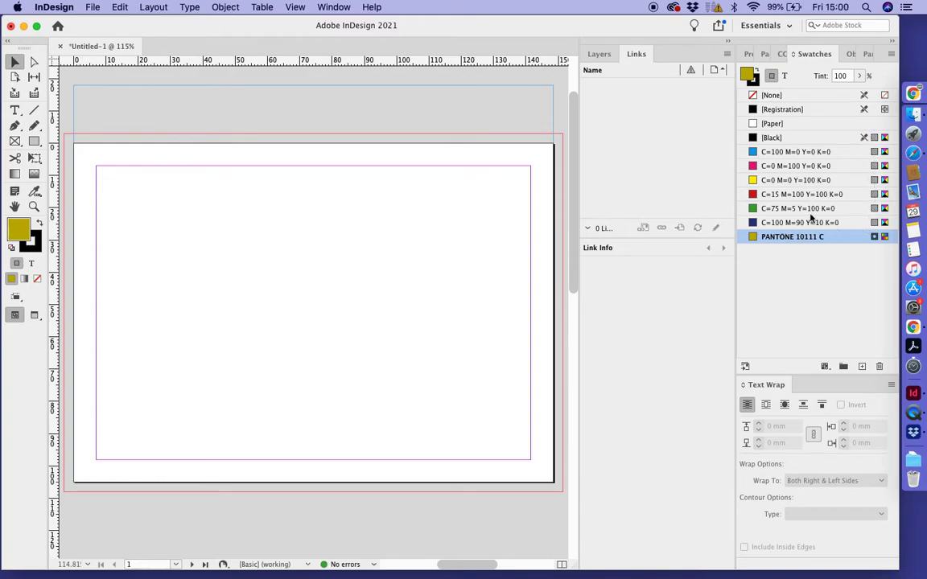
{"action": "mouse_move", "coordinate": [810, 222]}
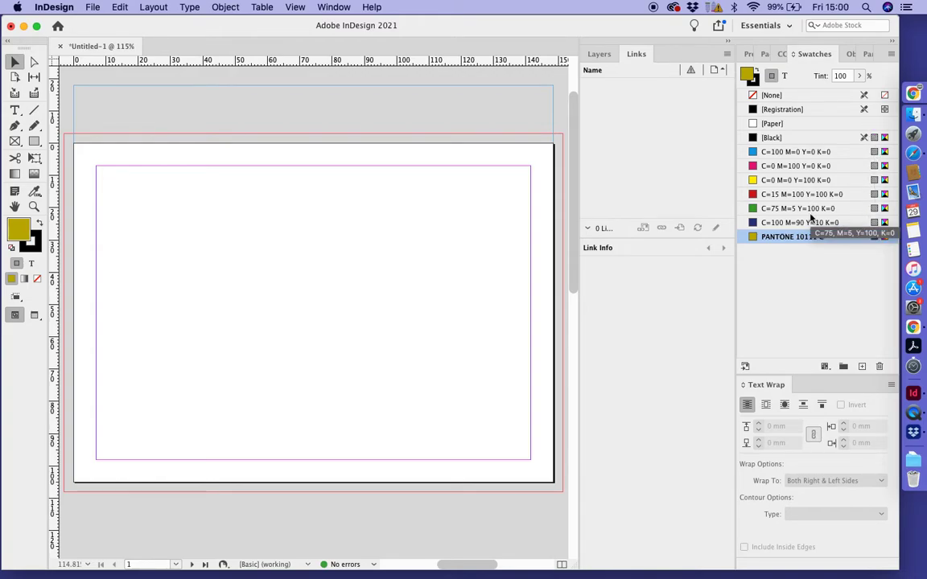
{"action": "left_click", "coordinate": [791, 236]}
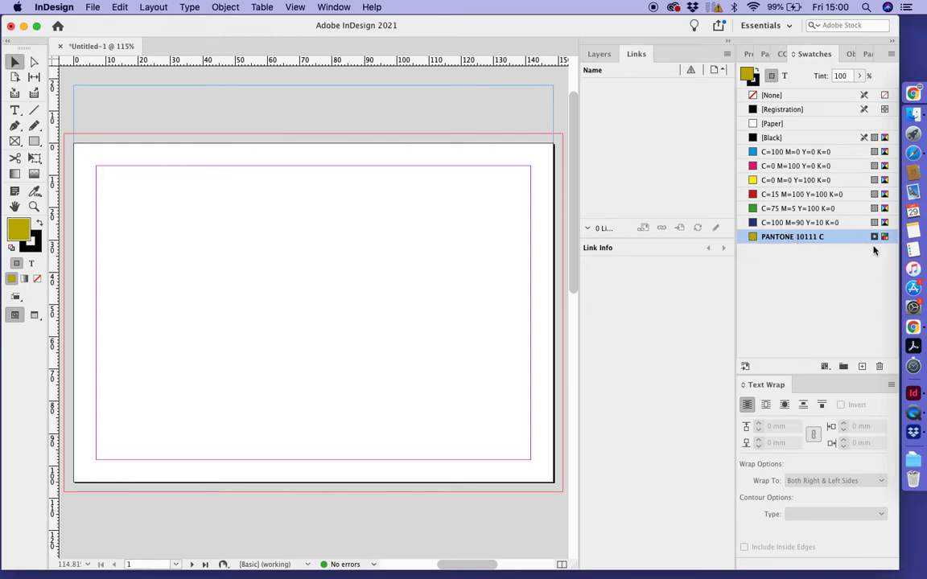
{"action": "mouse_move", "coordinate": [875, 241]}
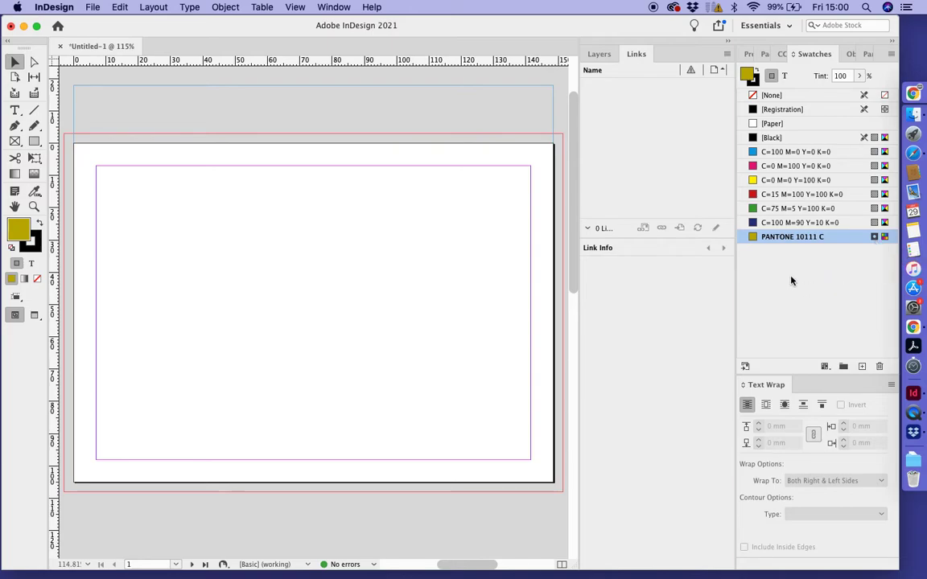
{"action": "mouse_move", "coordinate": [788, 277]}
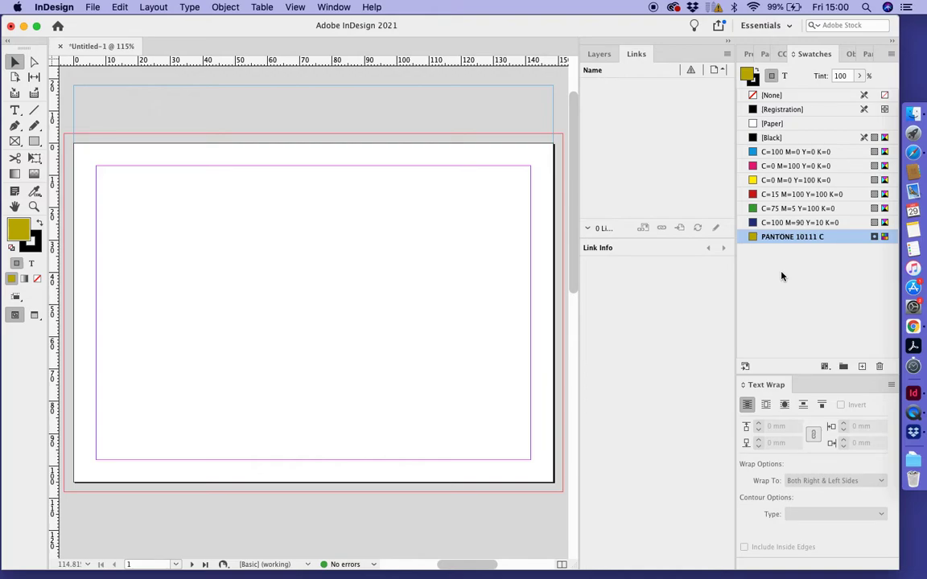
{"action": "mouse_move", "coordinate": [770, 257]}
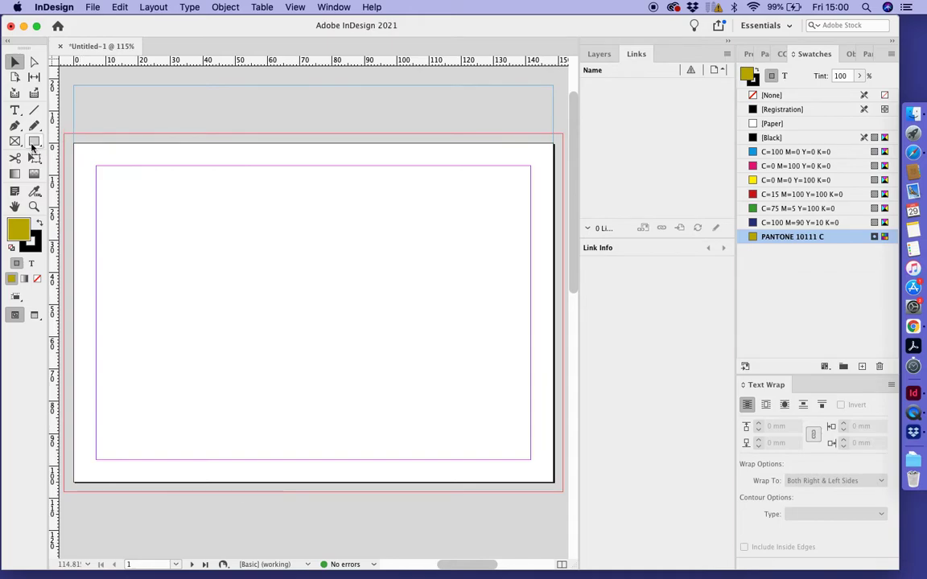
Draw a gold square in the slug and label it 'Spot Metallic gold'.
{"action": "left_click_drag", "start_coordinate": [151, 104], "coordinate": [175, 121]}
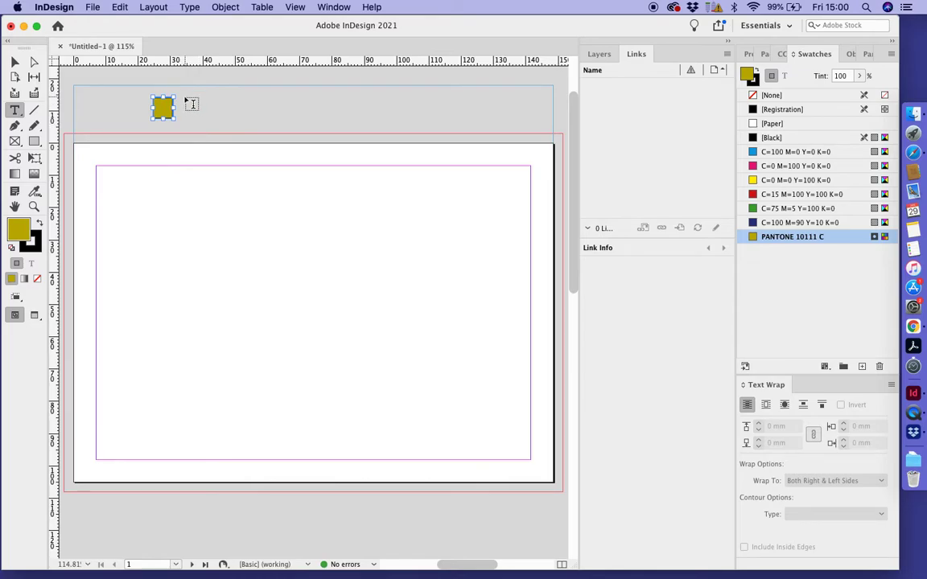
{"action": "left_click_drag", "start_coordinate": [192, 105], "coordinate": [338, 119]}
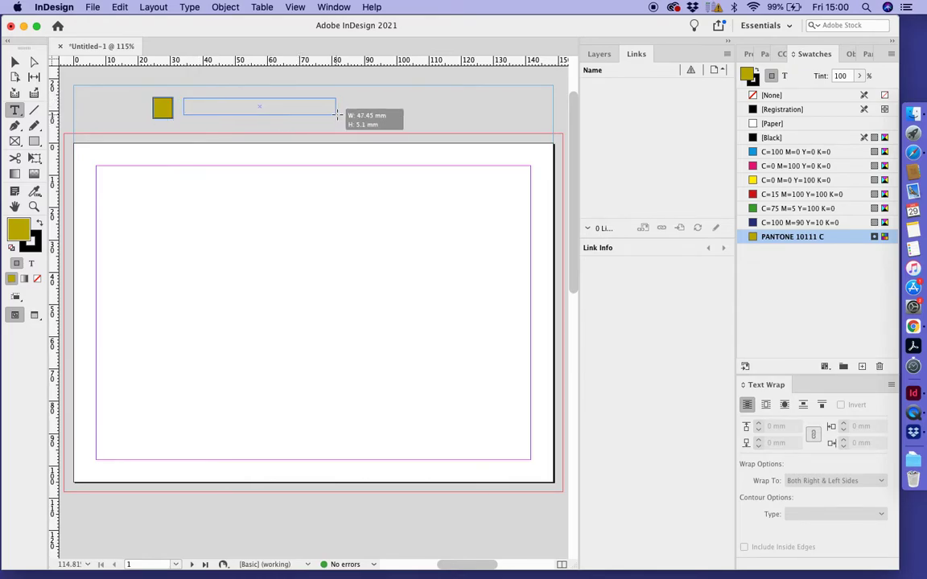
{"action": "left_click", "coordinate": [250, 108]}
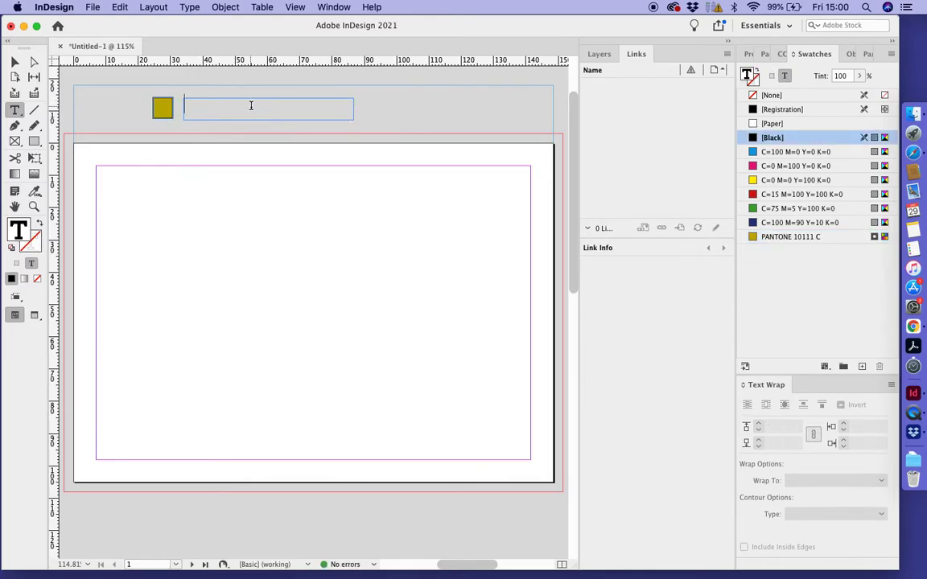
{"action": "type", "text": "Sp"}
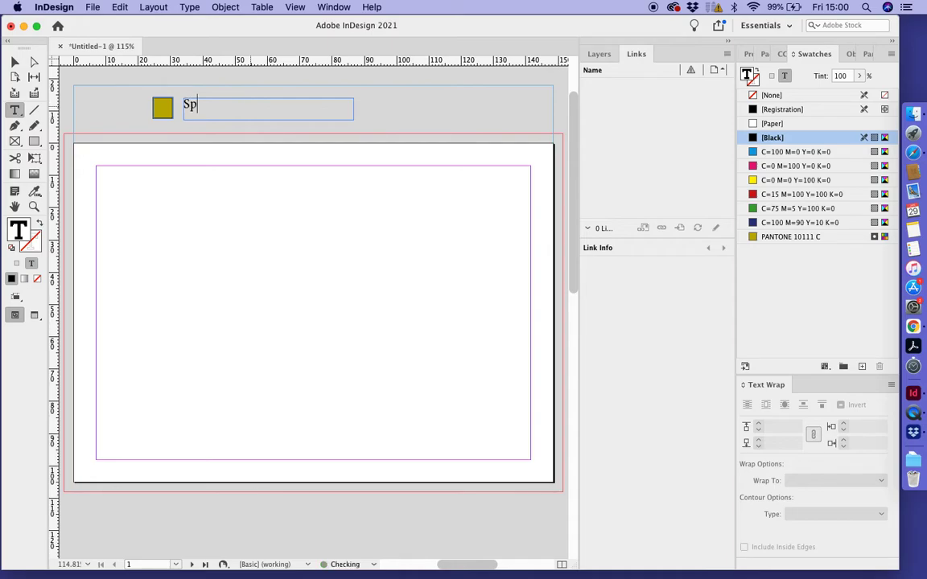
{"action": "type", "text": "ot Metallic"}
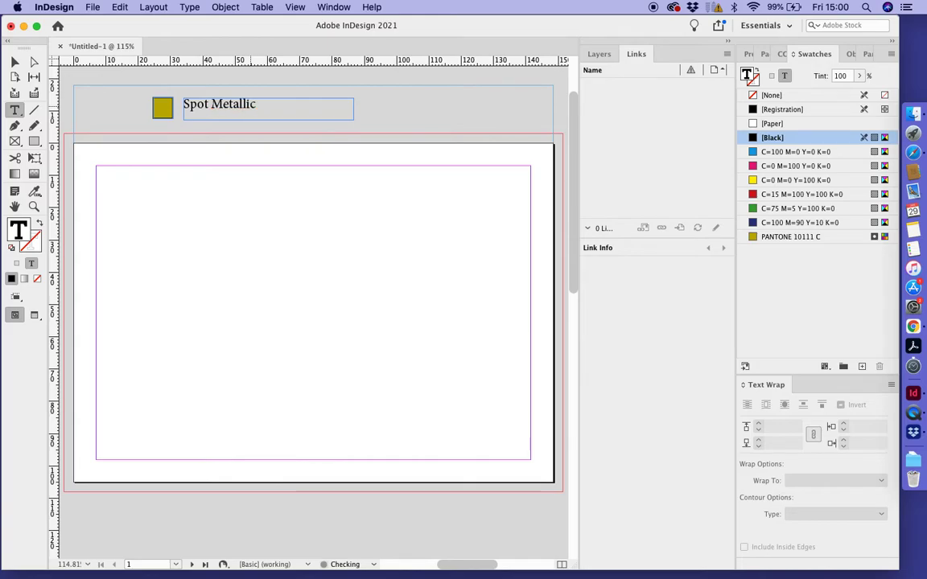
{"action": "type", "text": "gold"}
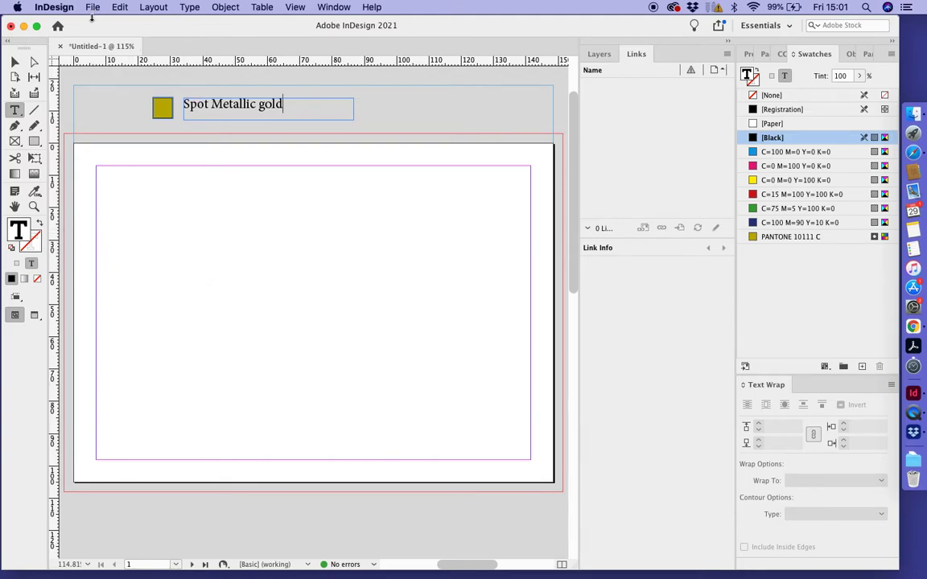
Place the JPG photo from the Desktop onto the page.
{"action": "left_click", "coordinate": [92, 7]}
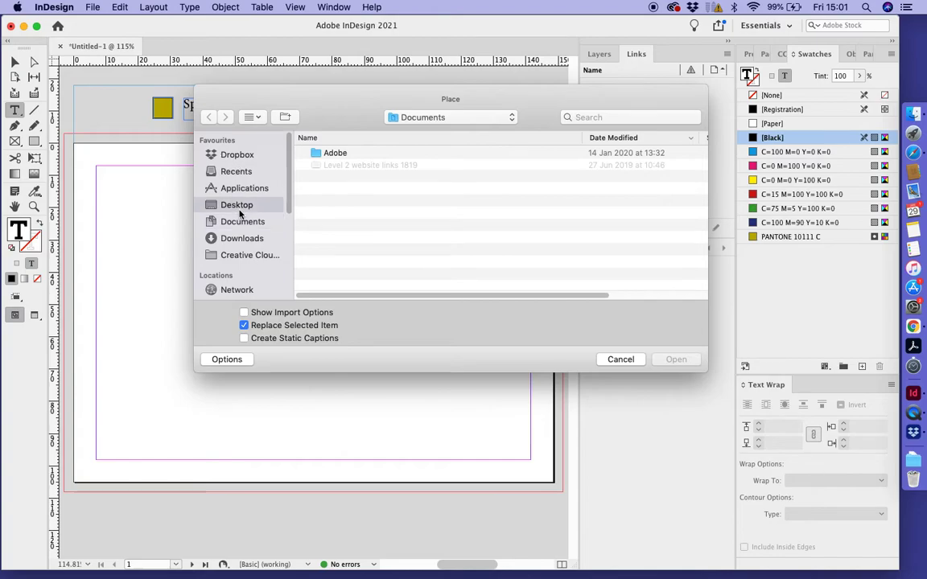
{"action": "left_click", "coordinate": [236, 205]}
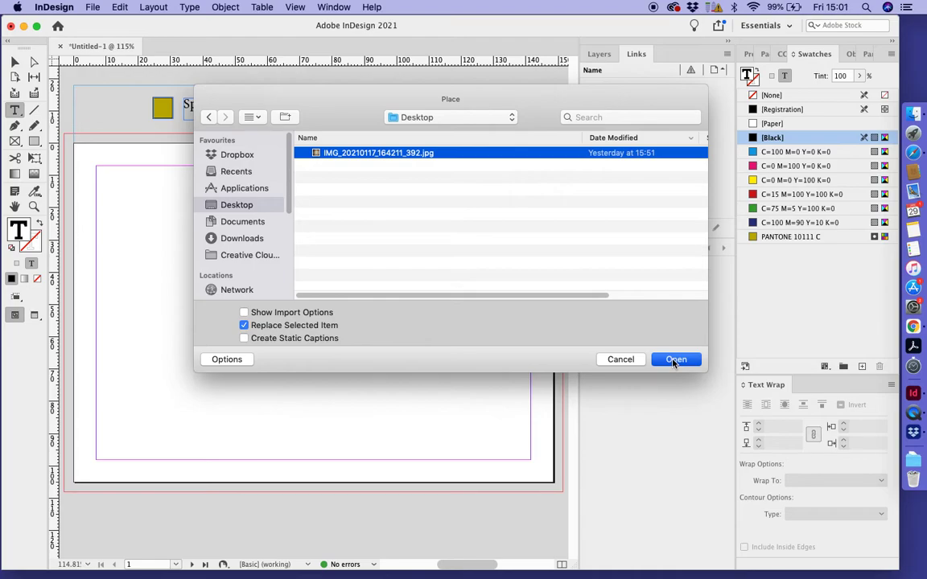
{"action": "left_click", "coordinate": [675, 358]}
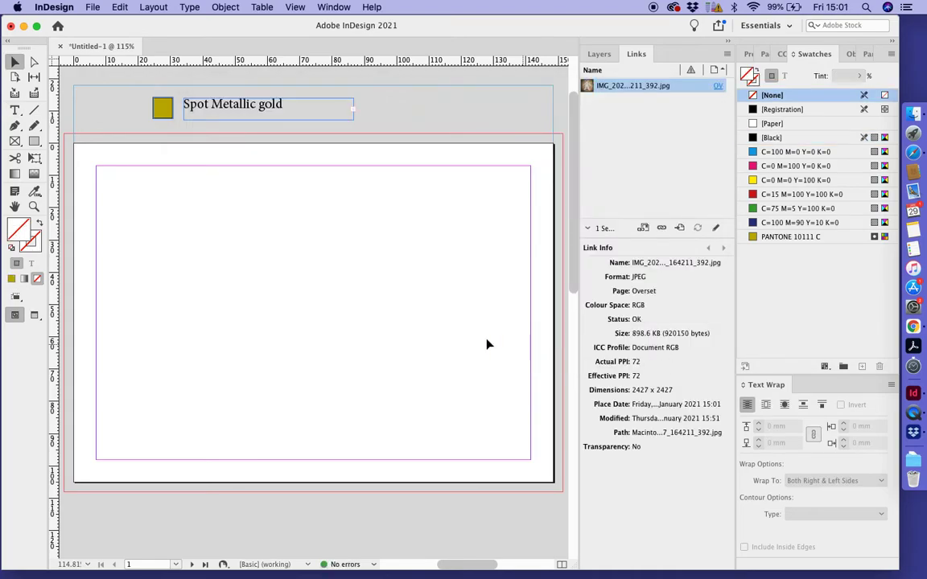
{"action": "mouse_move", "coordinate": [212, 230]}
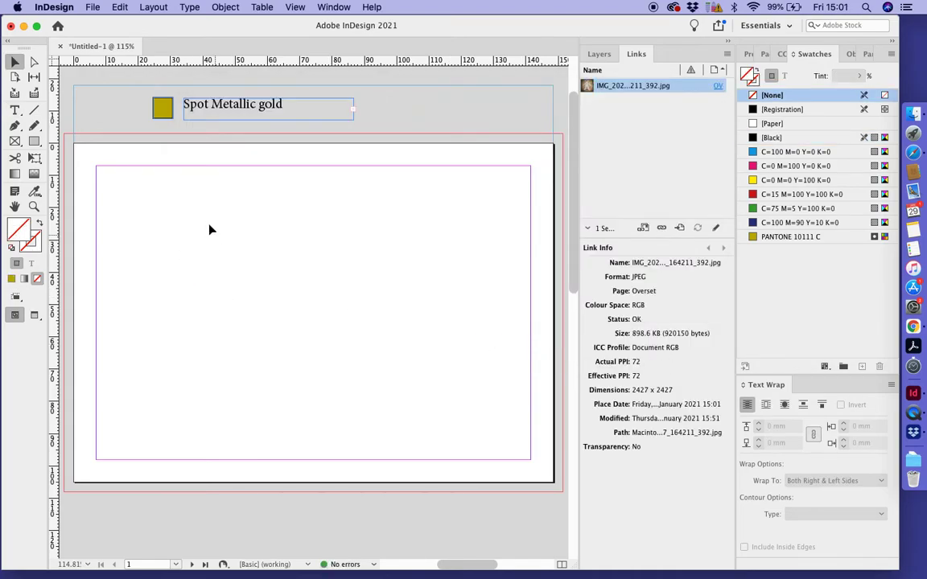
{"action": "mouse_move", "coordinate": [371, 278]}
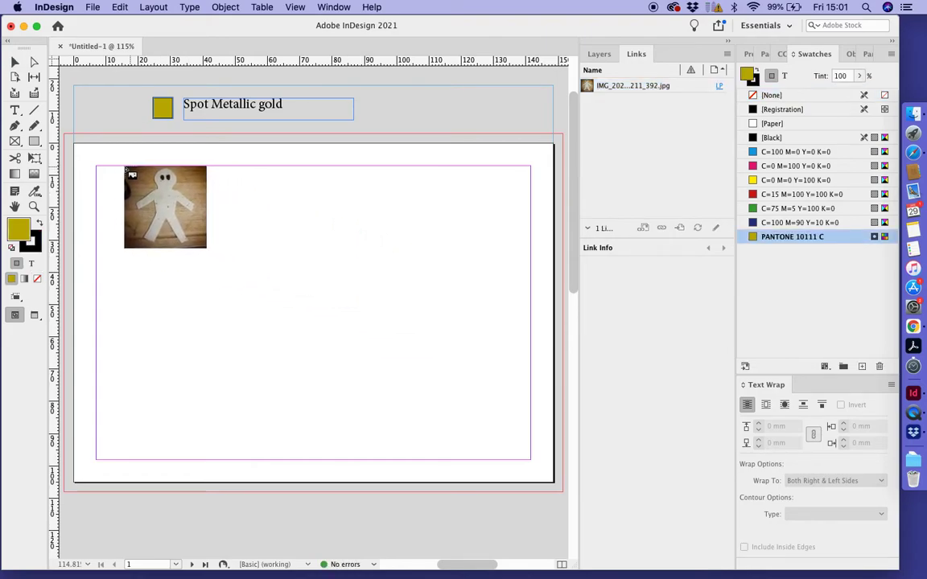
Move the photo to the top-left corner and enlarge it to cover page and bleed.
{"action": "left_click_drag", "start_coordinate": [165, 205], "coordinate": [159, 207]}
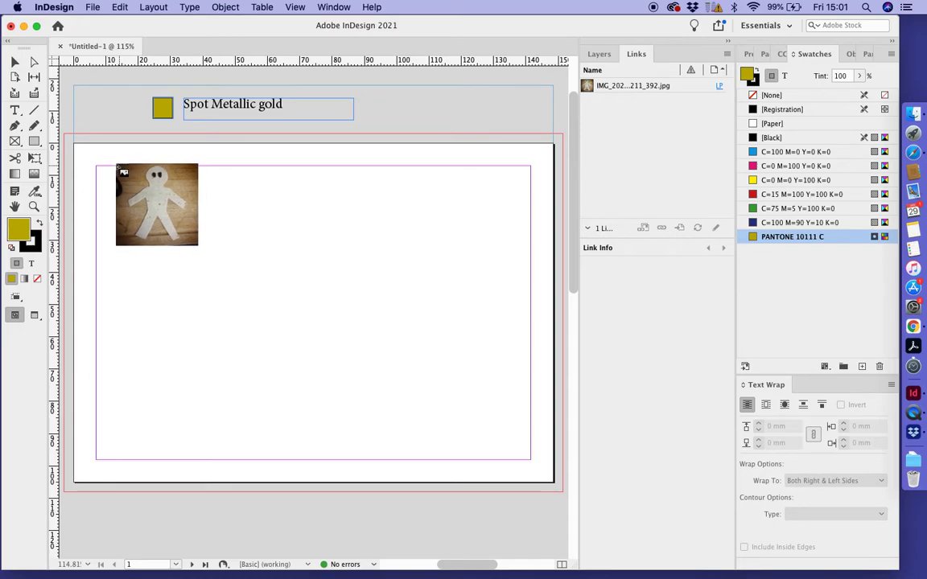
{"action": "left_click_drag", "start_coordinate": [157, 205], "coordinate": [108, 177]}
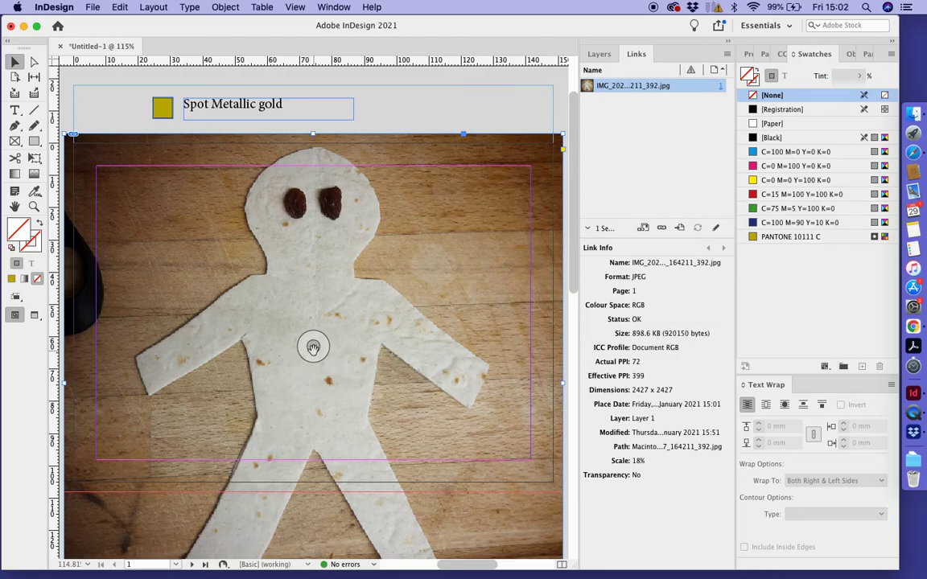
{"action": "mouse_move", "coordinate": [317, 175]}
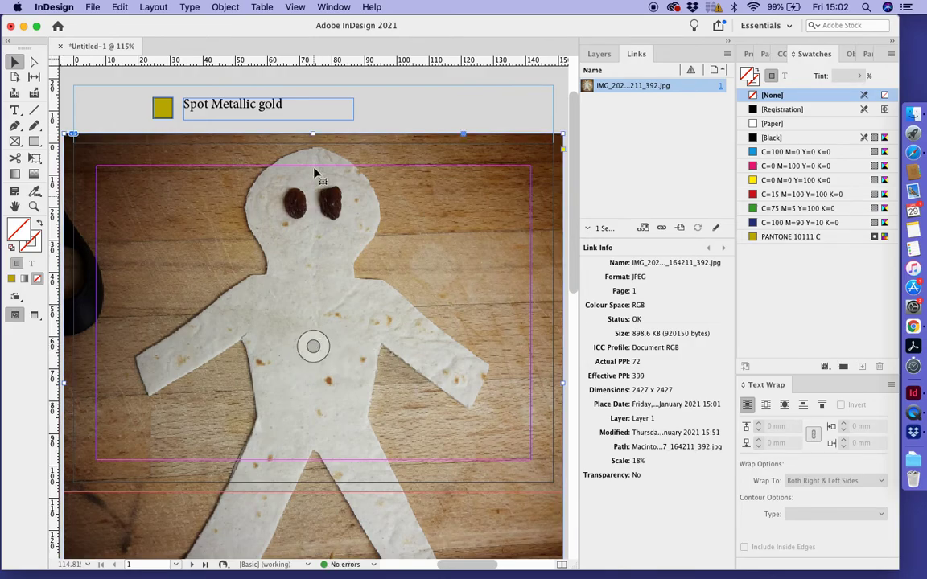
{"action": "mouse_move", "coordinate": [337, 161]}
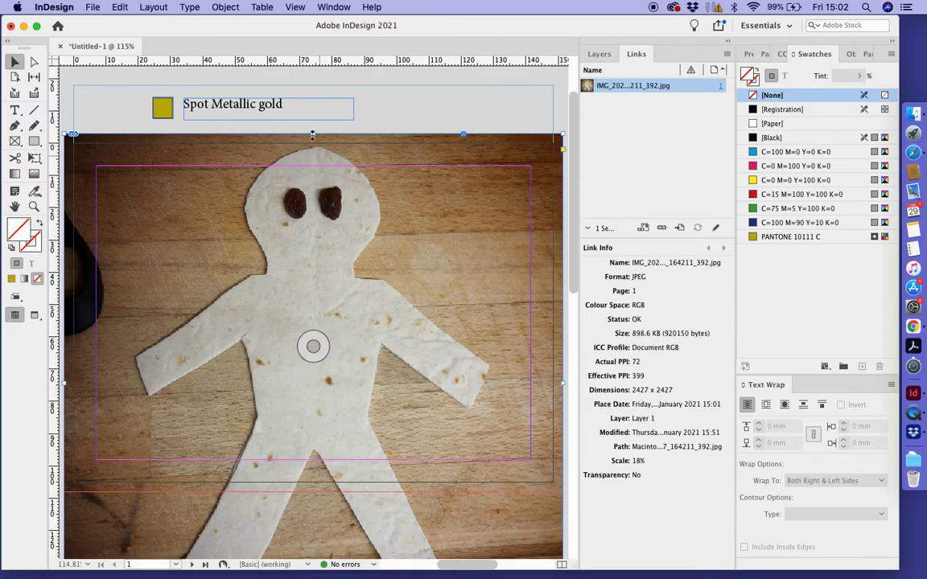
{"action": "mouse_move", "coordinate": [475, 293]}
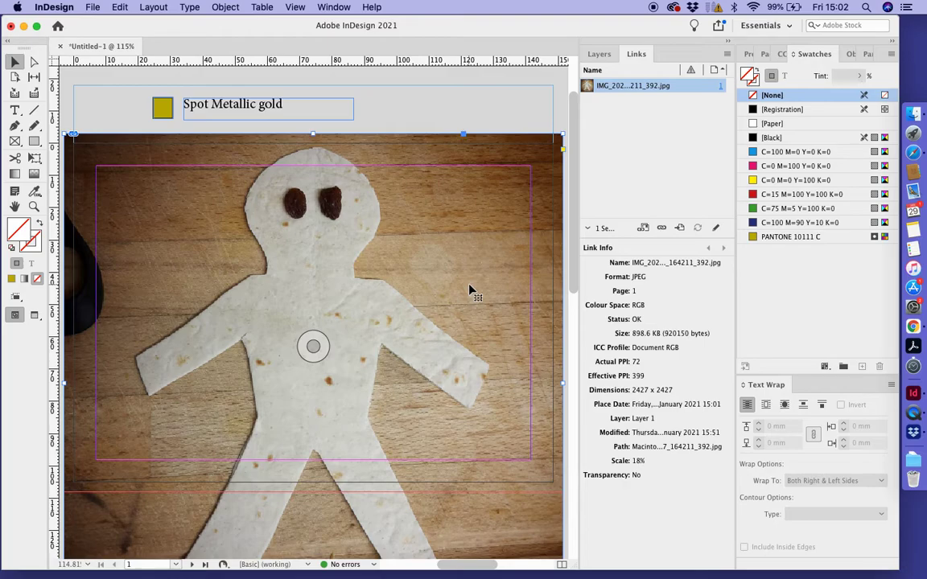
{"action": "mouse_move", "coordinate": [479, 362]}
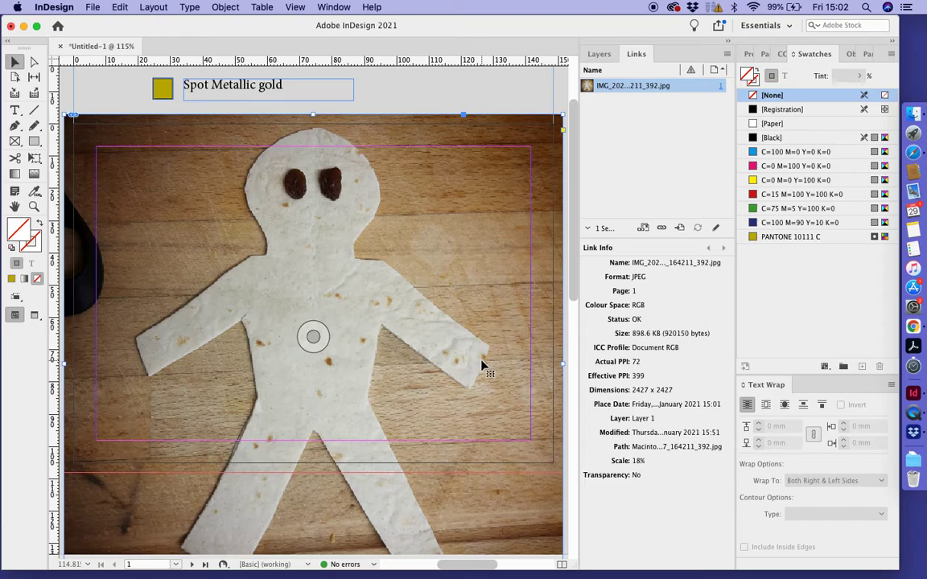
{"action": "mouse_move", "coordinate": [479, 259]}
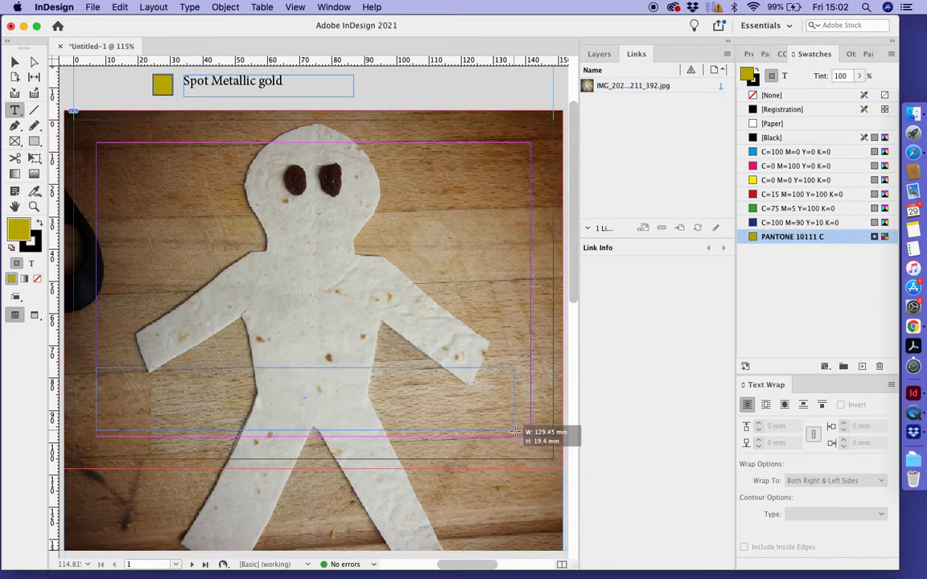
Draw a wide frame over the lower photo, type 'Spare dough, made a man' and select it.
{"action": "left_click_drag", "start_coordinate": [514, 432], "coordinate": [535, 432]}
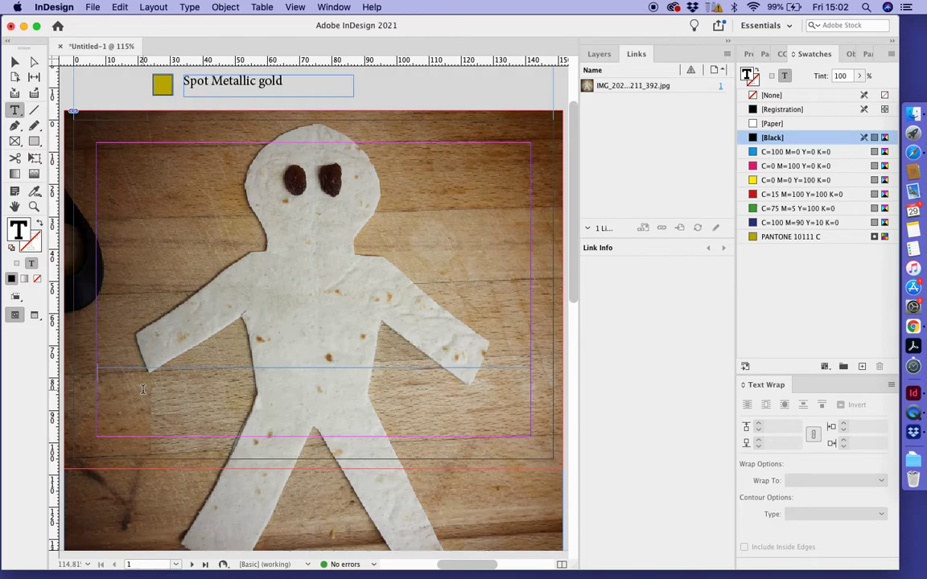
{"action": "type", "text": "Spare"}
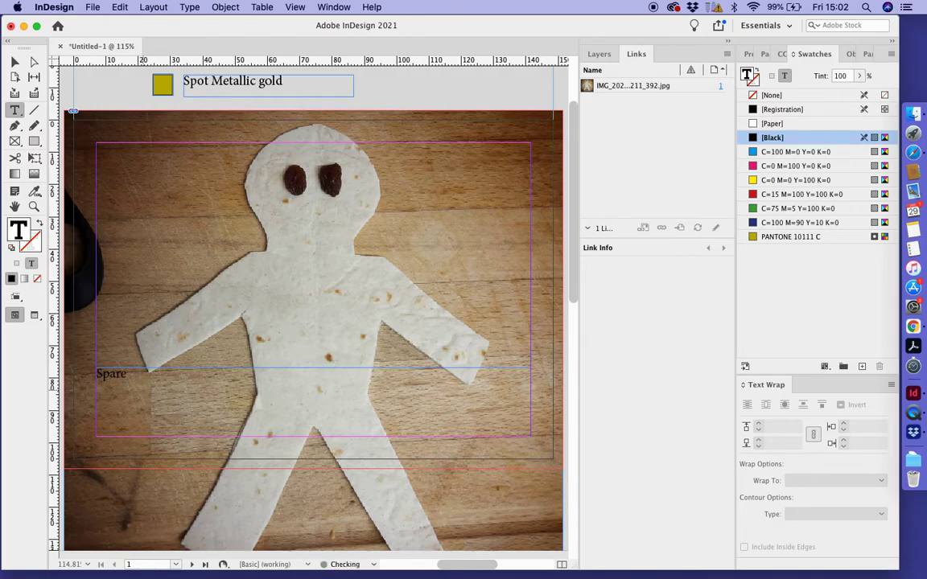
{"action": "type", "text": "doug"}
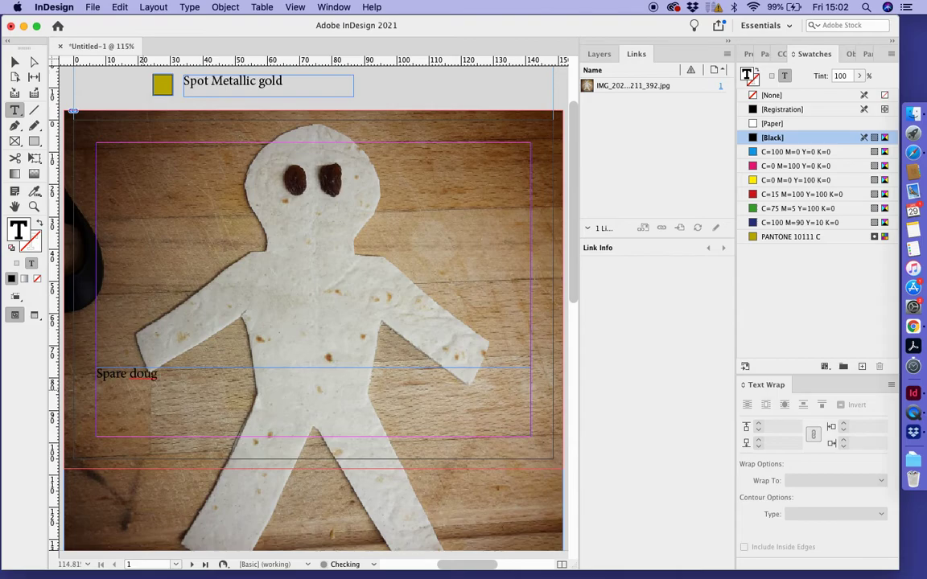
{"action": "type", "text": "h, m"}
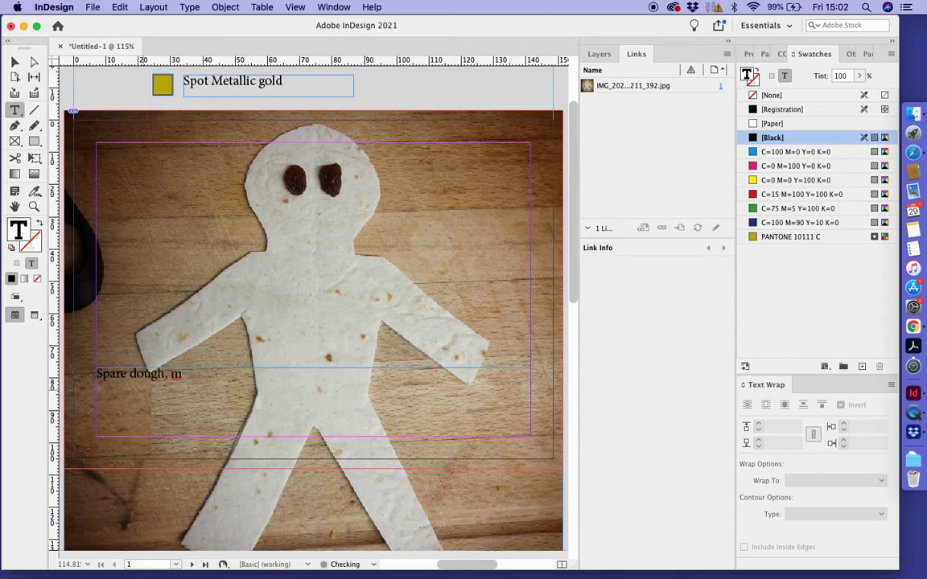
{"action": "type", "text": "made a ma"}
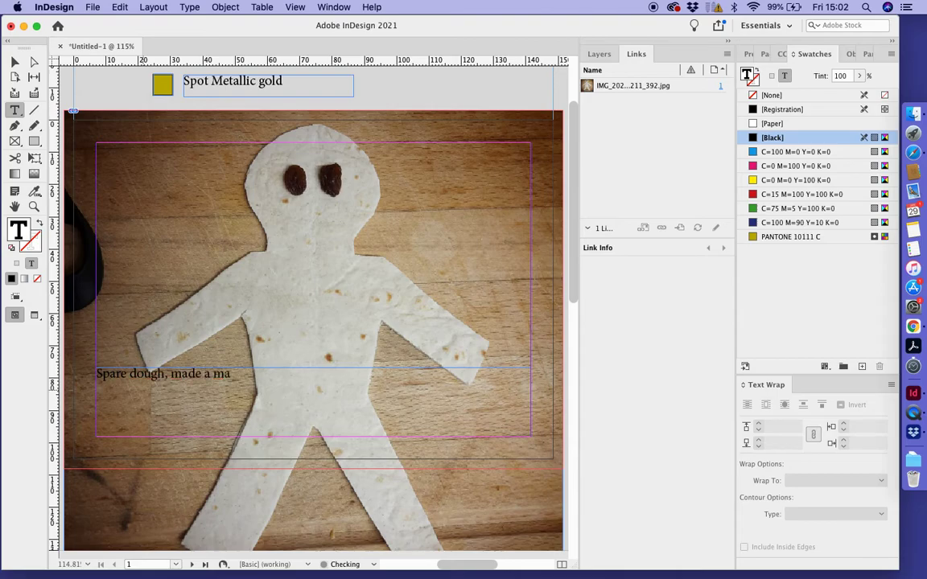
{"action": "type", "text": "n"}
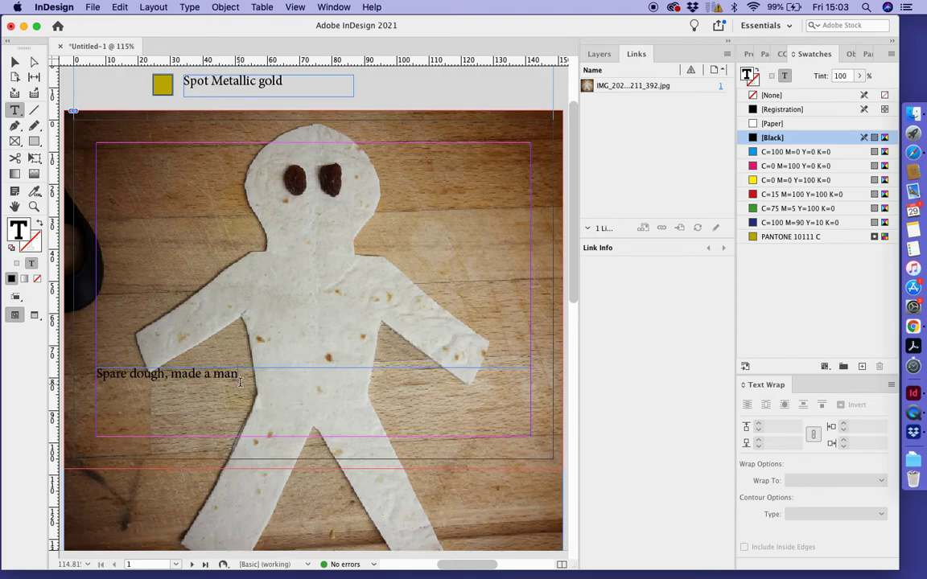
{"action": "triple_click", "coordinate": [167, 373]}
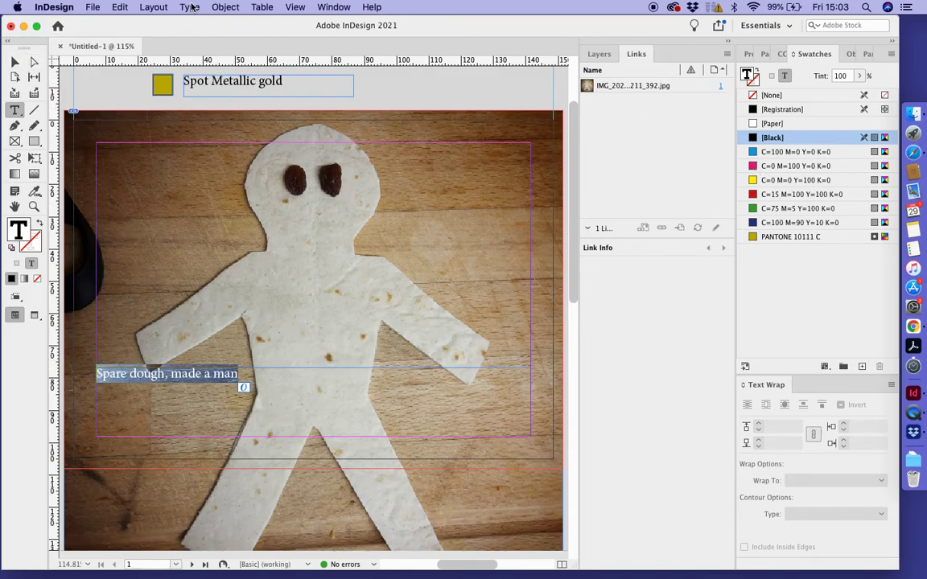
Set the caption to 48 pt in Bebas Neue, then reduce it to 36 pt.
{"action": "left_click", "coordinate": [189, 6]}
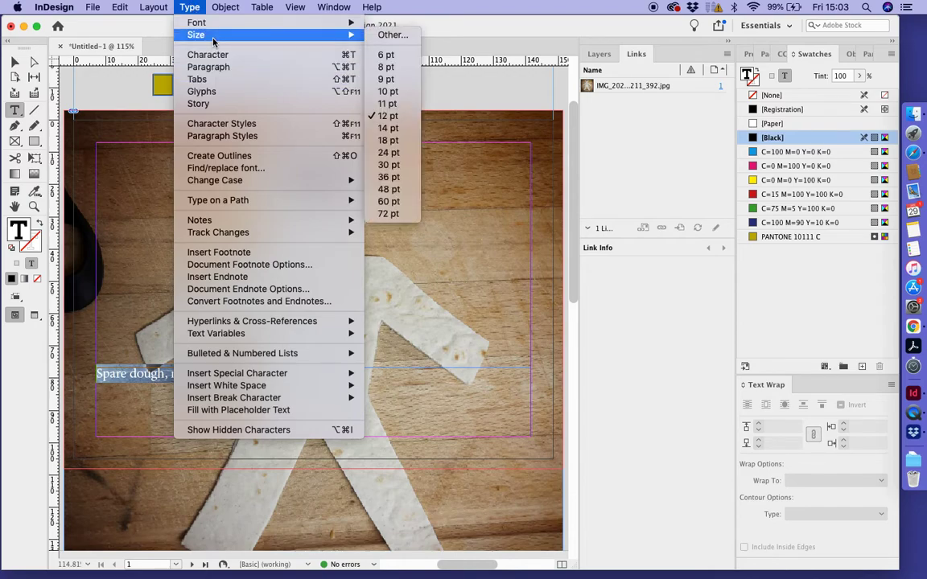
{"action": "mouse_move", "coordinate": [389, 189]}
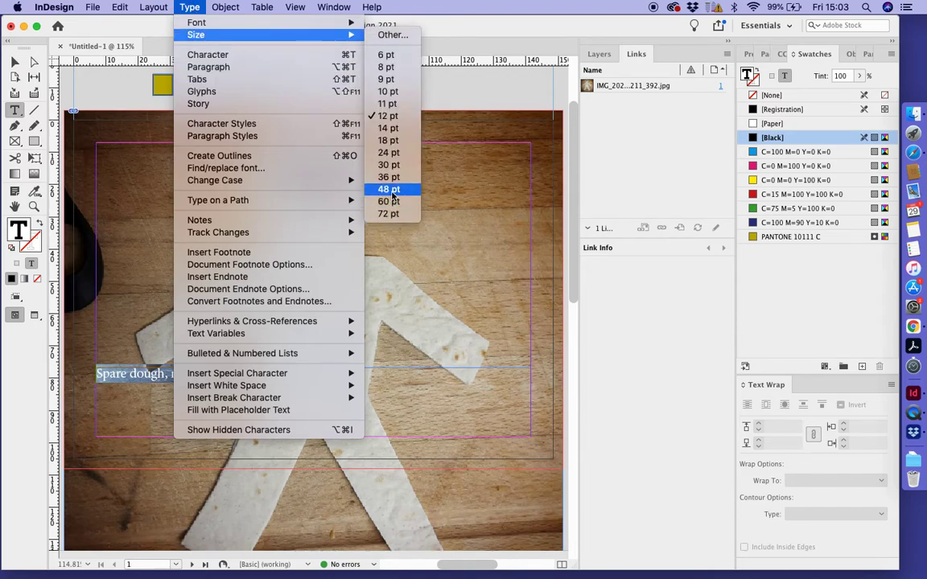
{"action": "left_click", "coordinate": [388, 189]}
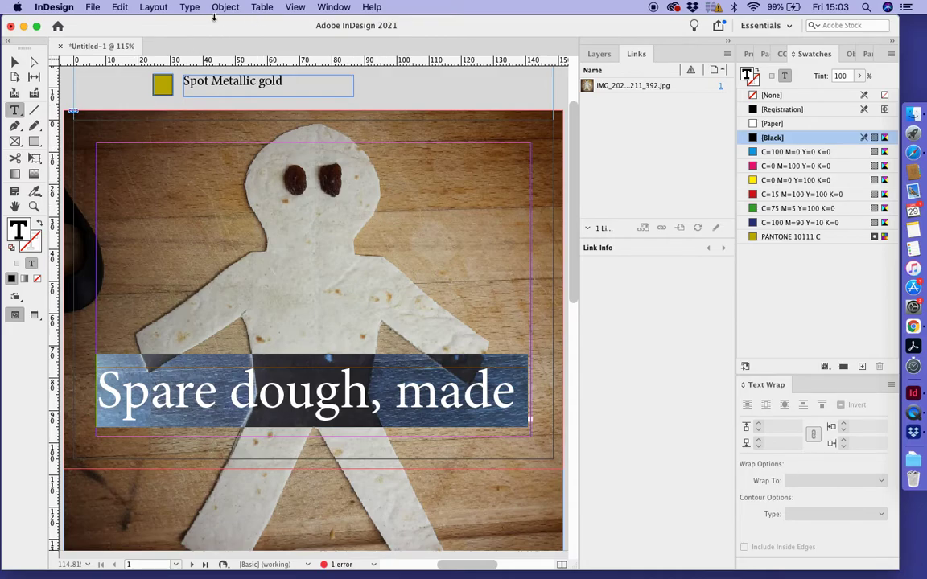
{"action": "left_click", "coordinate": [190, 7]}
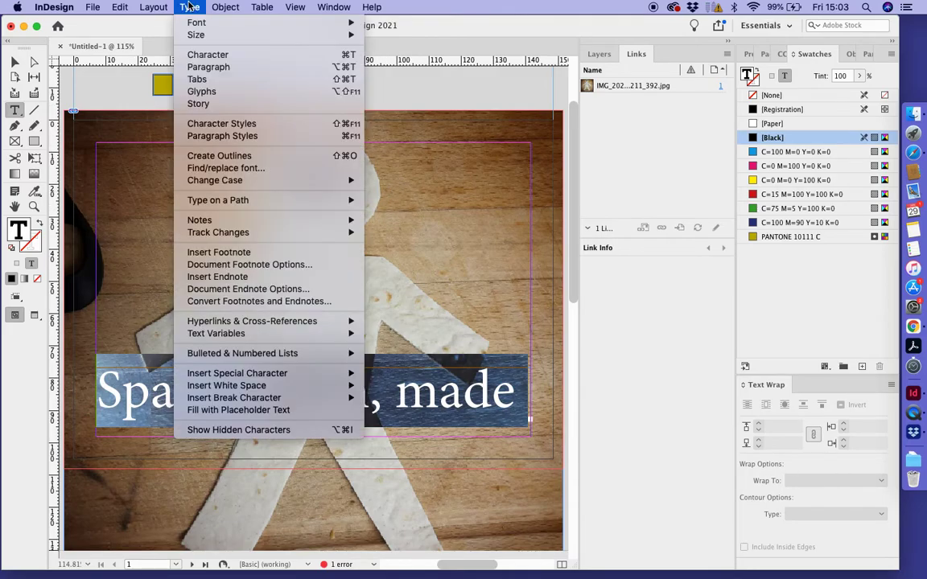
{"action": "mouse_move", "coordinate": [197, 21]}
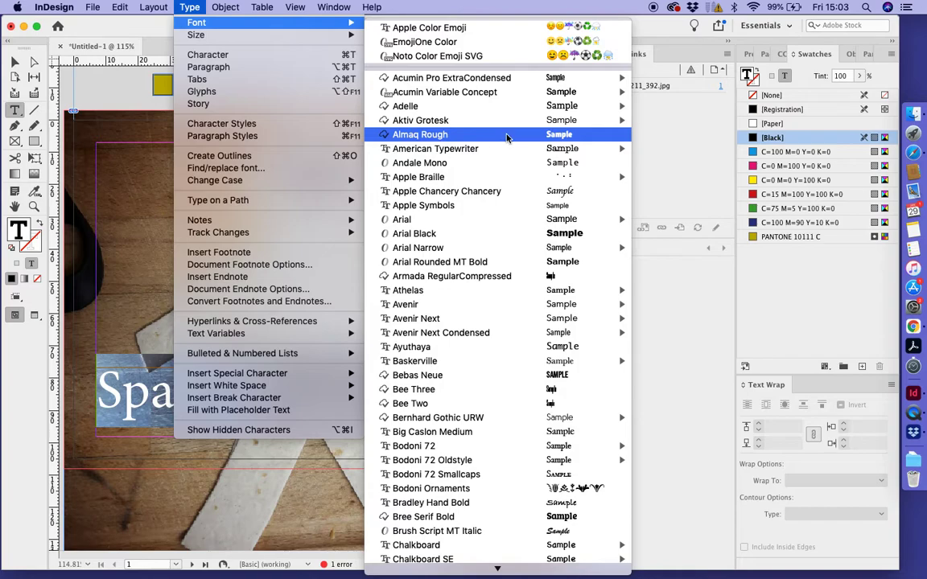
{"action": "mouse_move", "coordinate": [417, 375]}
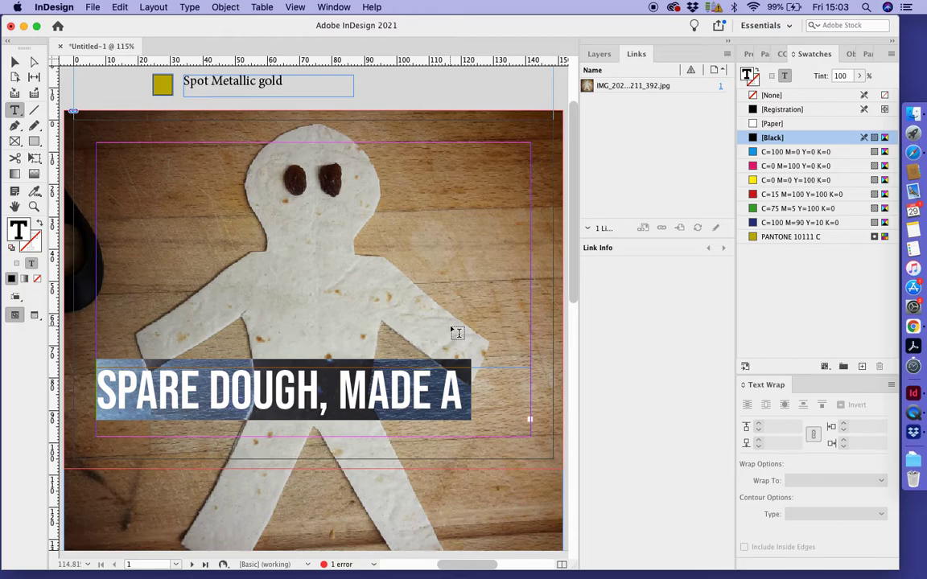
{"action": "mouse_move", "coordinate": [135, 202]}
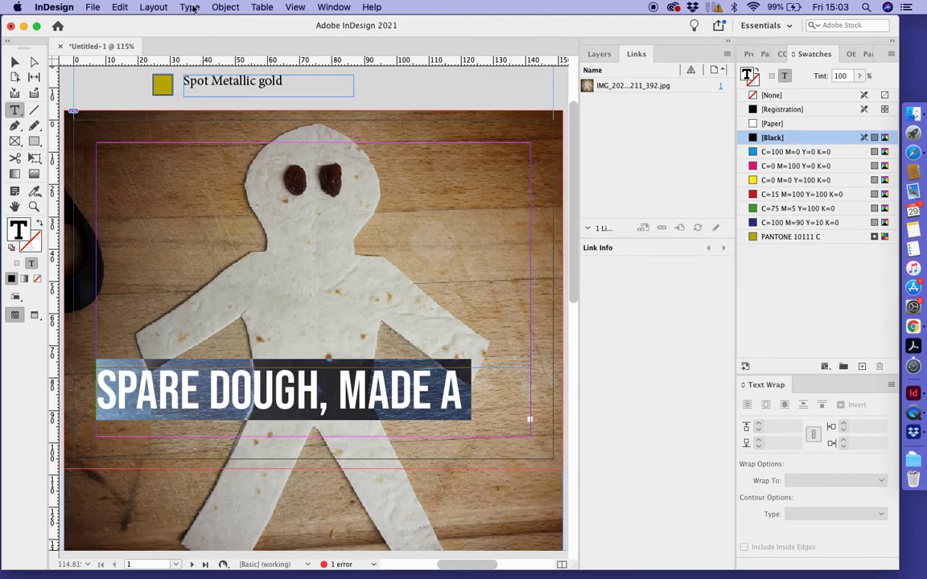
{"action": "left_click", "coordinate": [190, 6]}
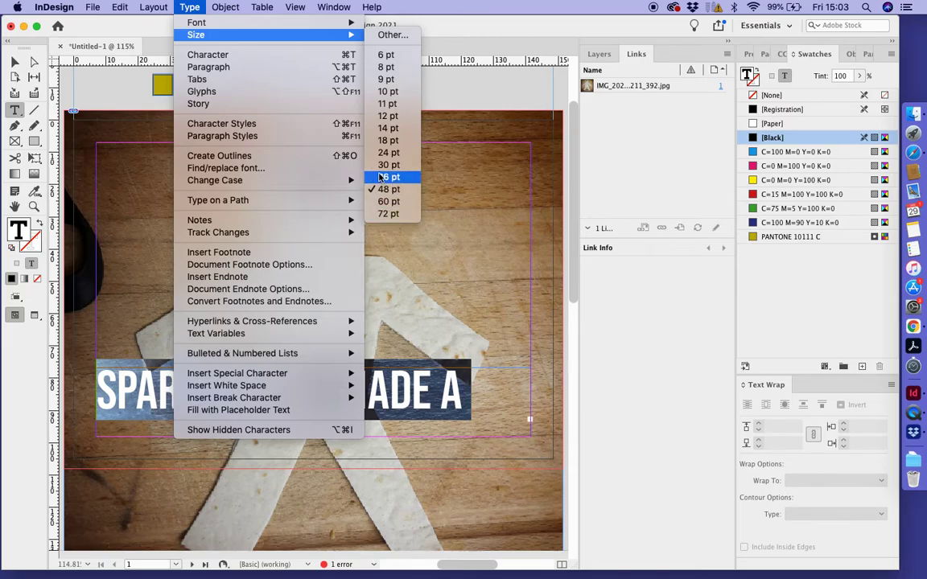
{"action": "left_click", "coordinate": [389, 176]}
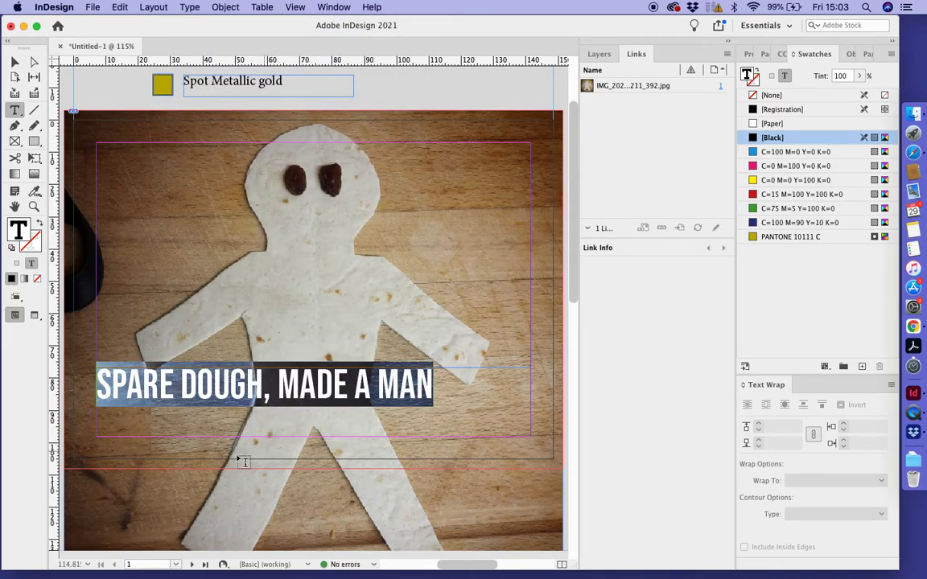
{"action": "left_click", "coordinate": [189, 7]}
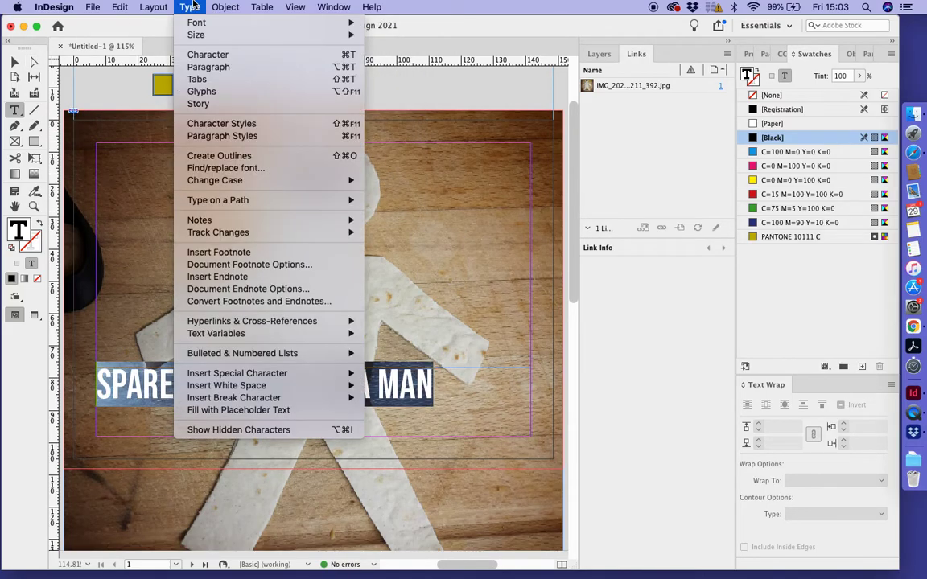
{"action": "mouse_move", "coordinate": [208, 67]}
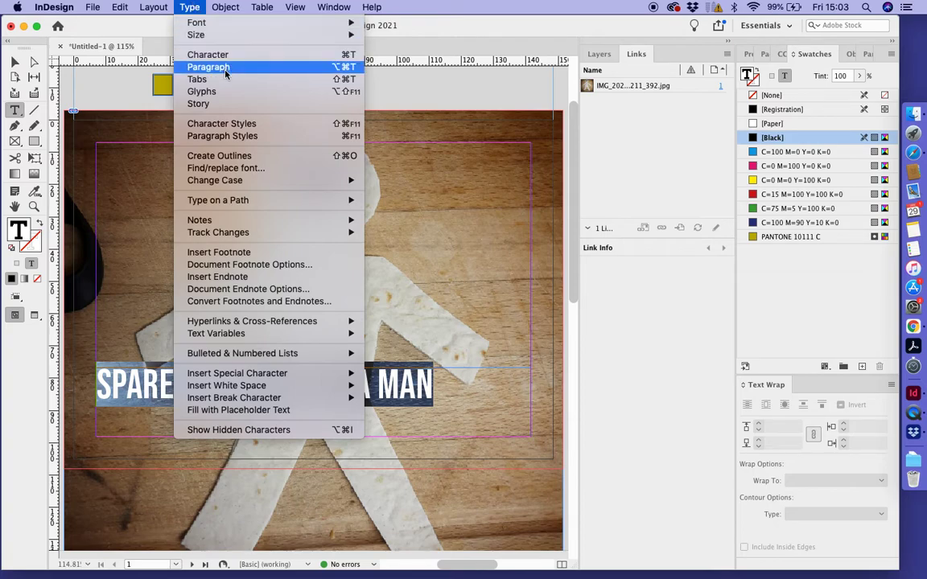
{"action": "mouse_move", "coordinate": [207, 54]}
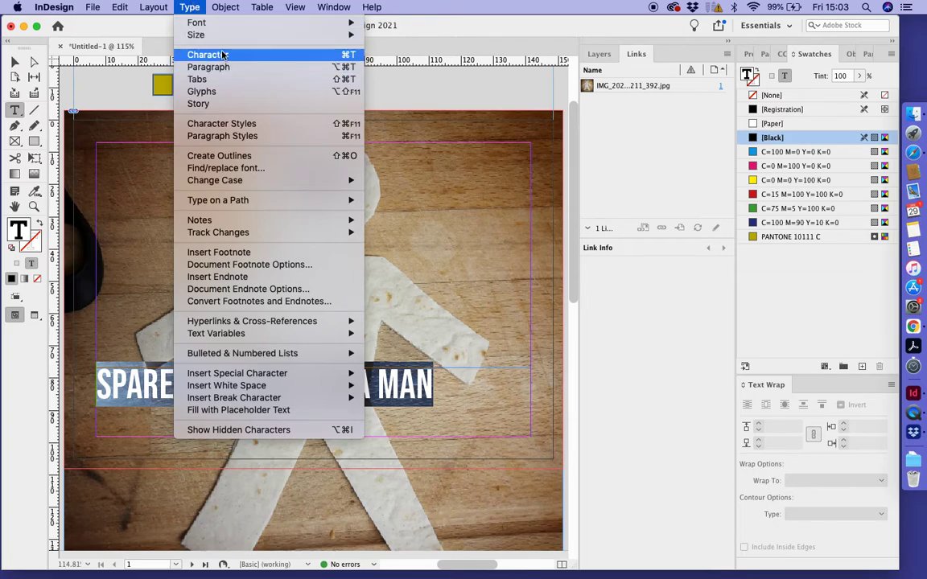
Centre the caption across its text frame using the paragraph settings.
{"action": "left_click", "coordinate": [208, 67]}
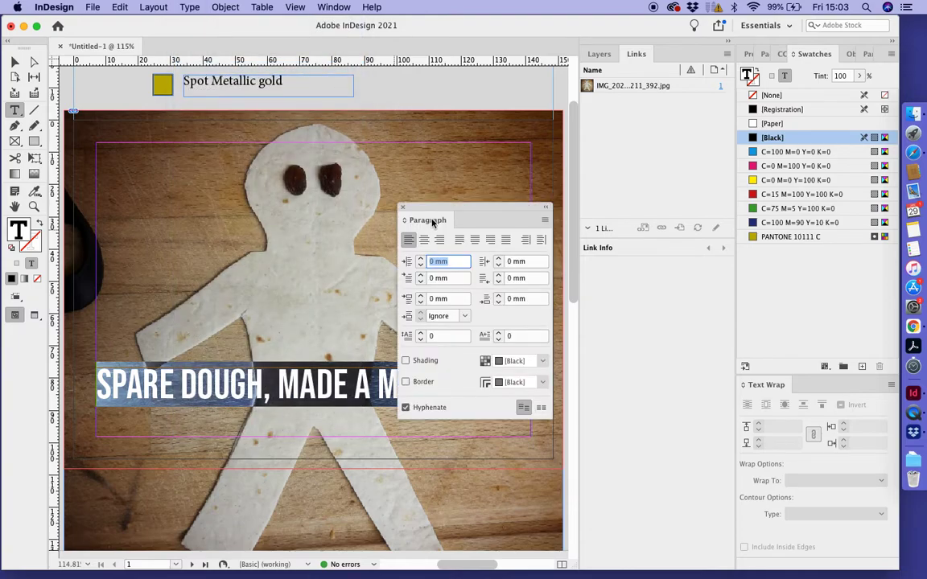
{"action": "mouse_move", "coordinate": [515, 289]}
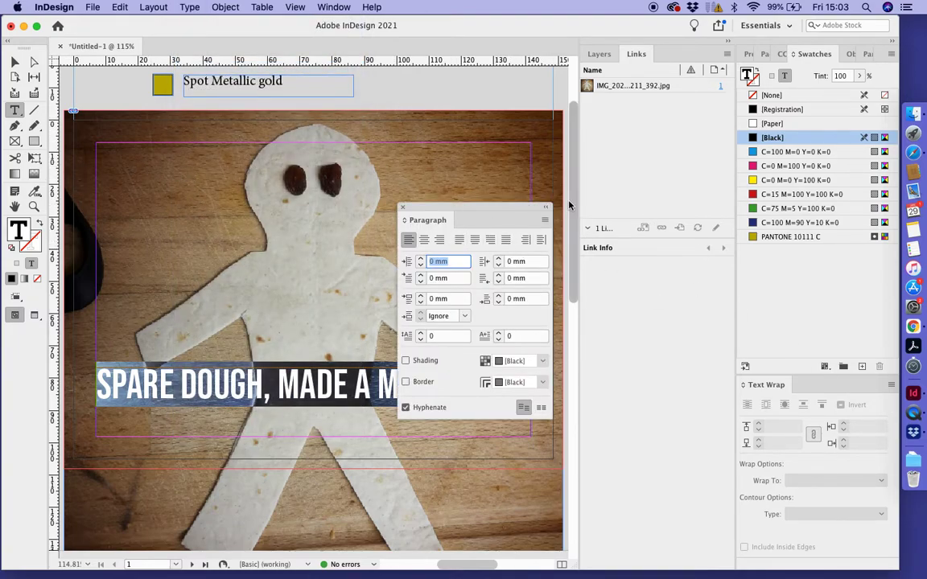
{"action": "left_click", "coordinate": [424, 239]}
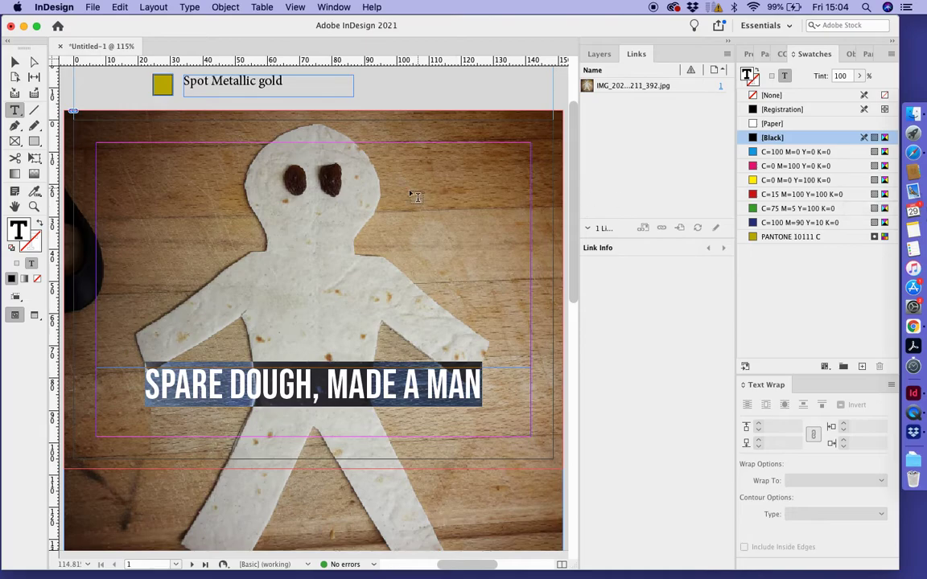
{"action": "mouse_move", "coordinate": [279, 62]}
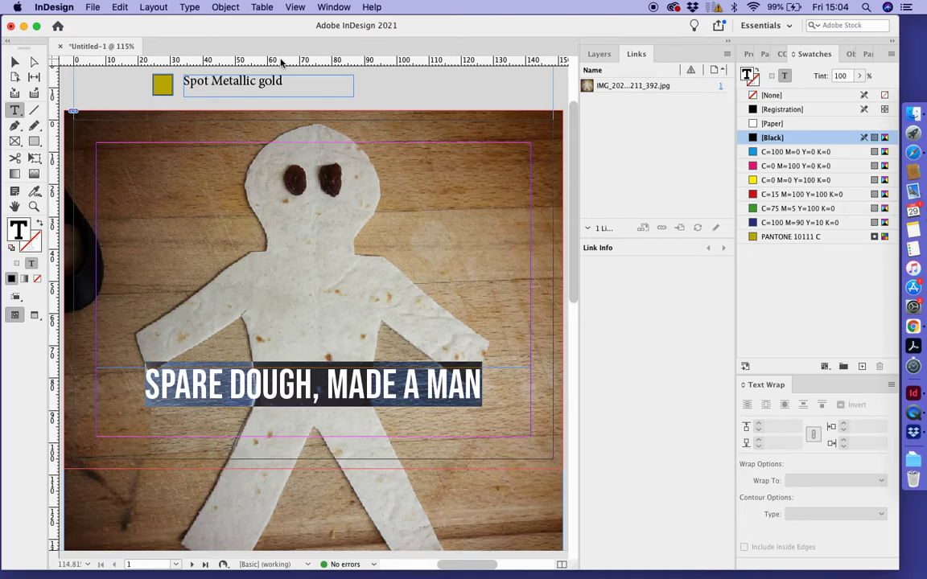
{"action": "mouse_move", "coordinate": [281, 64]}
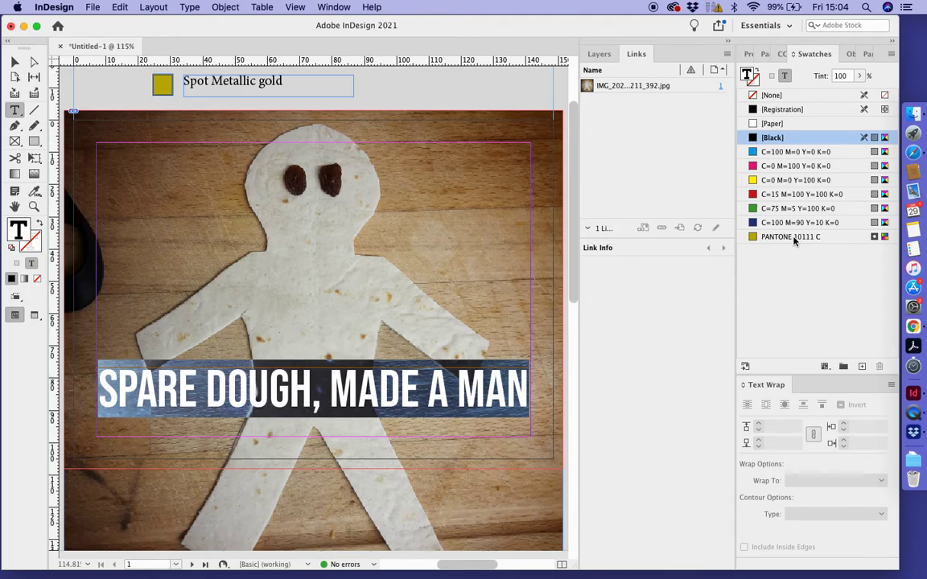
Colour the headline with the PANTONE 10111 C gold and move its frame lower.
{"action": "left_click", "coordinate": [791, 235]}
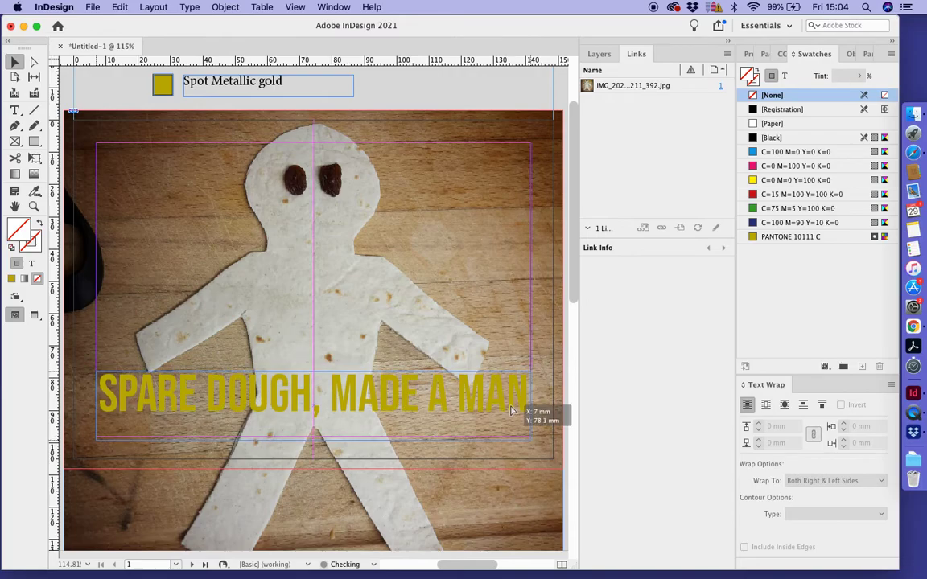
{"action": "left_click_drag", "start_coordinate": [314, 394], "coordinate": [314, 418]}
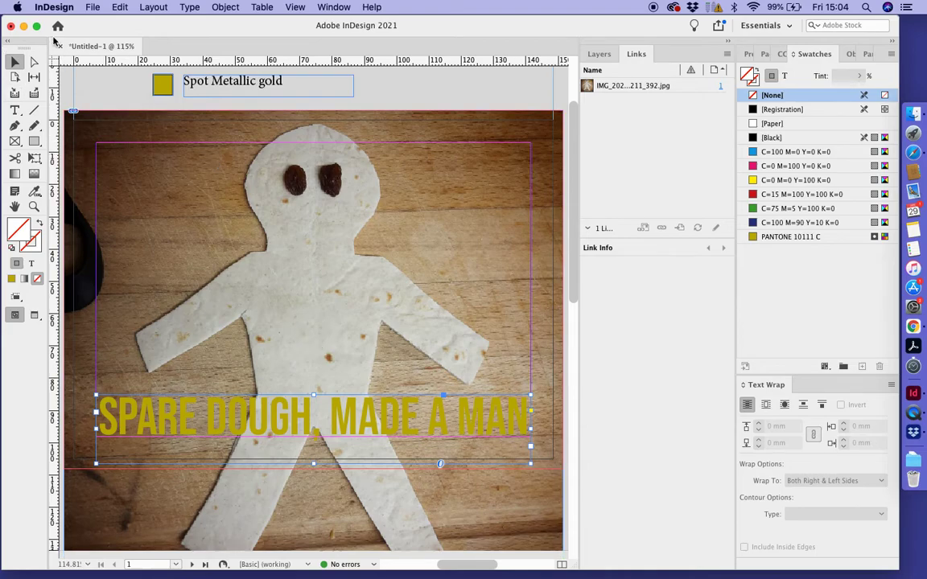
Export the document under the name 'Postcard', correcting a typo, and confirm the save.
{"action": "left_click", "coordinate": [92, 6]}
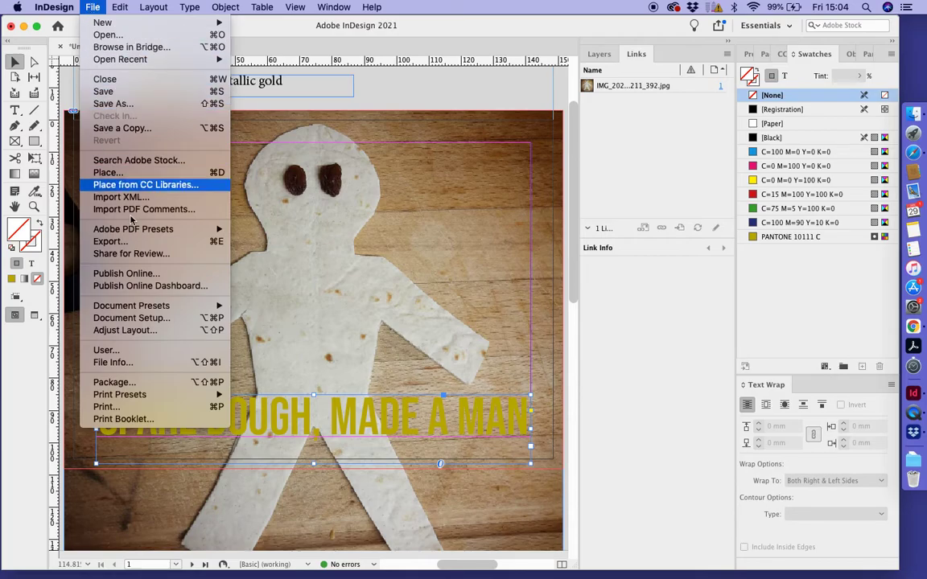
{"action": "mouse_move", "coordinate": [111, 241]}
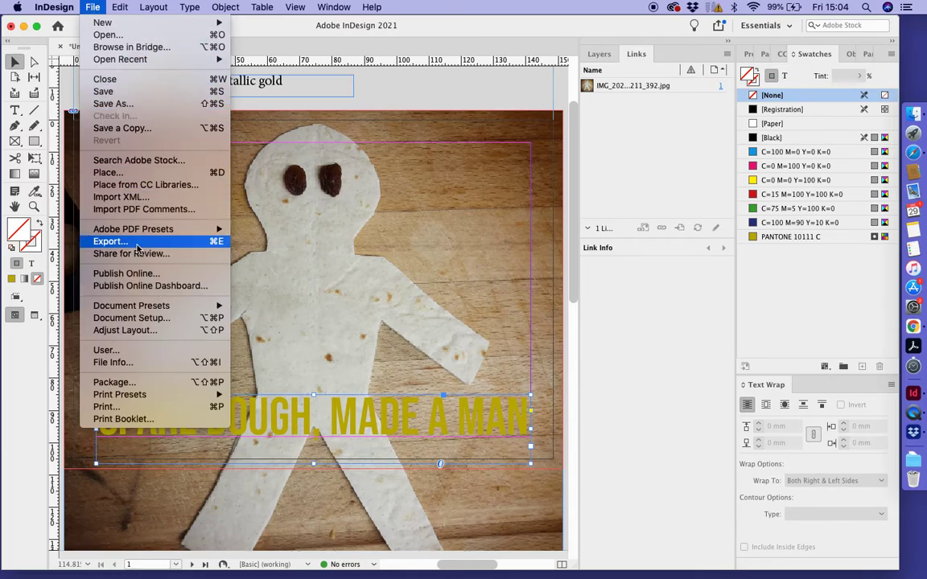
{"action": "left_click", "coordinate": [111, 241]}
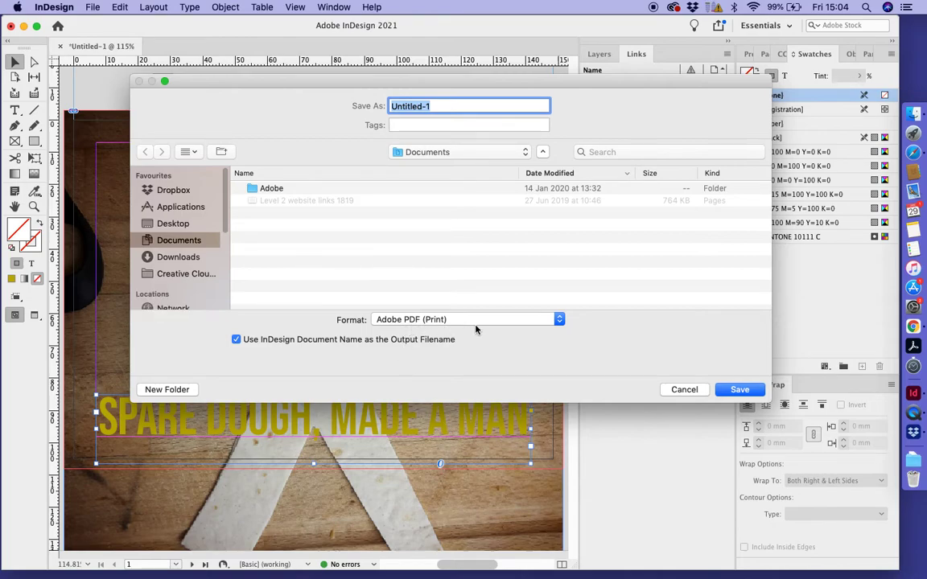
{"action": "mouse_move", "coordinate": [513, 234]}
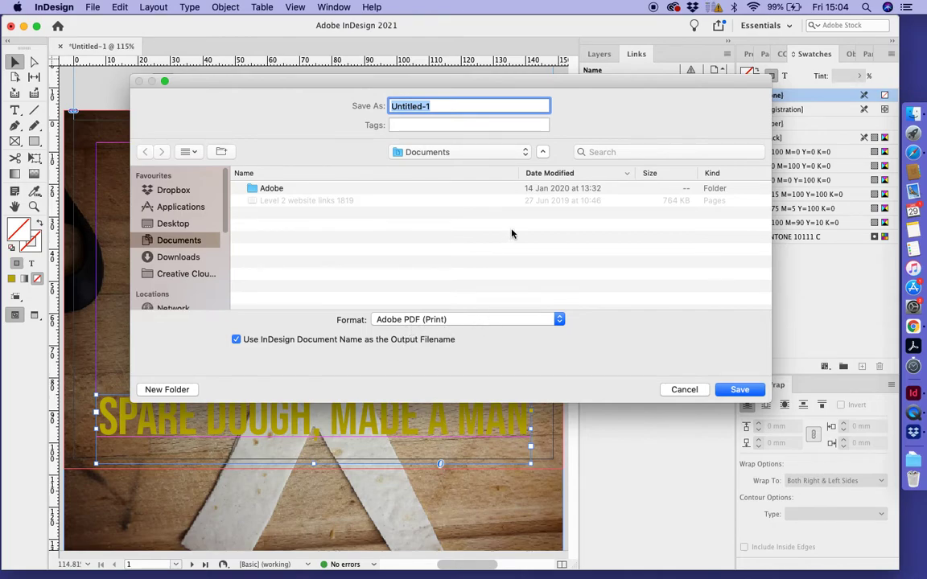
{"action": "type", "text": "Post"}
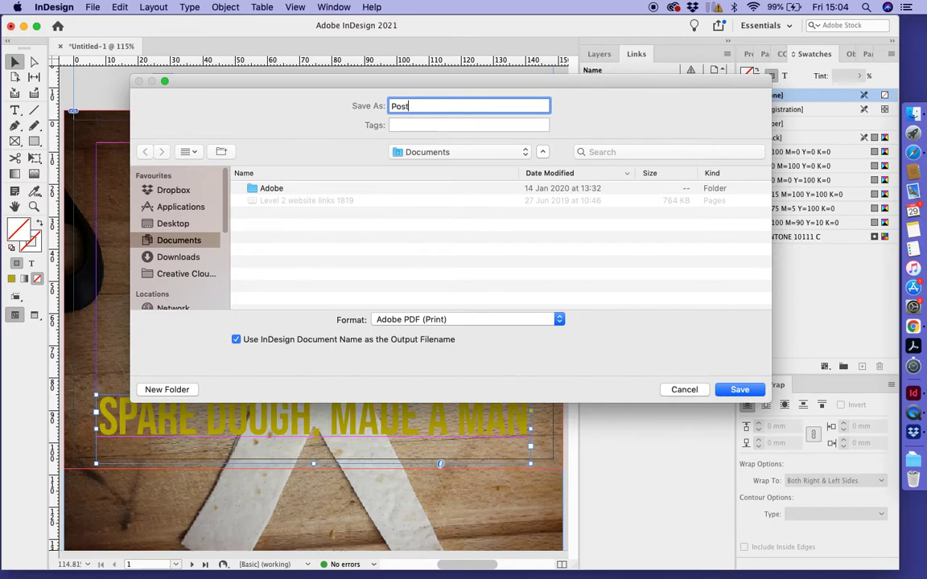
{"action": "type", "text": "crad"}
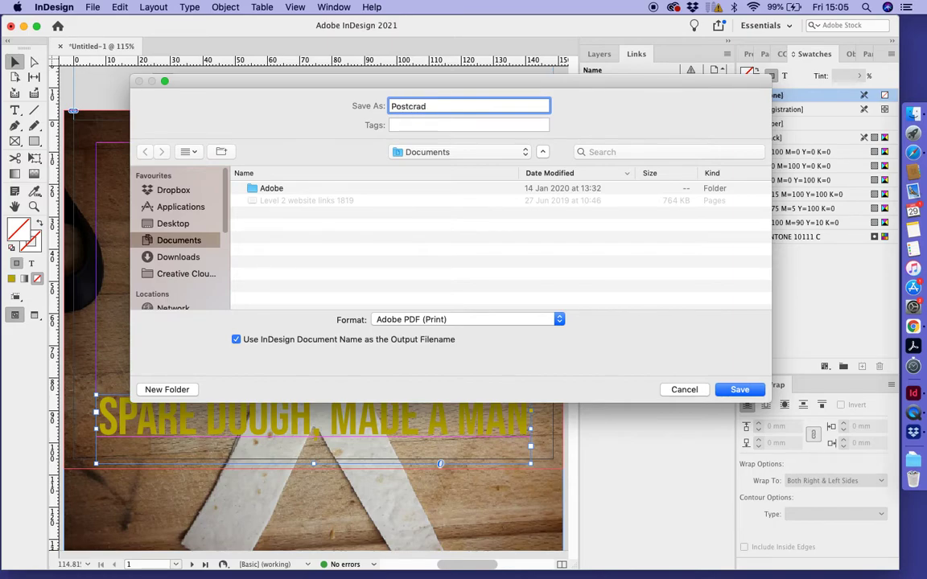
{"action": "key", "text": "backspace"}
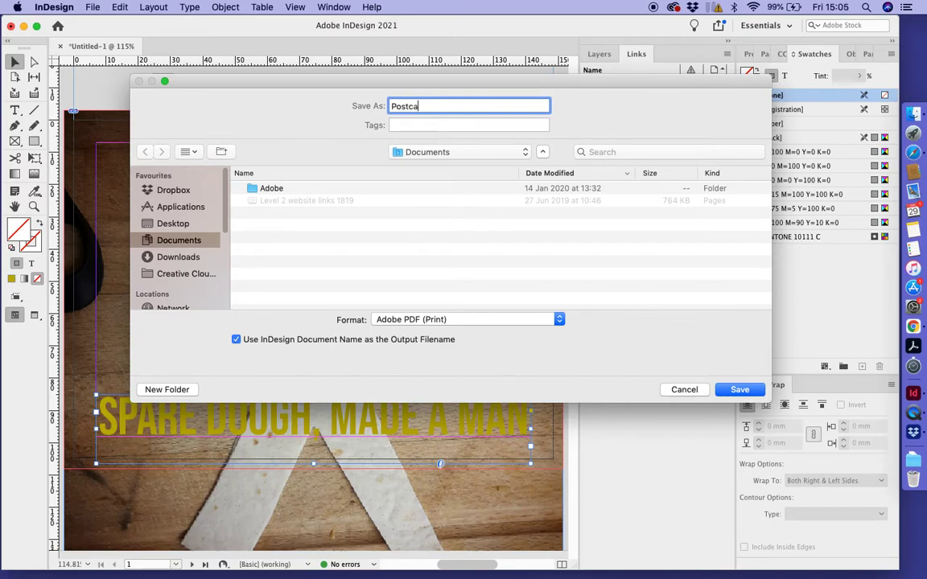
{"action": "type", "text": "rd"}
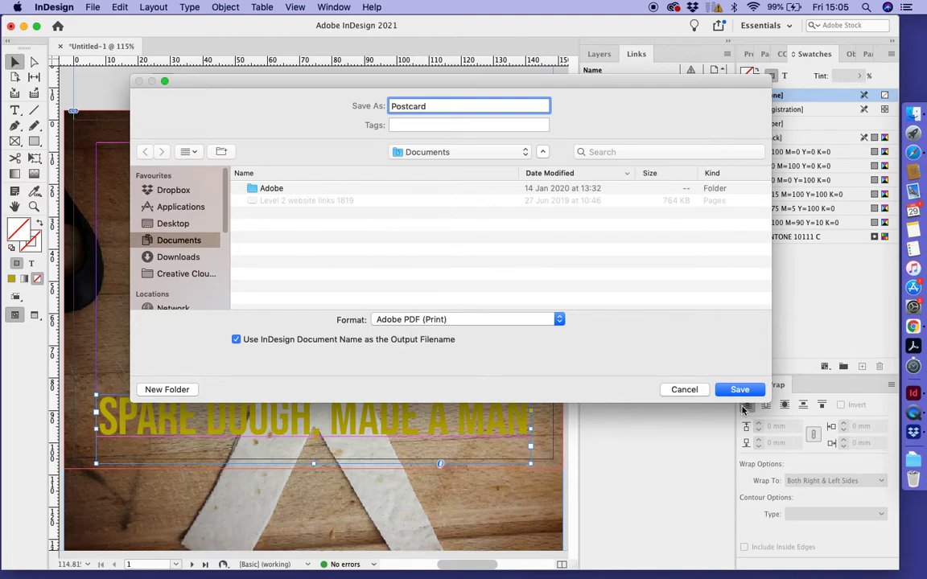
{"action": "left_click", "coordinate": [738, 389]}
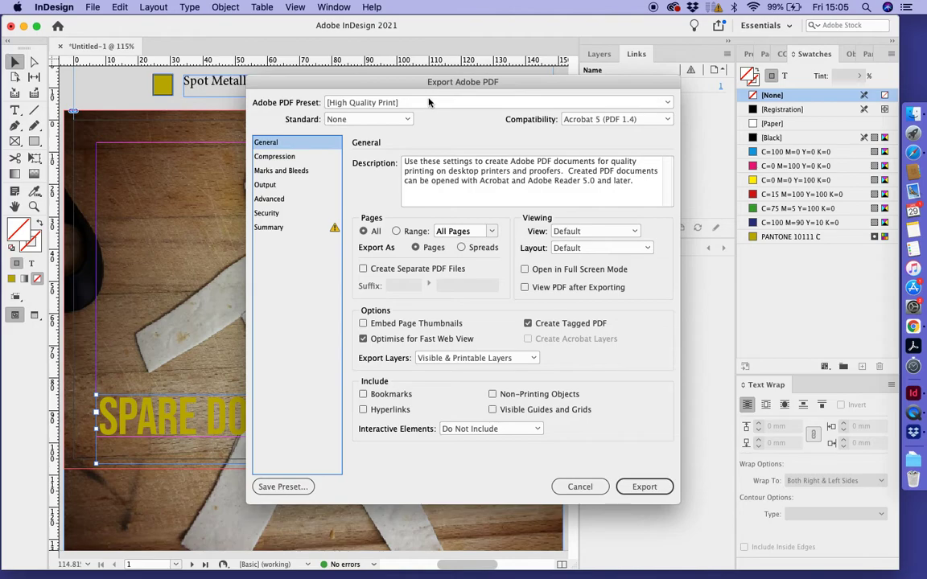
Choose the PDF/X-3:2002 preset and enable all printer's marks and document bleed settings.
{"action": "left_click", "coordinate": [497, 102]}
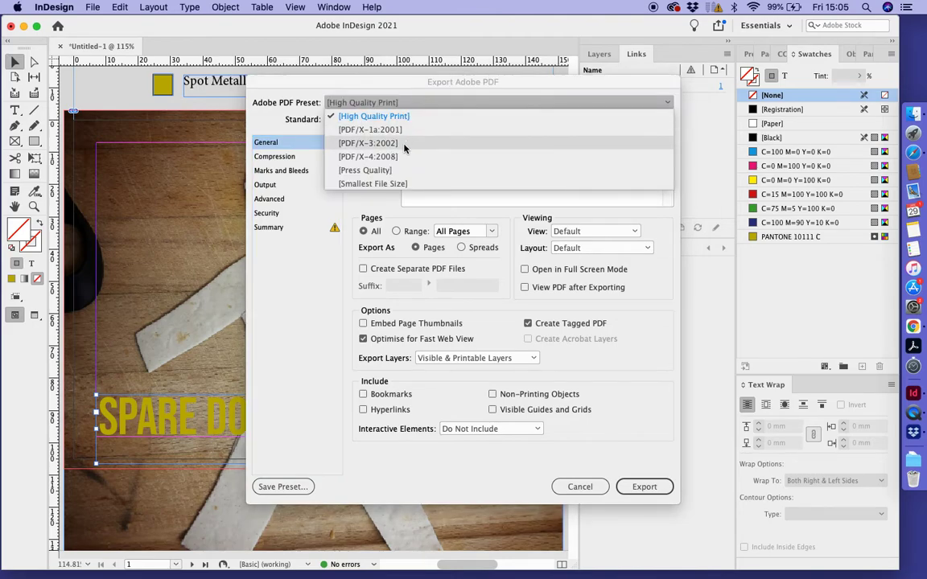
{"action": "left_click", "coordinate": [369, 142]}
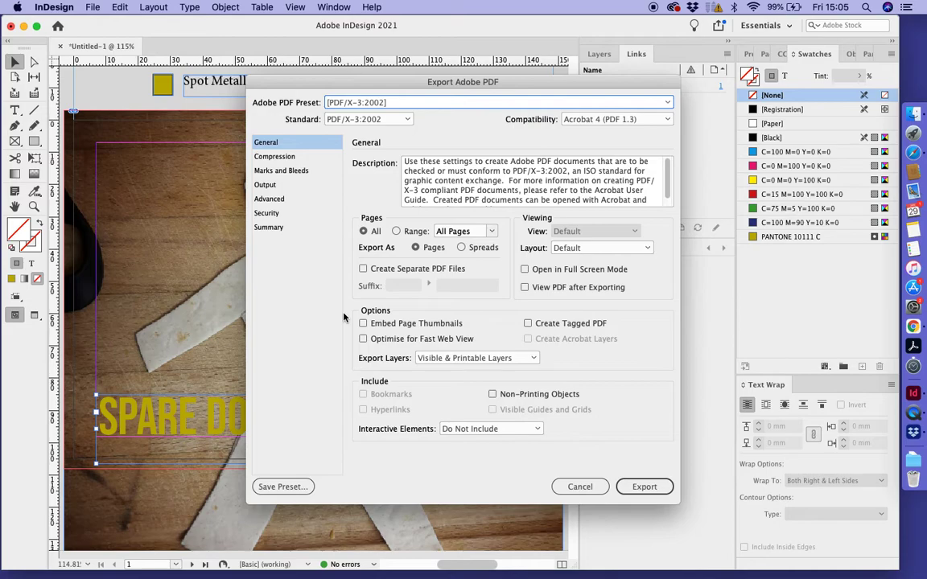
{"action": "mouse_move", "coordinate": [291, 177]}
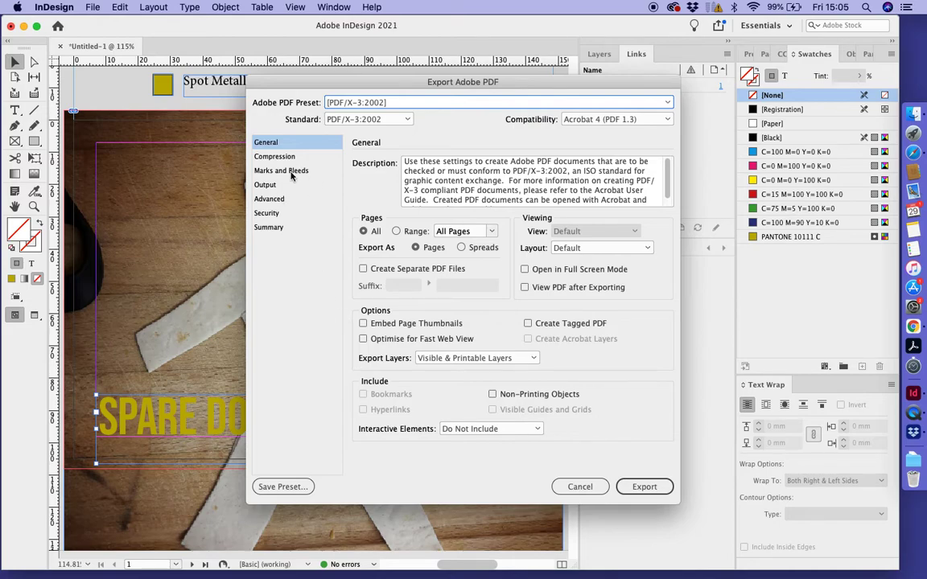
{"action": "left_click", "coordinate": [280, 170]}
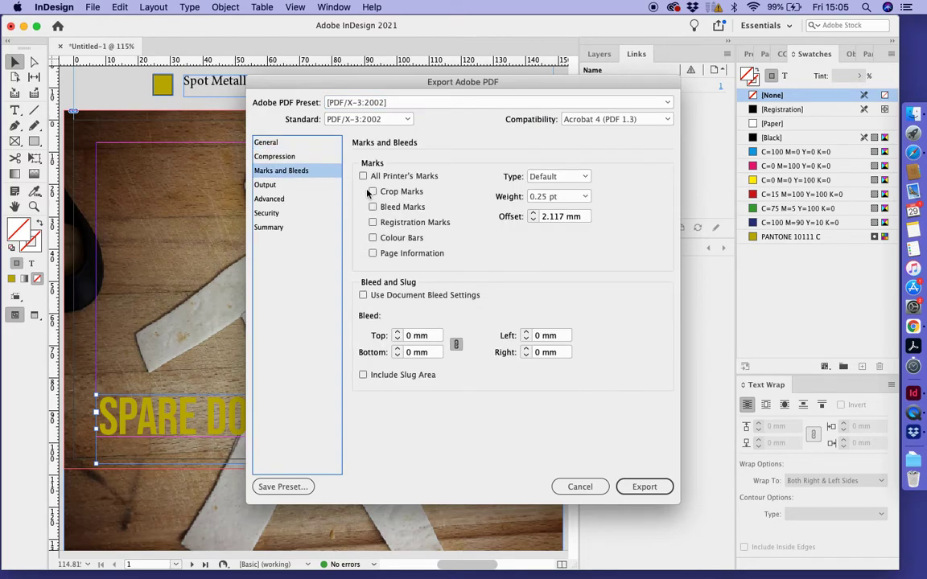
{"action": "left_click", "coordinate": [362, 175]}
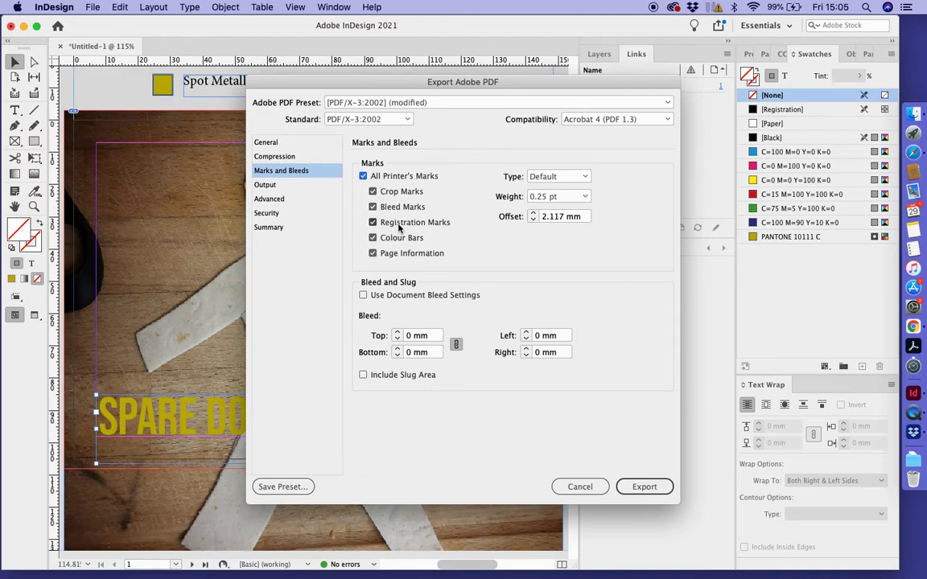
{"action": "left_click", "coordinate": [363, 296]}
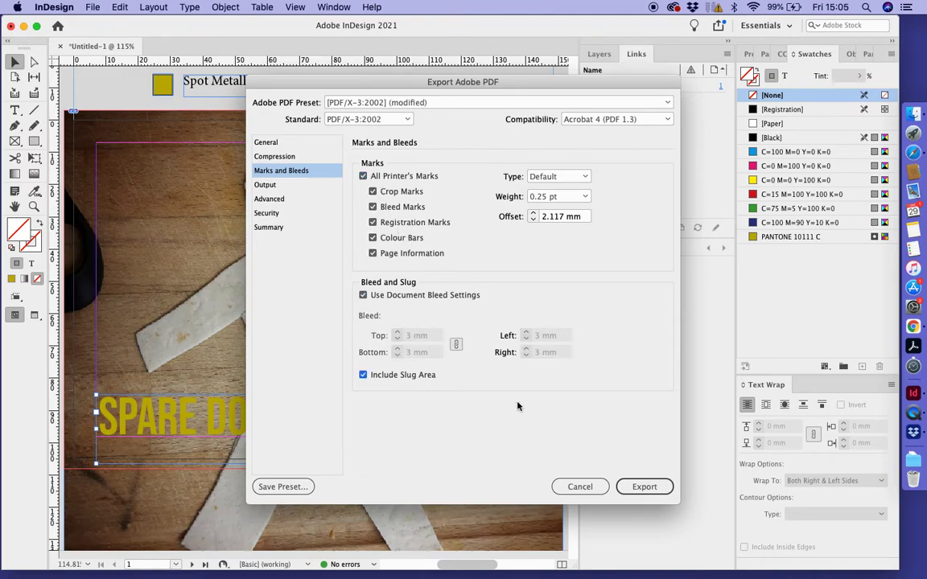
{"action": "mouse_move", "coordinate": [614, 460]}
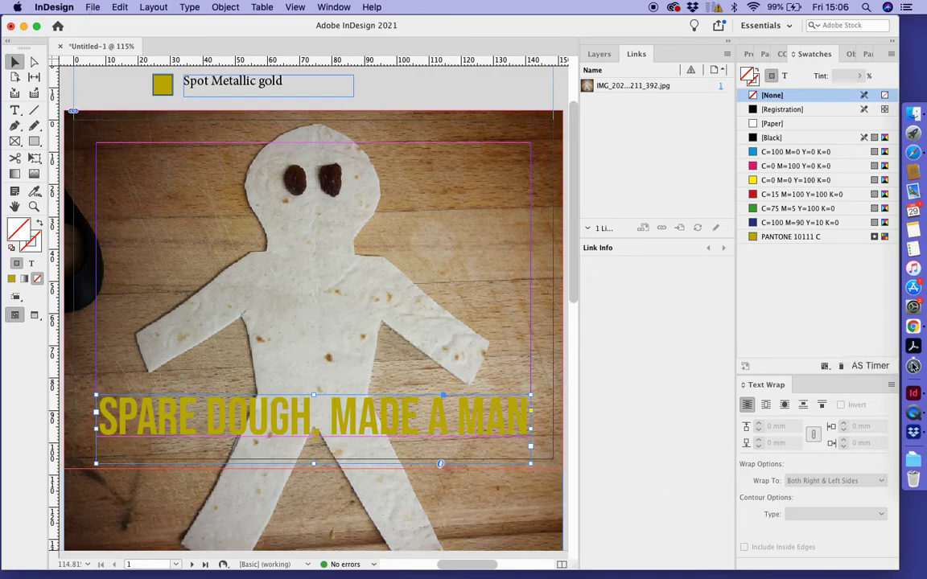
{"action": "mouse_move", "coordinate": [912, 346]}
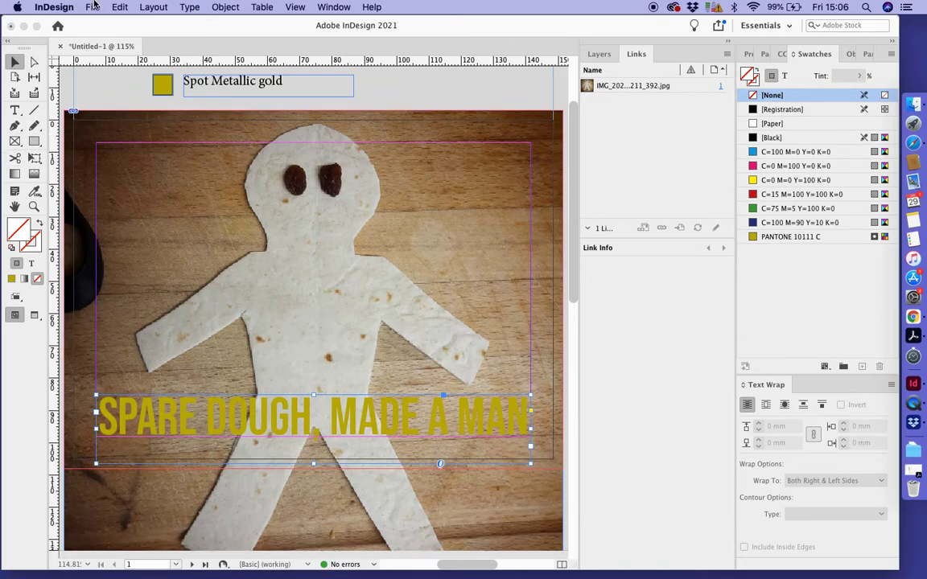
Open the File menu to start a second export.
{"action": "left_click", "coordinate": [93, 7]}
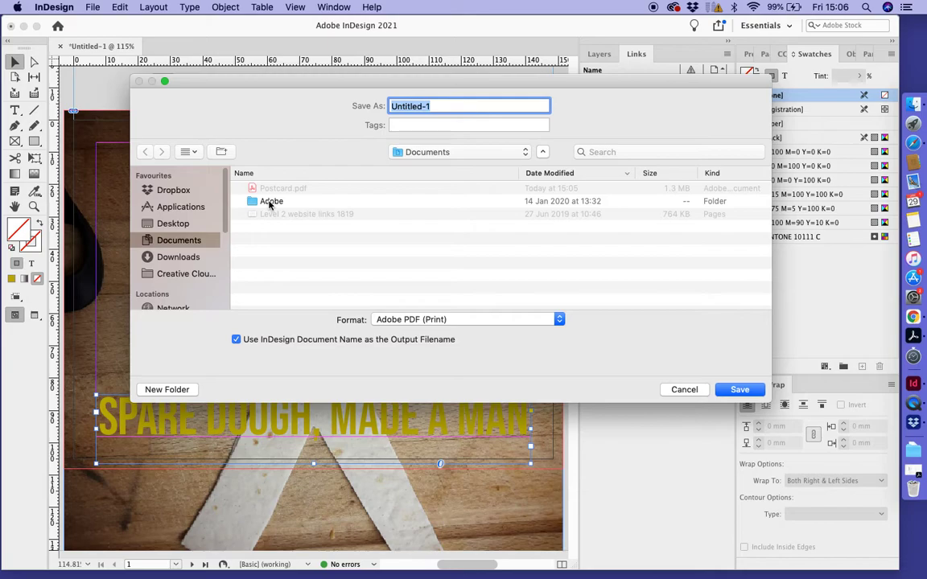
{"action": "mouse_move", "coordinate": [416, 173]}
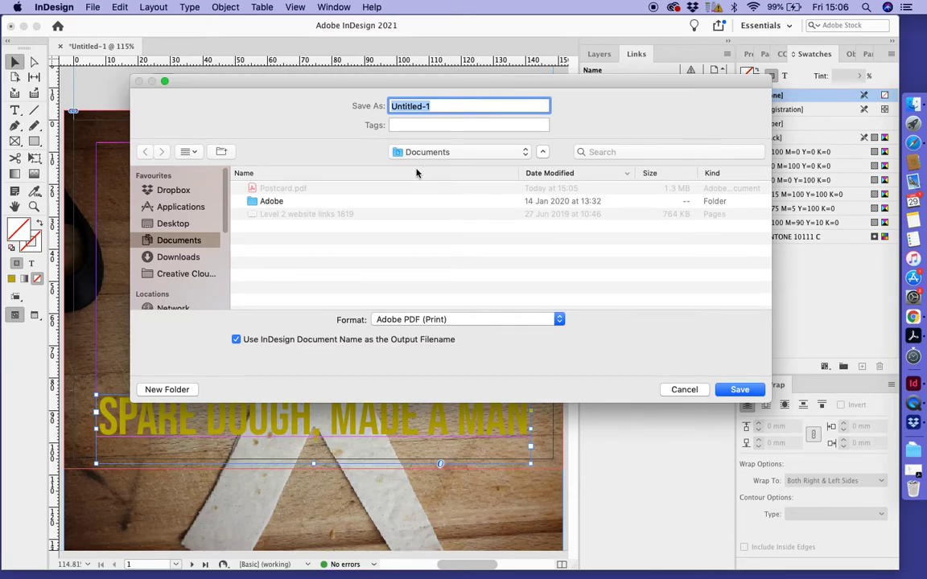
{"action": "mouse_move", "coordinate": [177, 233]}
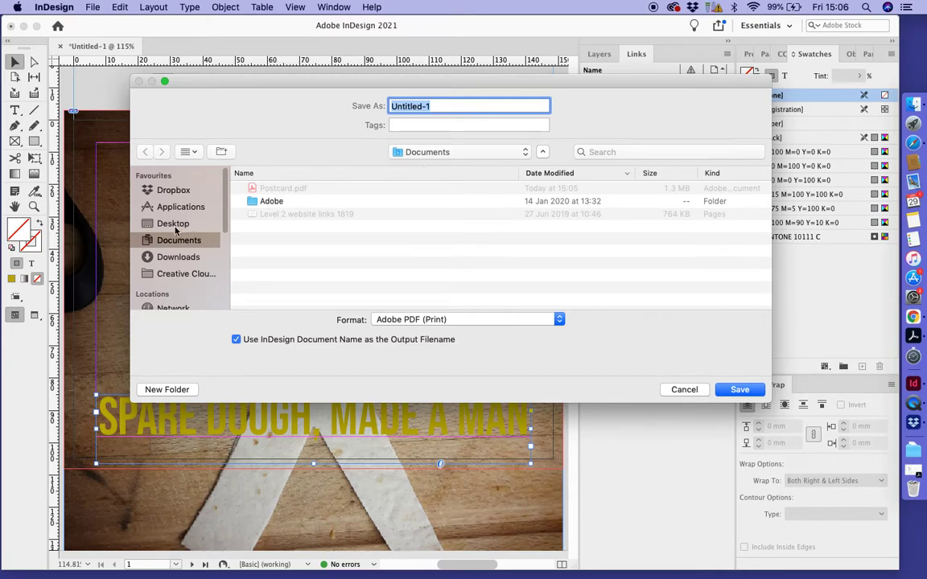
Switch the PDF's save location to the Desktop and confirm.
{"action": "left_click", "coordinate": [173, 224]}
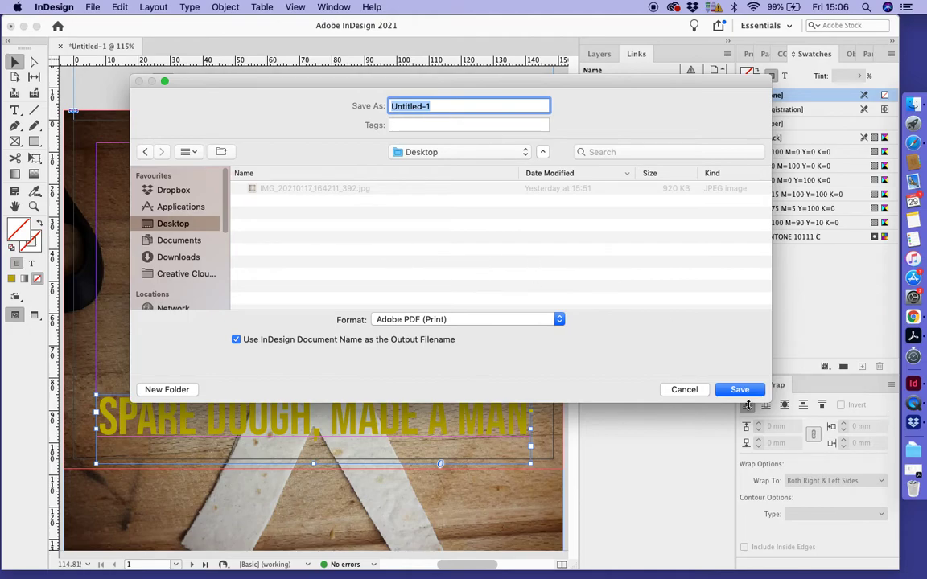
{"action": "left_click", "coordinate": [738, 389]}
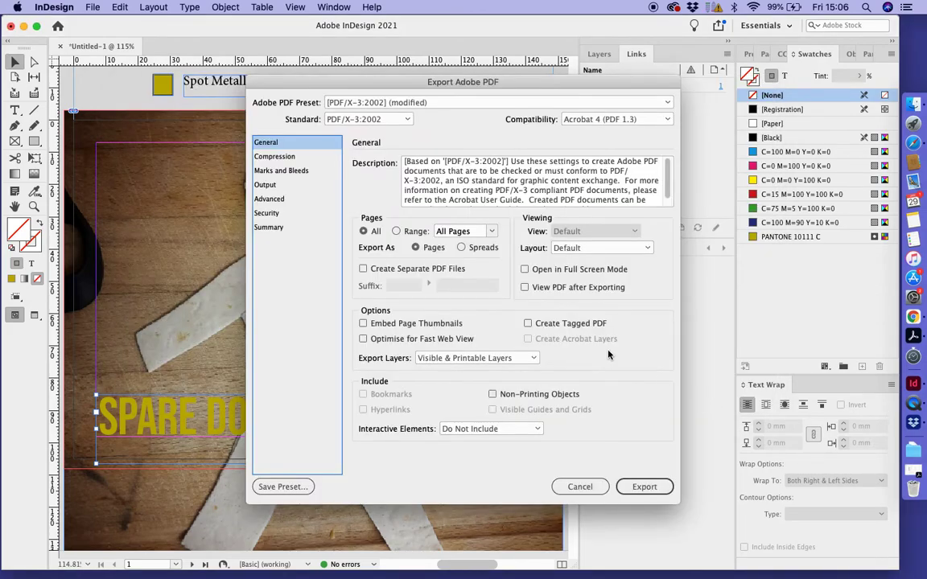
{"action": "mouse_move", "coordinate": [353, 358]}
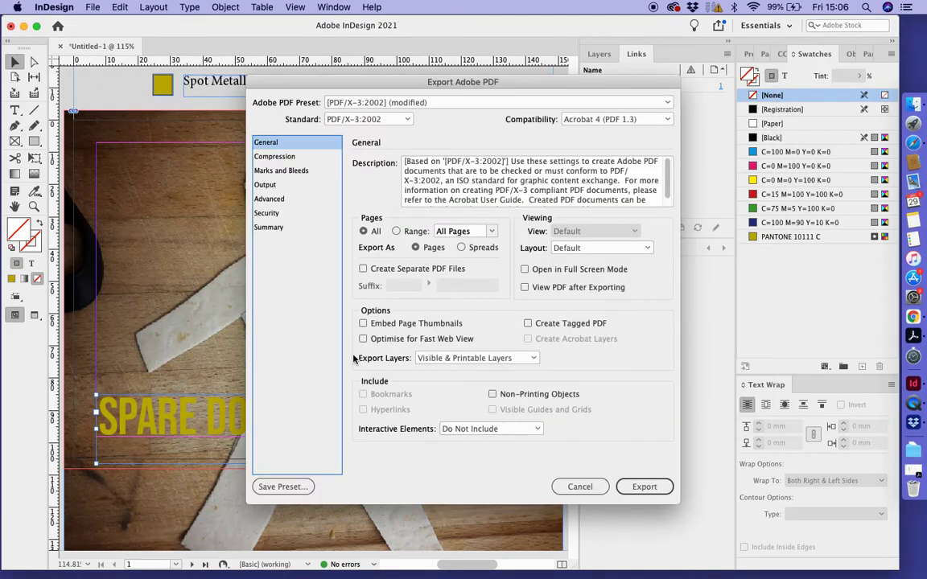
Turn on View PDF after Exporting and run the export.
{"action": "left_click", "coordinate": [525, 287]}
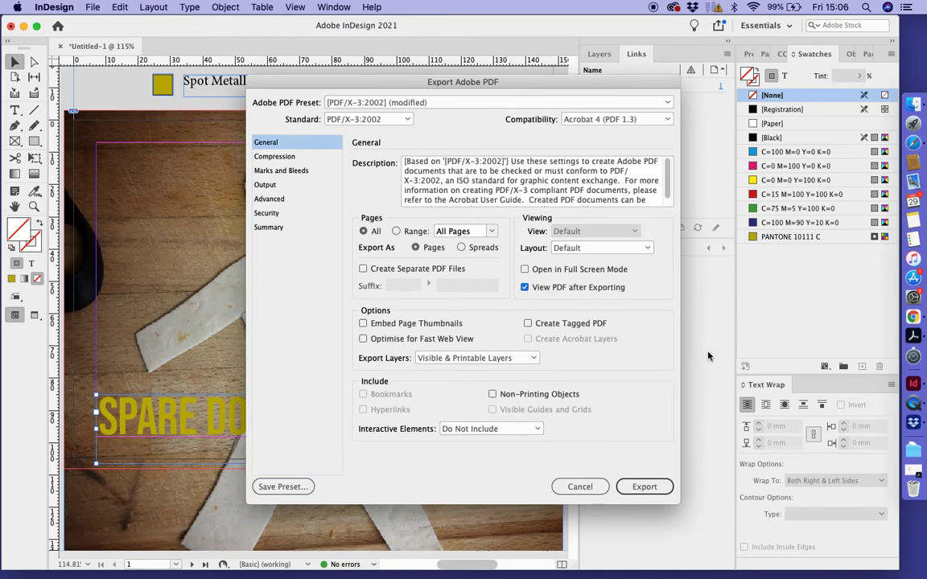
{"action": "left_click", "coordinate": [643, 486]}
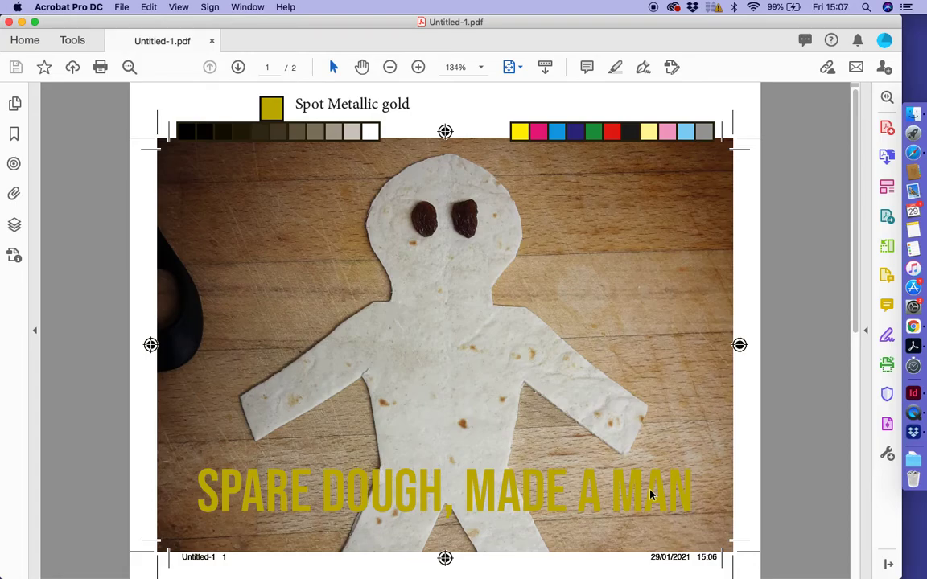
{"action": "mouse_move", "coordinate": [249, 409]}
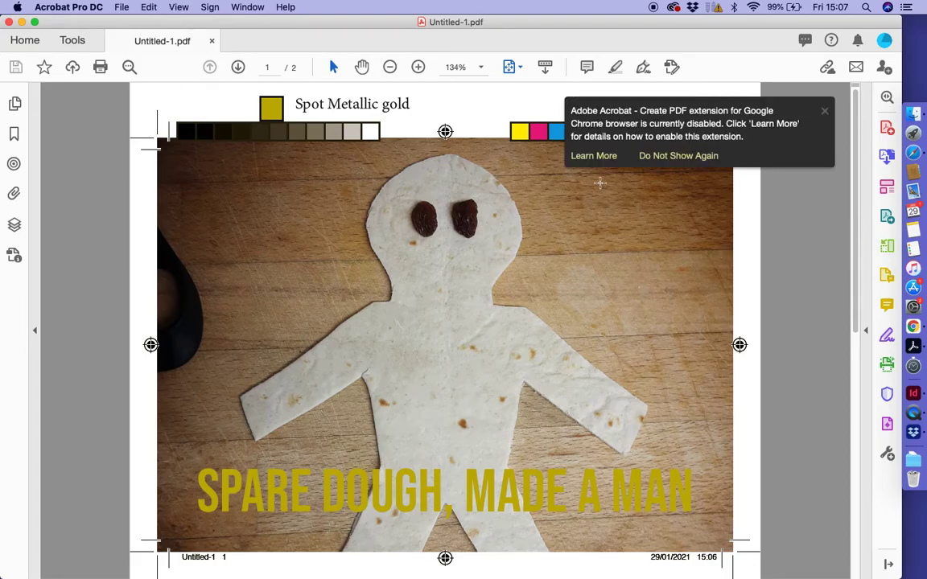
Dismiss the Chrome extension notice over the postcard PDF in Acrobat.
{"action": "left_click", "coordinate": [678, 155]}
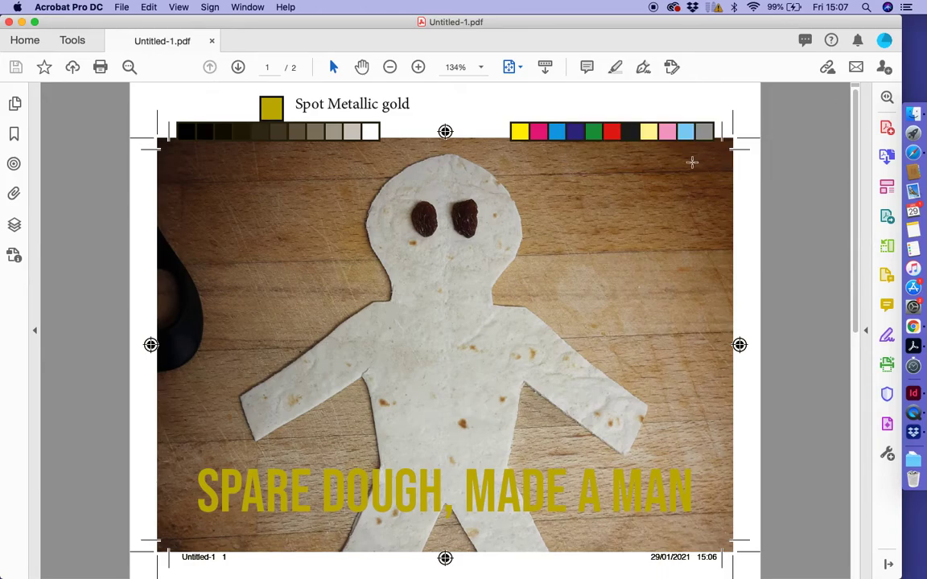
{"action": "mouse_move", "coordinate": [180, 259]}
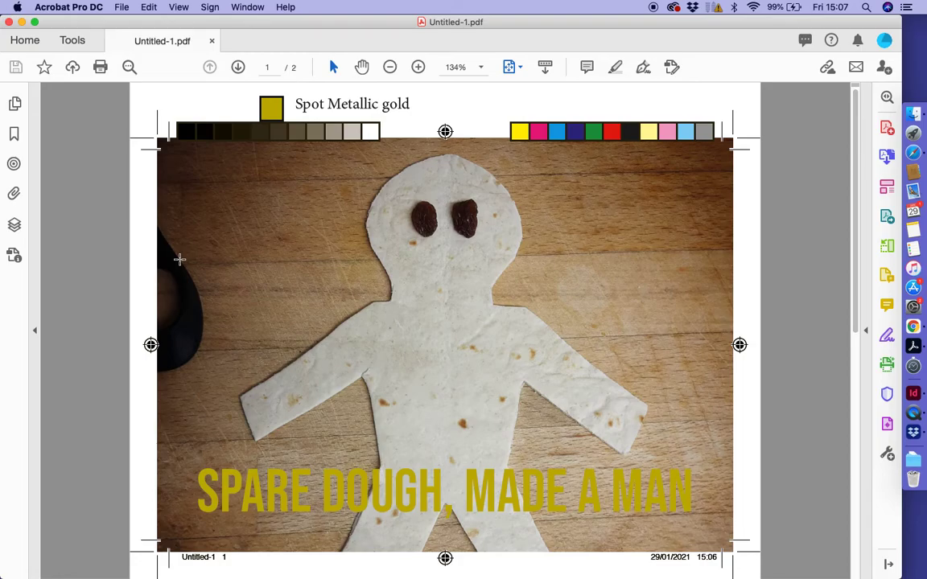
{"action": "mouse_move", "coordinate": [151, 149]}
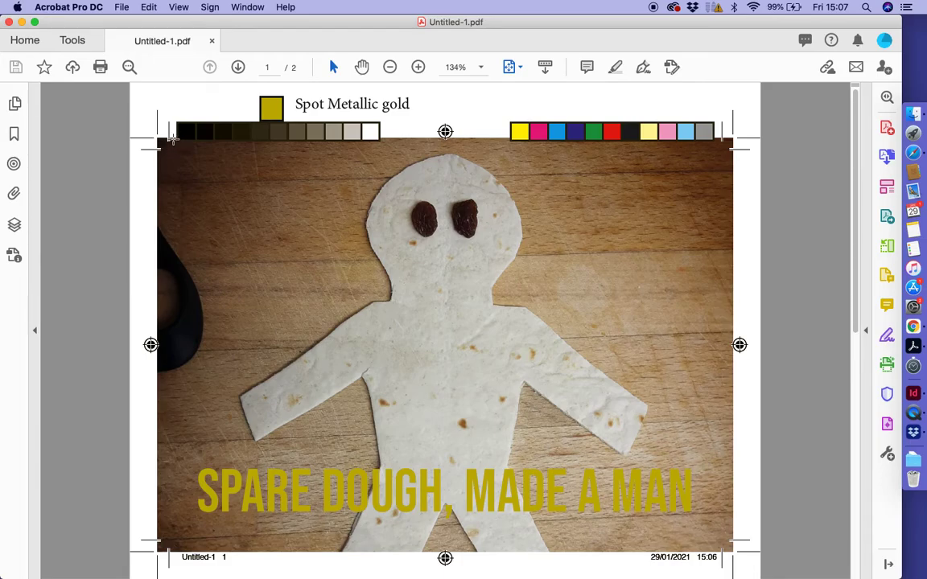
{"action": "mouse_move", "coordinate": [132, 139]}
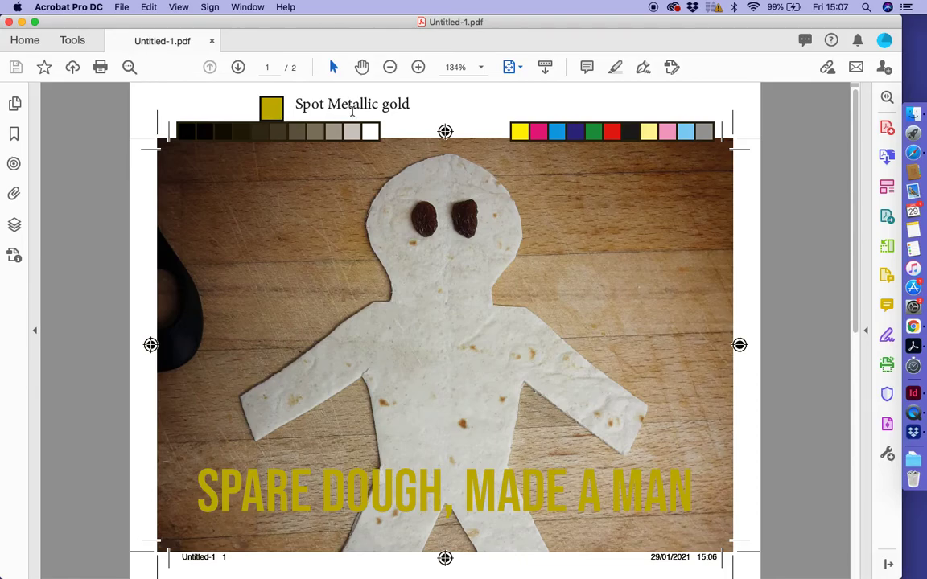
{"action": "mouse_move", "coordinate": [375, 257]}
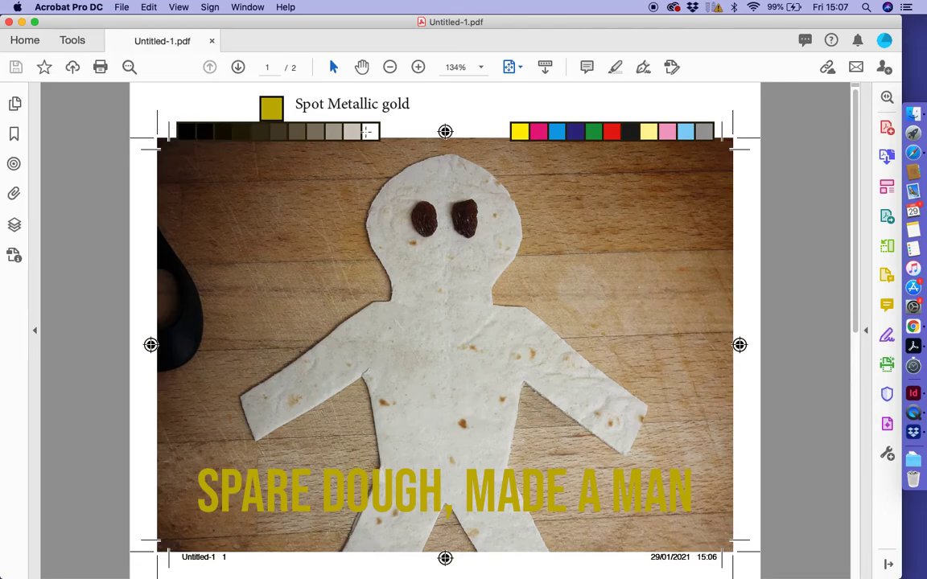
{"action": "mouse_move", "coordinate": [362, 322]}
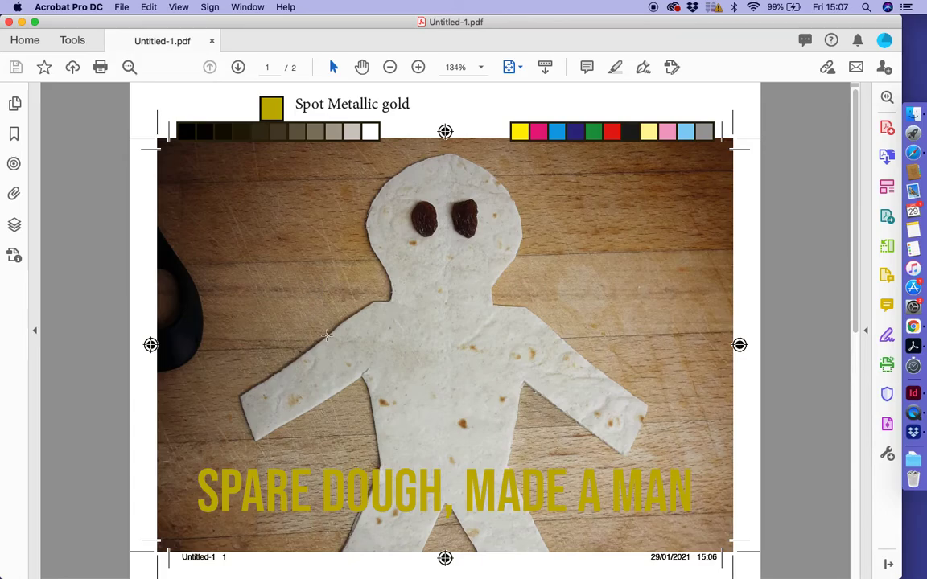
{"action": "mouse_move", "coordinate": [324, 326]}
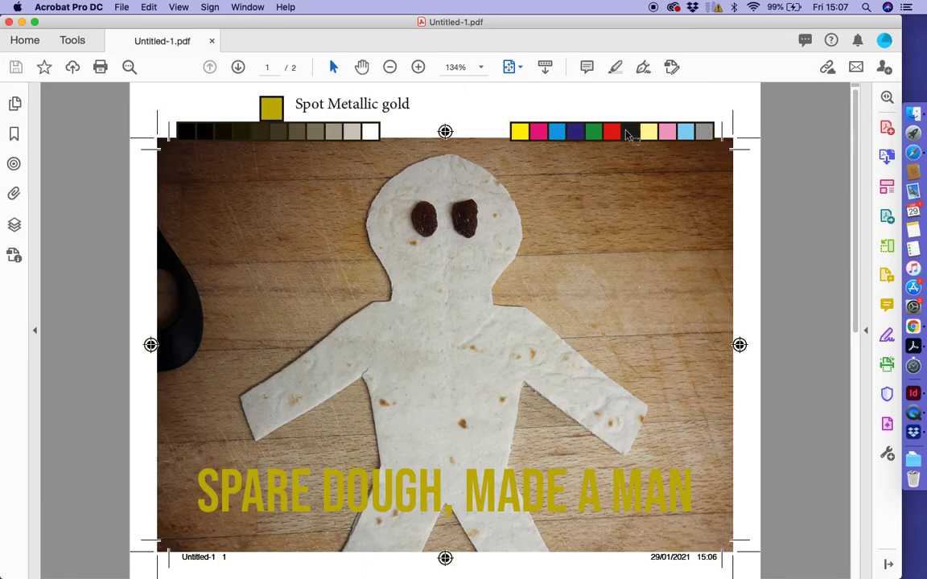
{"action": "mouse_move", "coordinate": [626, 131]}
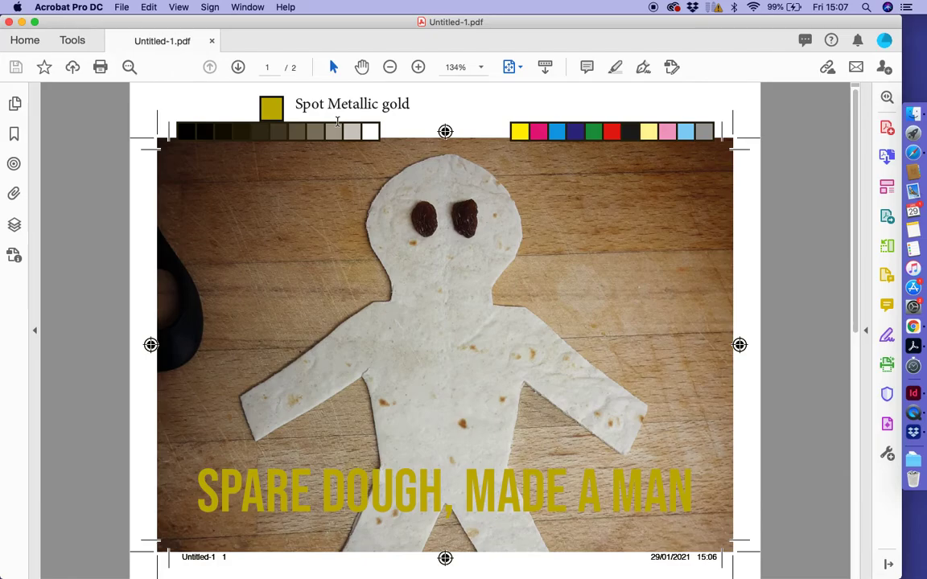
{"action": "mouse_move", "coordinate": [568, 239]}
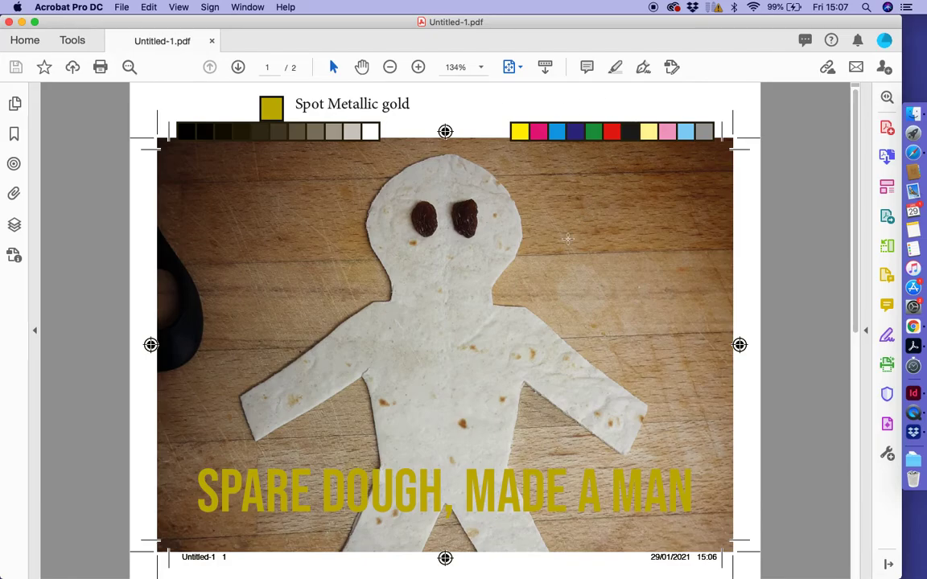
{"action": "mouse_move", "coordinate": [377, 211]}
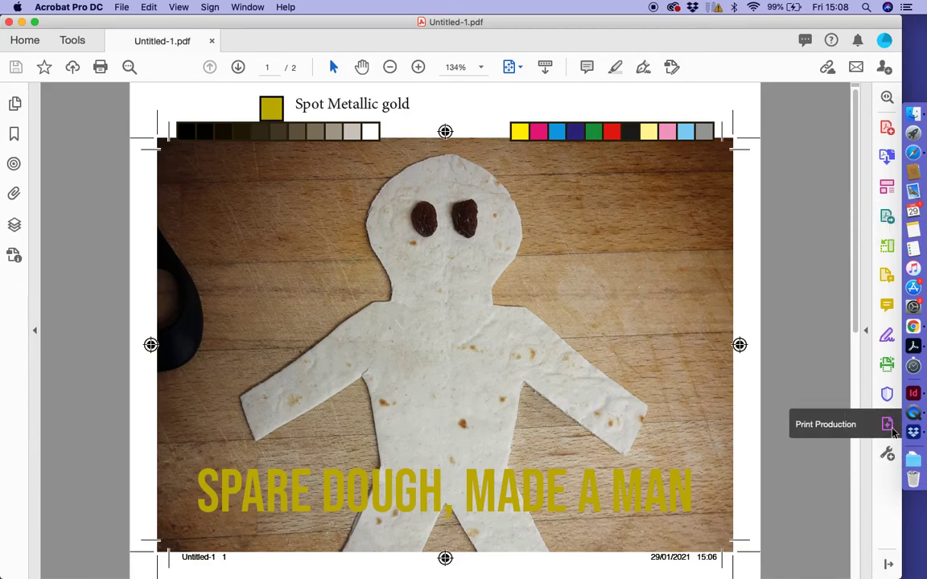
Show Acrobat's Print Production tools, including Output Preview and Preflight, beside the postcard PDF.
{"action": "left_click", "coordinate": [887, 423]}
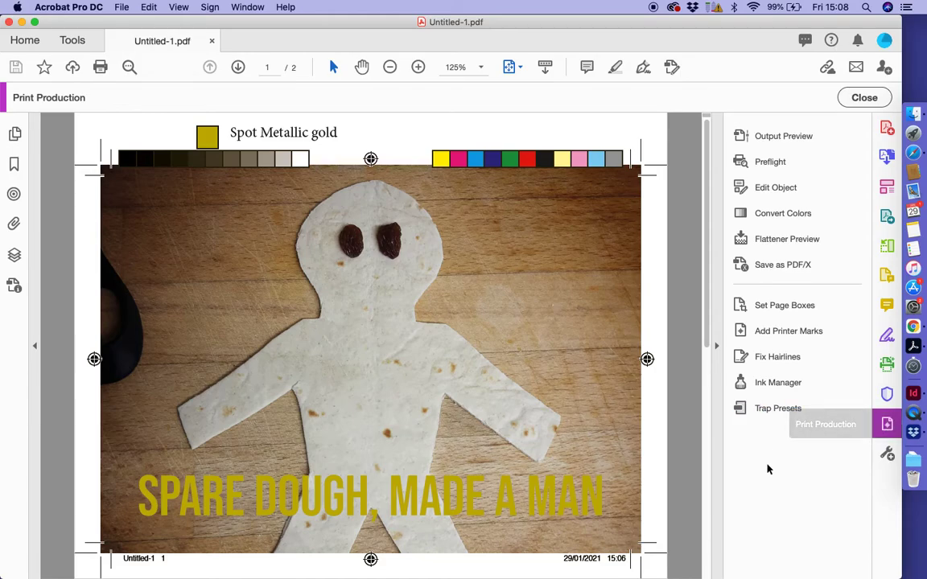
{"action": "mouse_move", "coordinate": [777, 382]}
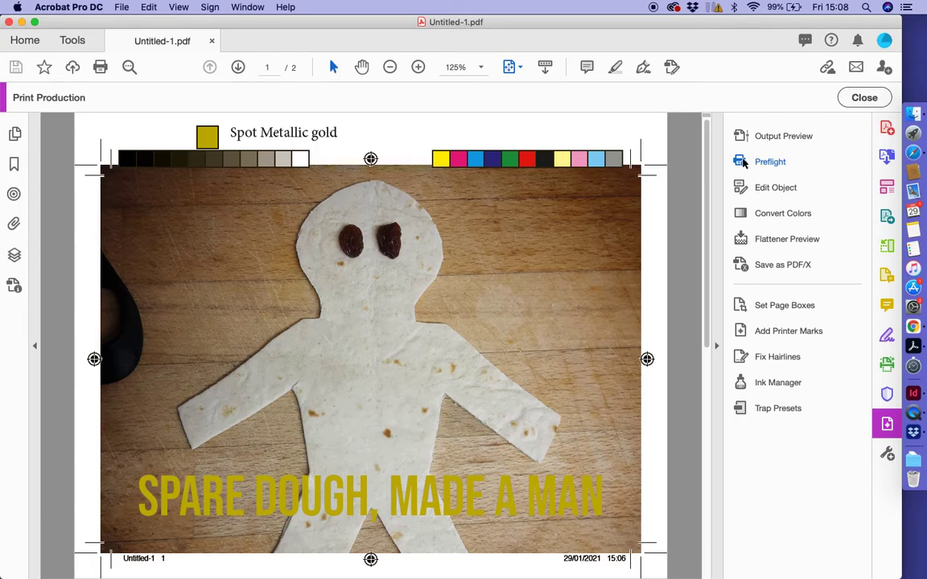
Run Analyze and fix on the postcard with the Digital printing (color) preflight profile.
{"action": "left_click", "coordinate": [769, 161]}
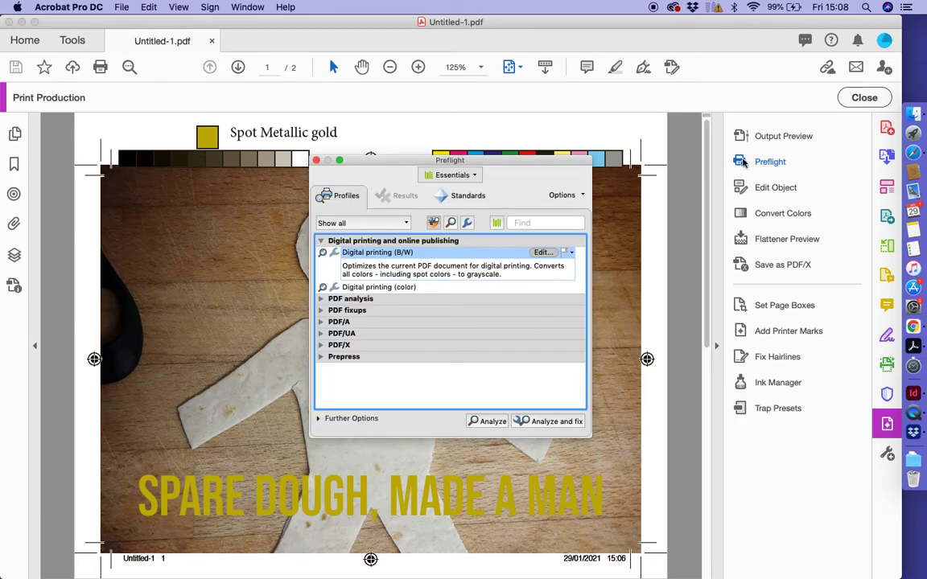
{"action": "mouse_move", "coordinate": [555, 171]}
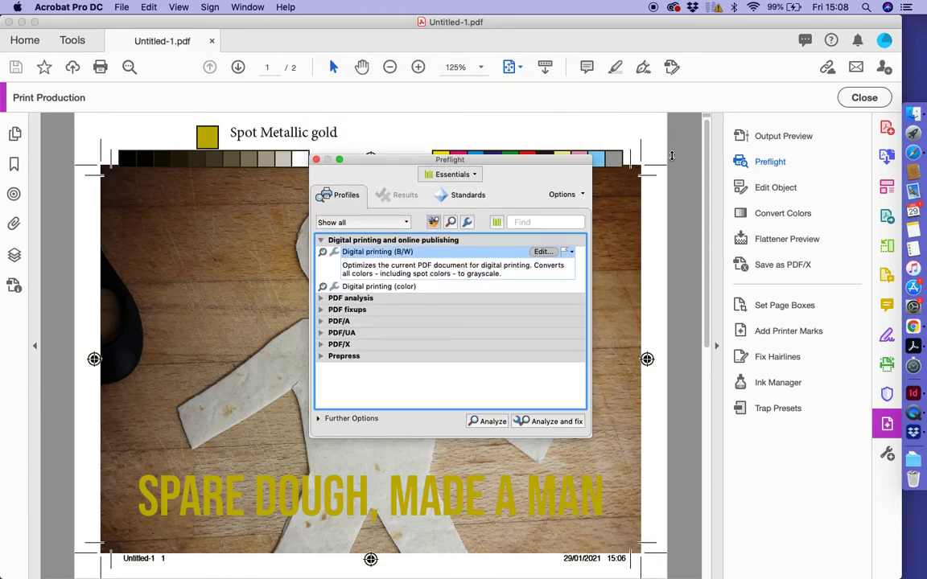
{"action": "left_click_drag", "start_coordinate": [450, 159], "coordinate": [449, 116]}
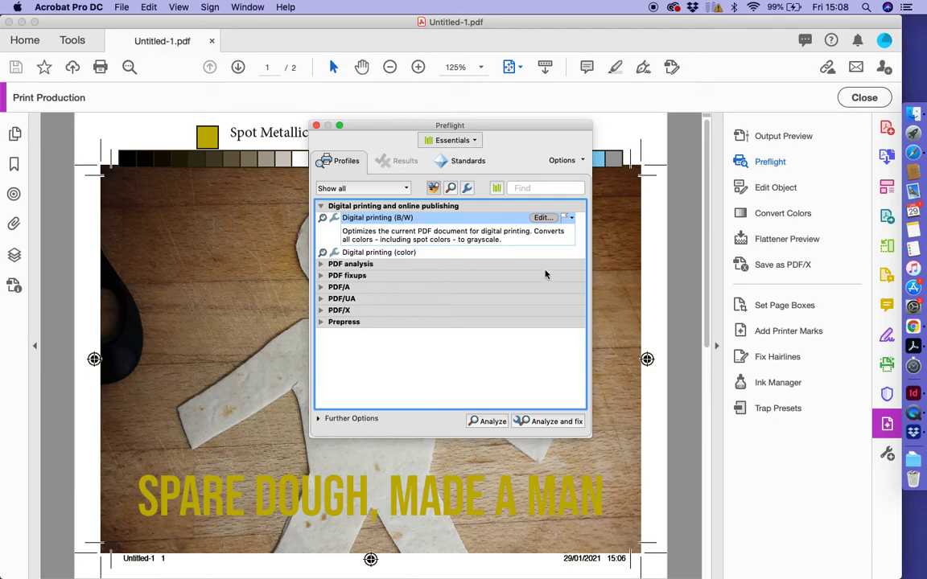
{"action": "mouse_move", "coordinate": [696, 284]}
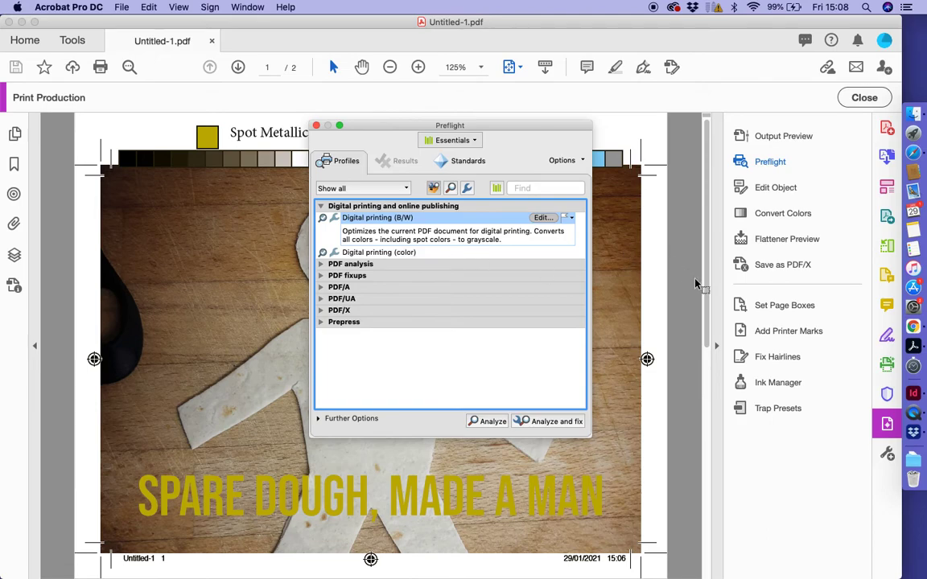
{"action": "left_click", "coordinate": [378, 229]}
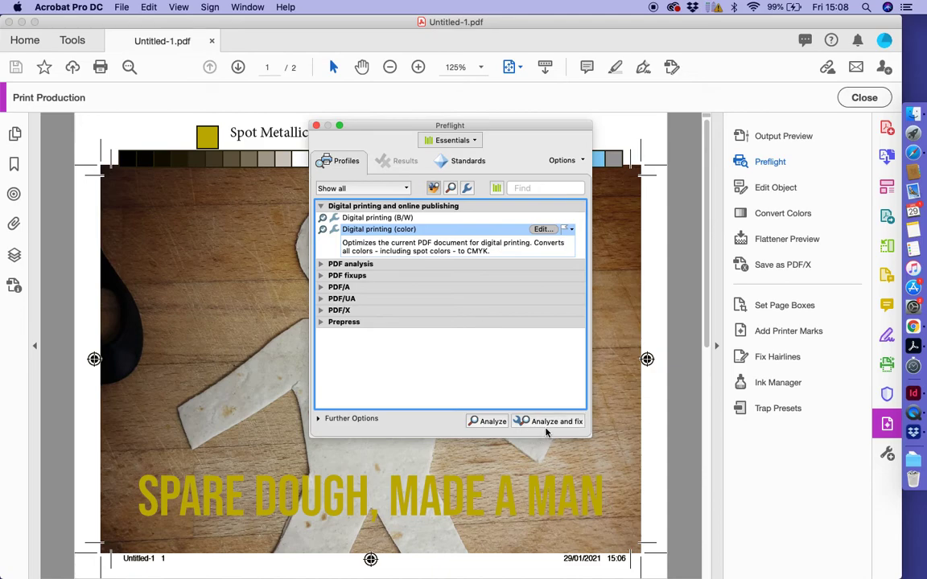
{"action": "left_click", "coordinate": [553, 420]}
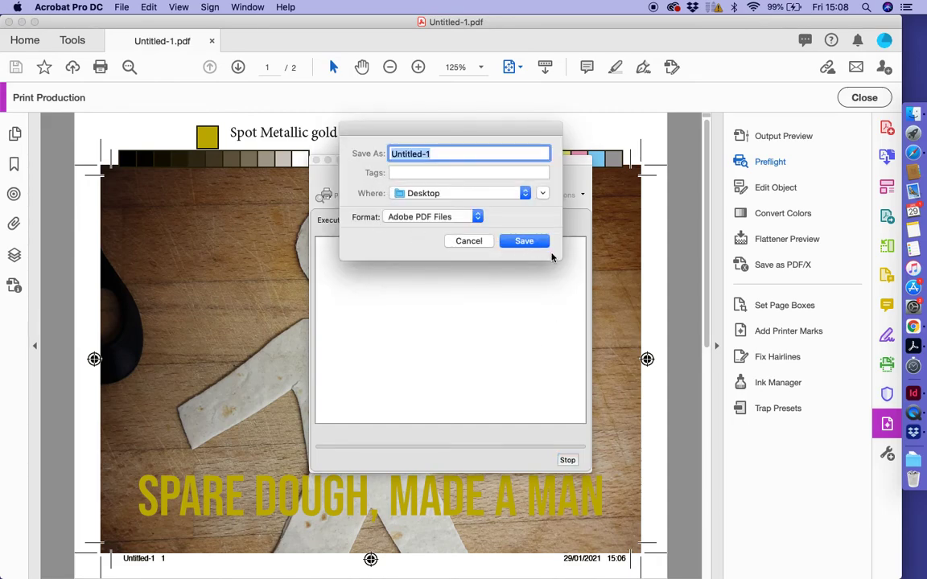
Save the fixed PDF to the Desktop, replacing the existing Untitled-1.pdf.
{"action": "left_click", "coordinate": [524, 240]}
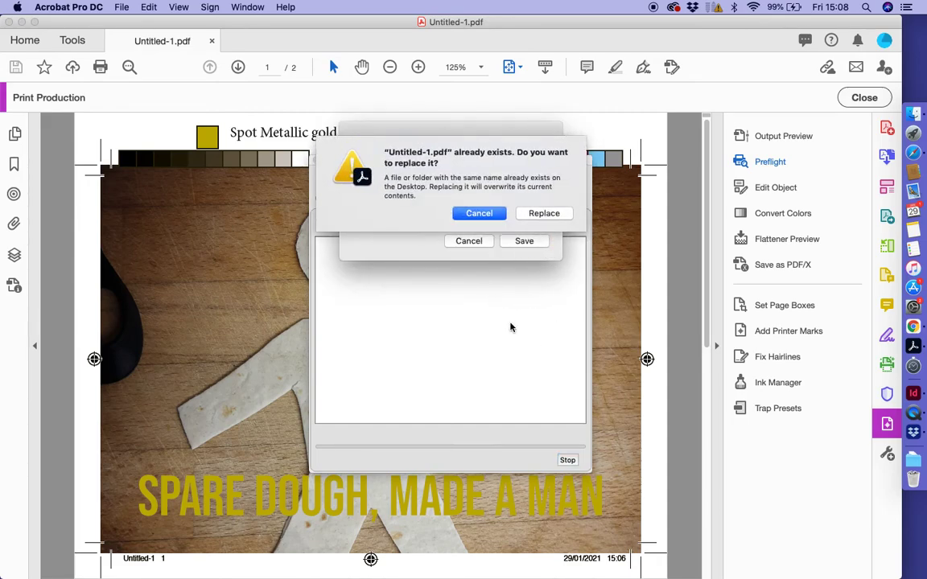
{"action": "left_click", "coordinate": [478, 213]}
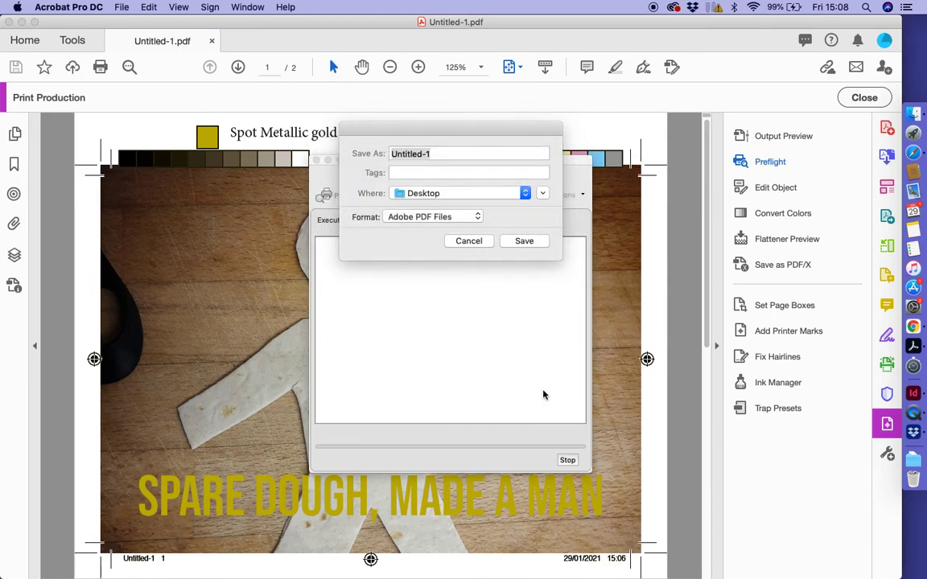
{"action": "left_click", "coordinate": [524, 241]}
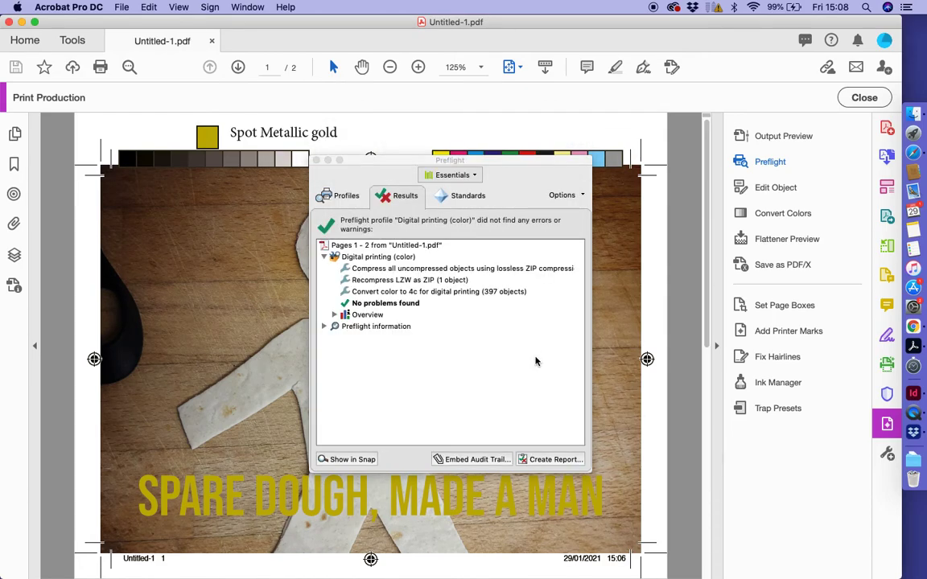
{"action": "mouse_move", "coordinate": [403, 400]}
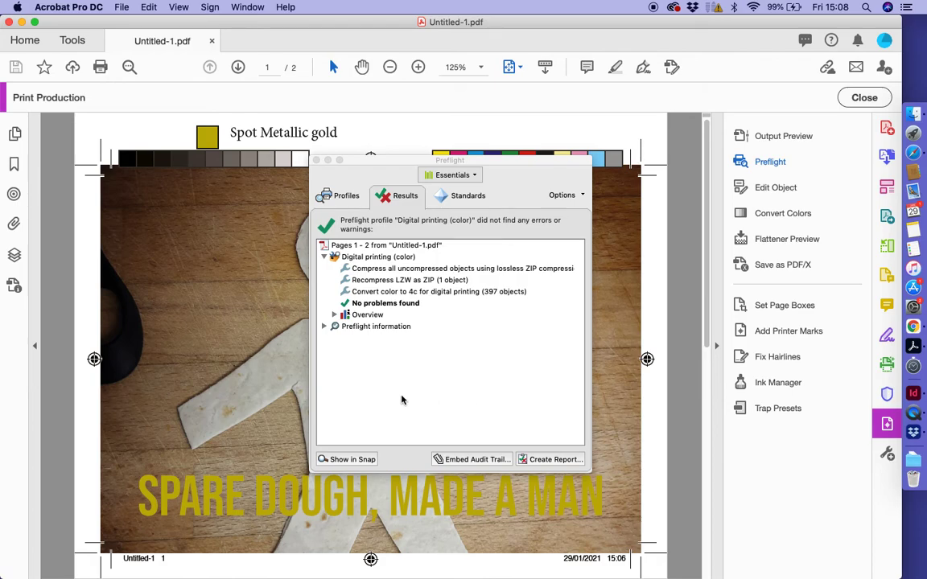
{"action": "mouse_move", "coordinate": [438, 359]}
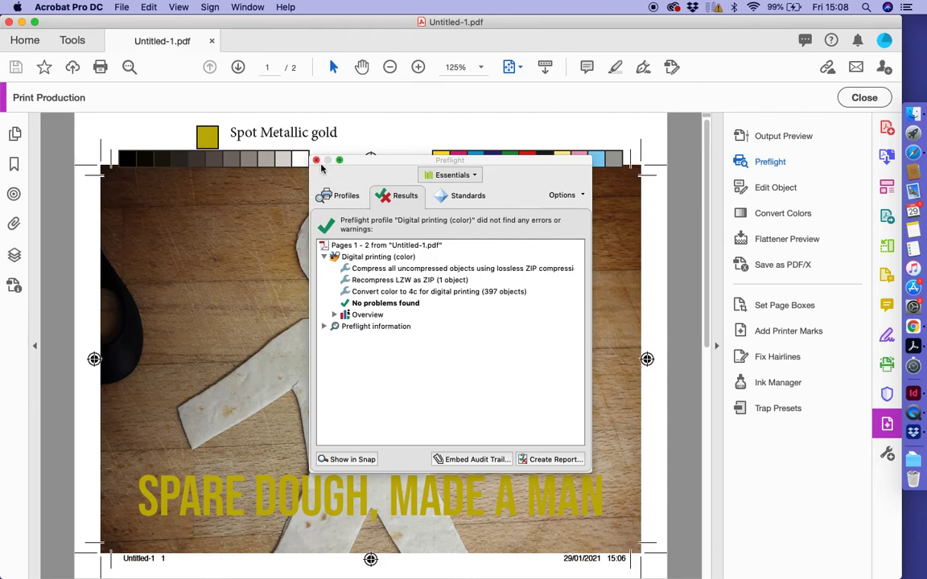
Close the Preflight results window after it reports no problems found.
{"action": "left_click", "coordinate": [316, 160]}
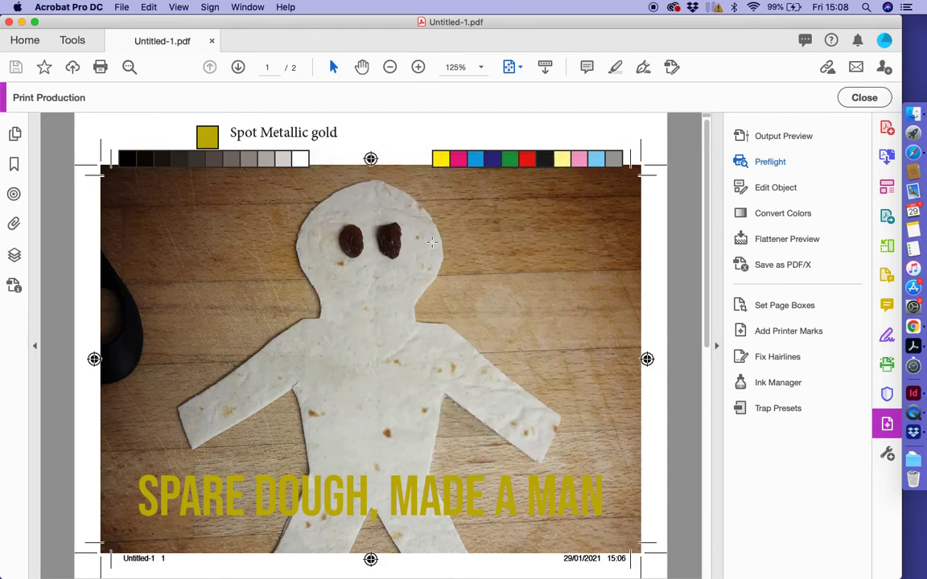